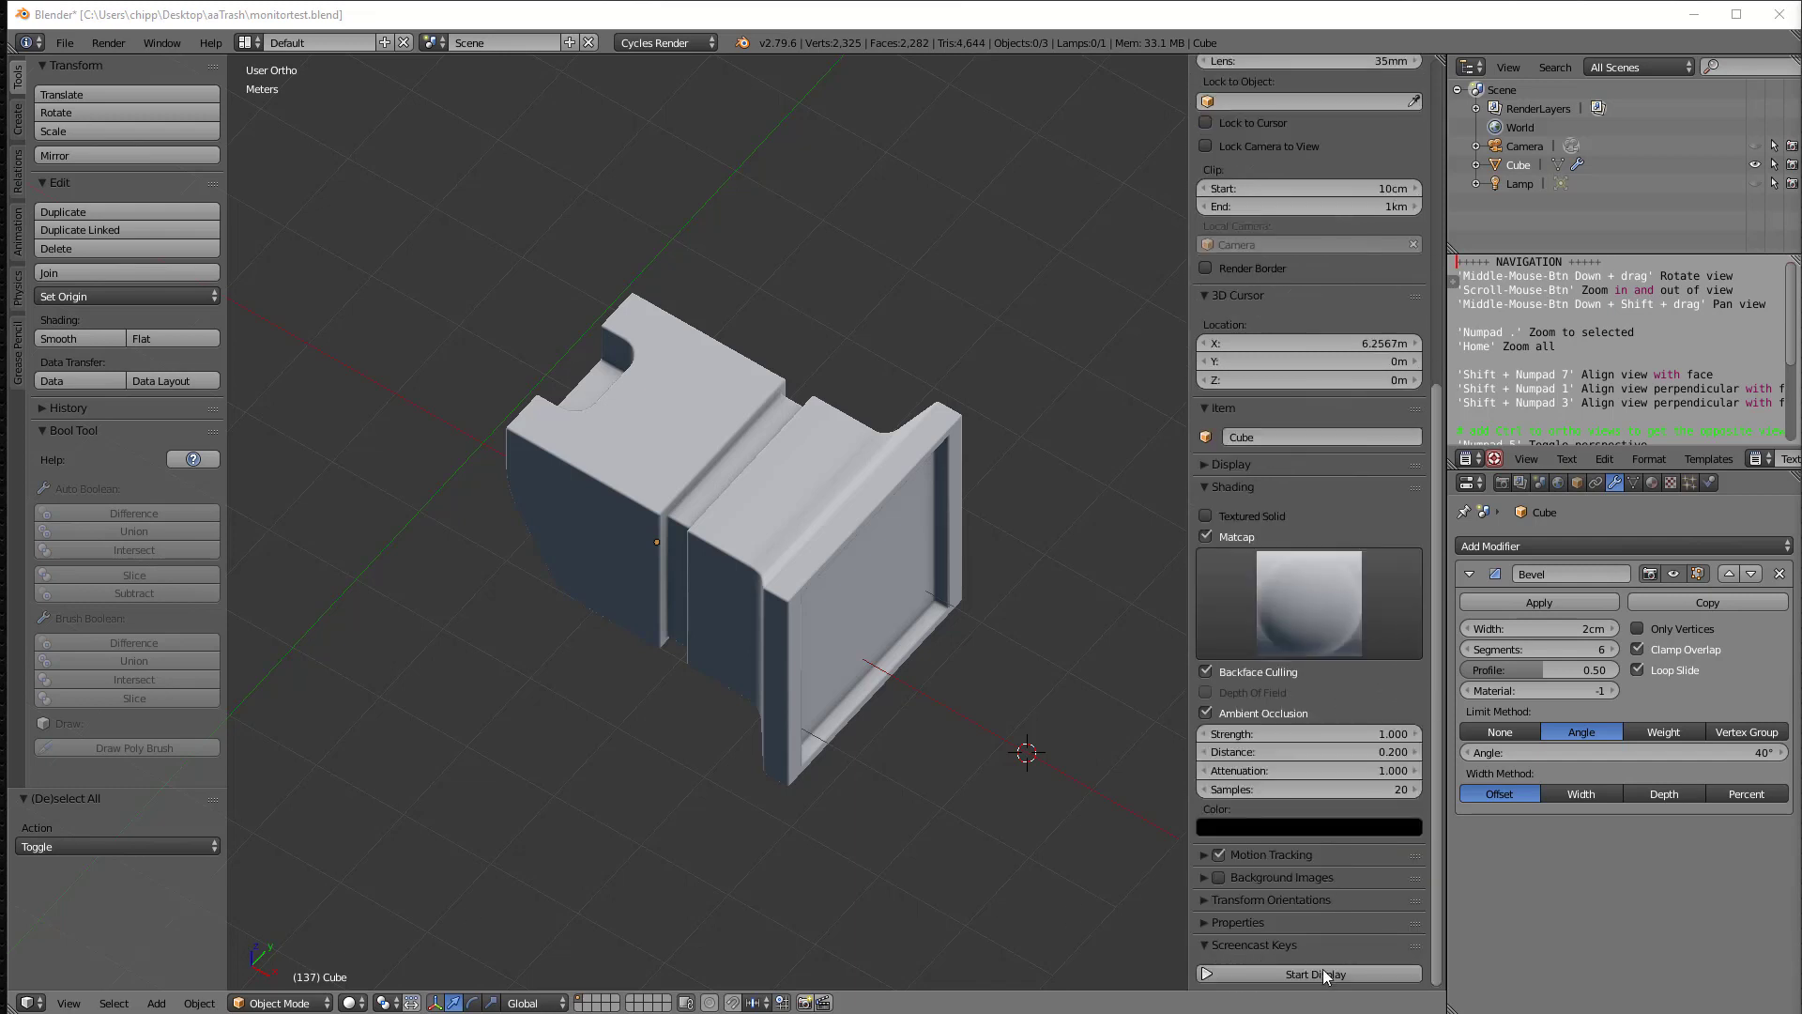
Step: Start the Screencast Keys display and orbit the view around the monitor model
{"action": "left_click", "coordinate": [1307, 973]}
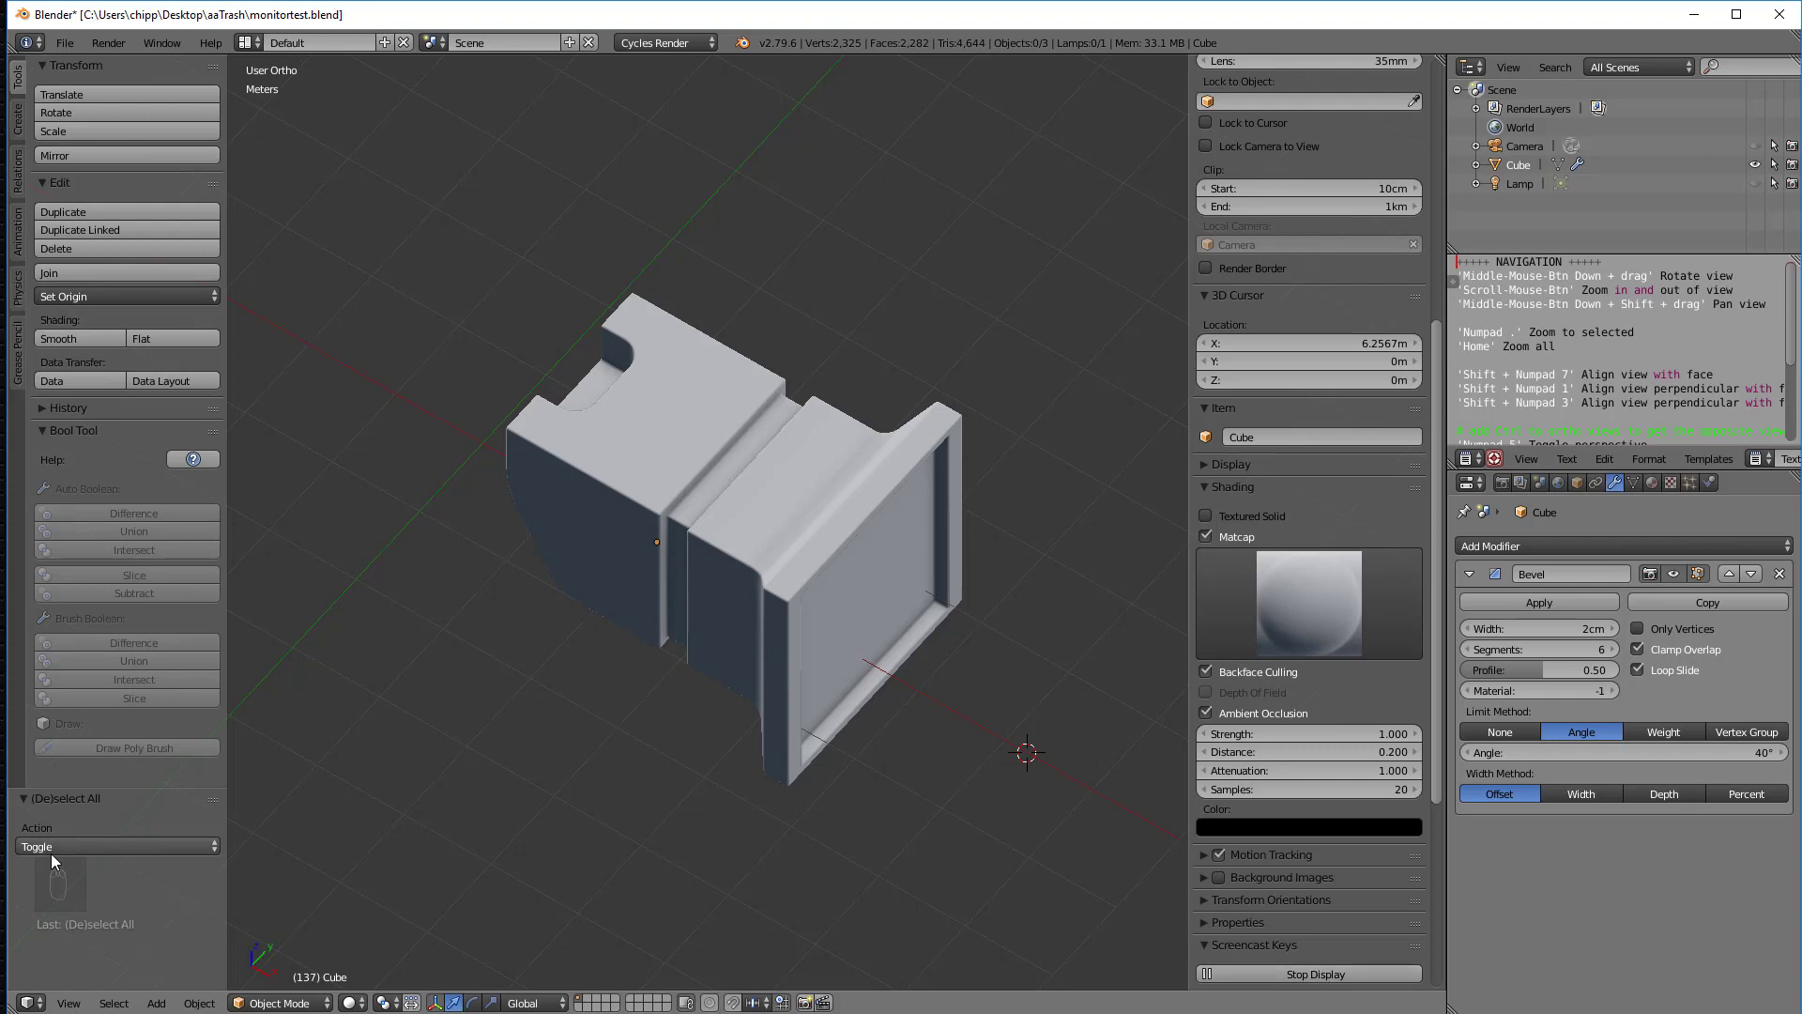
{"action": "mouse_move", "coordinate": [503, 959]}
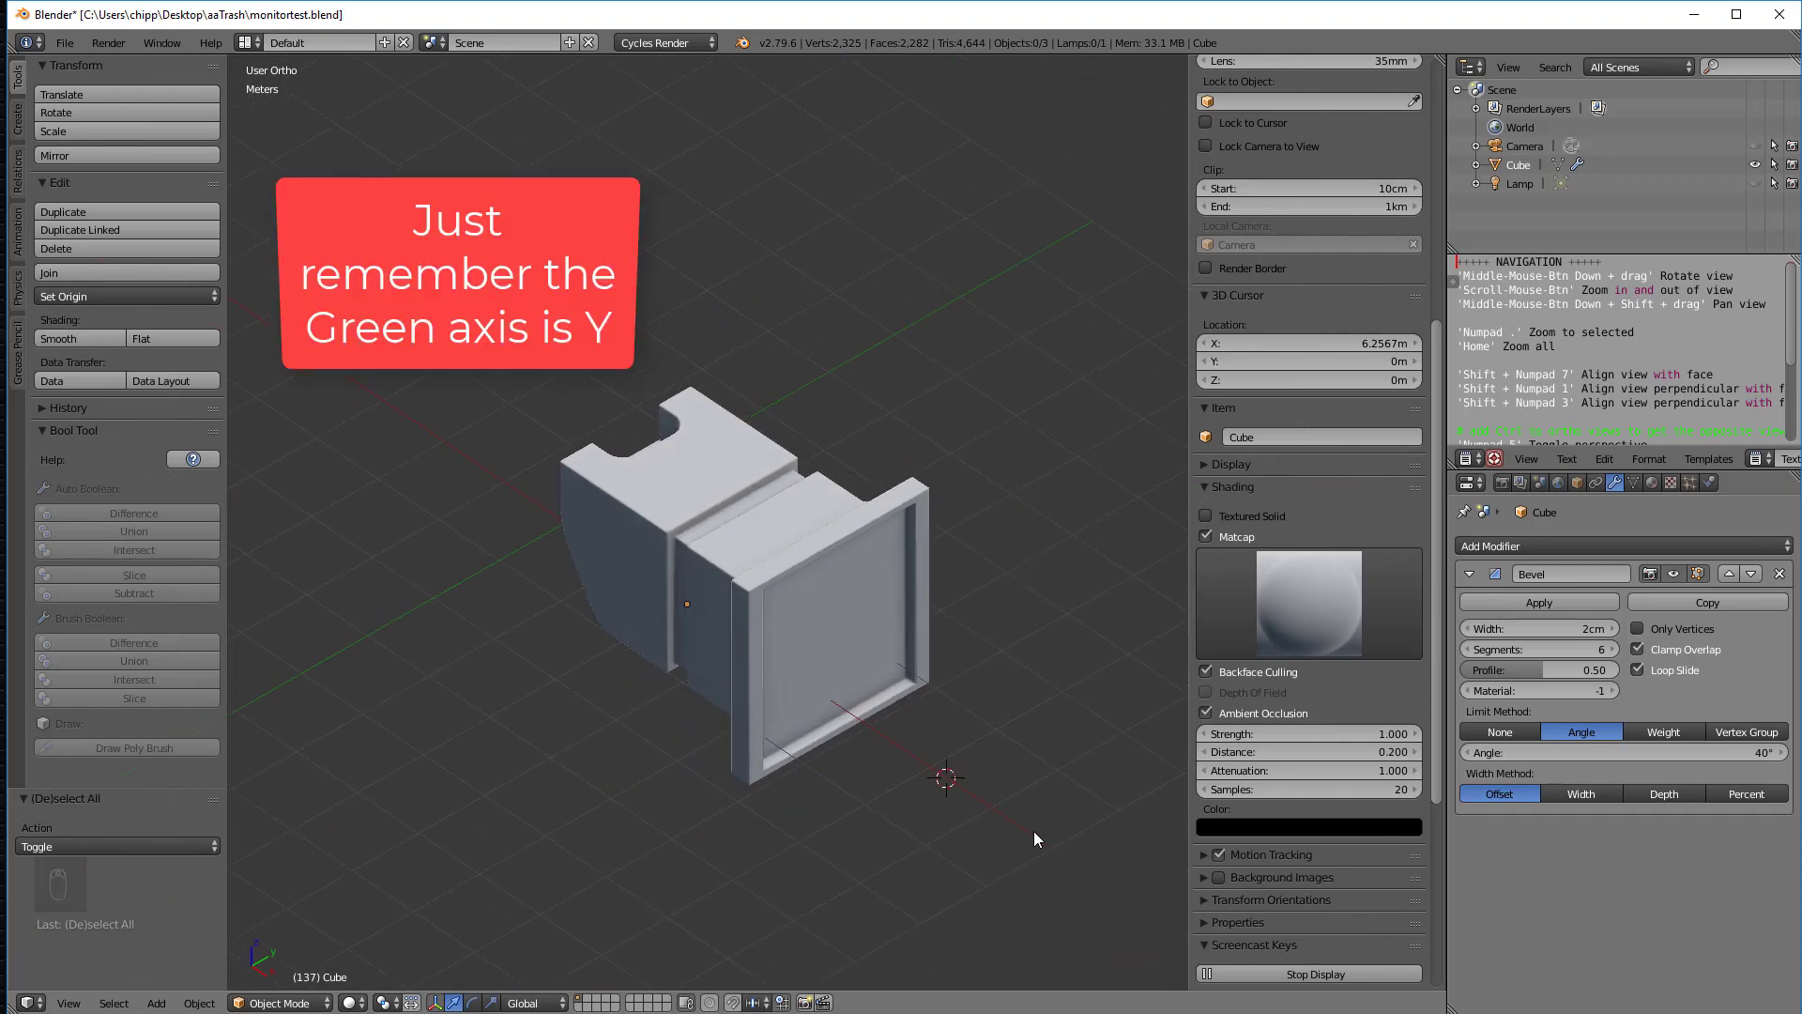
{"action": "left_click_drag", "start_coordinate": [1034, 839], "coordinate": [574, 758]}
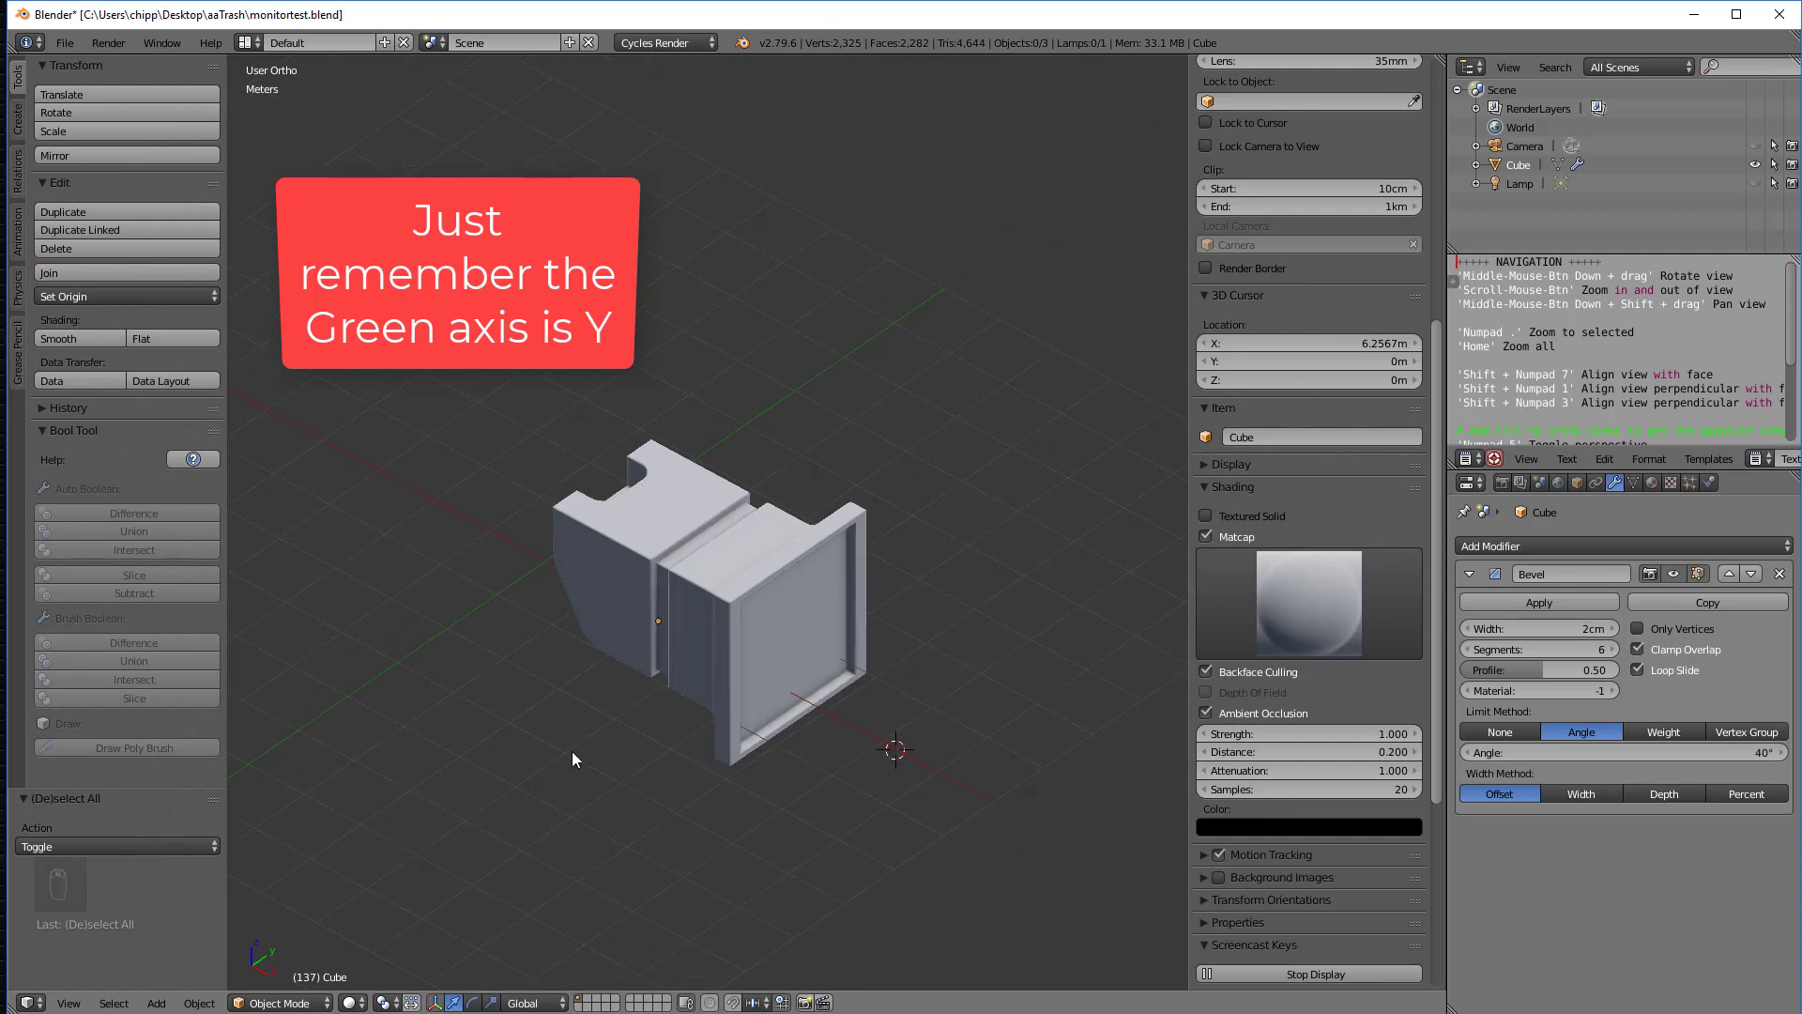
{"action": "mouse_move", "coordinate": [864, 322]}
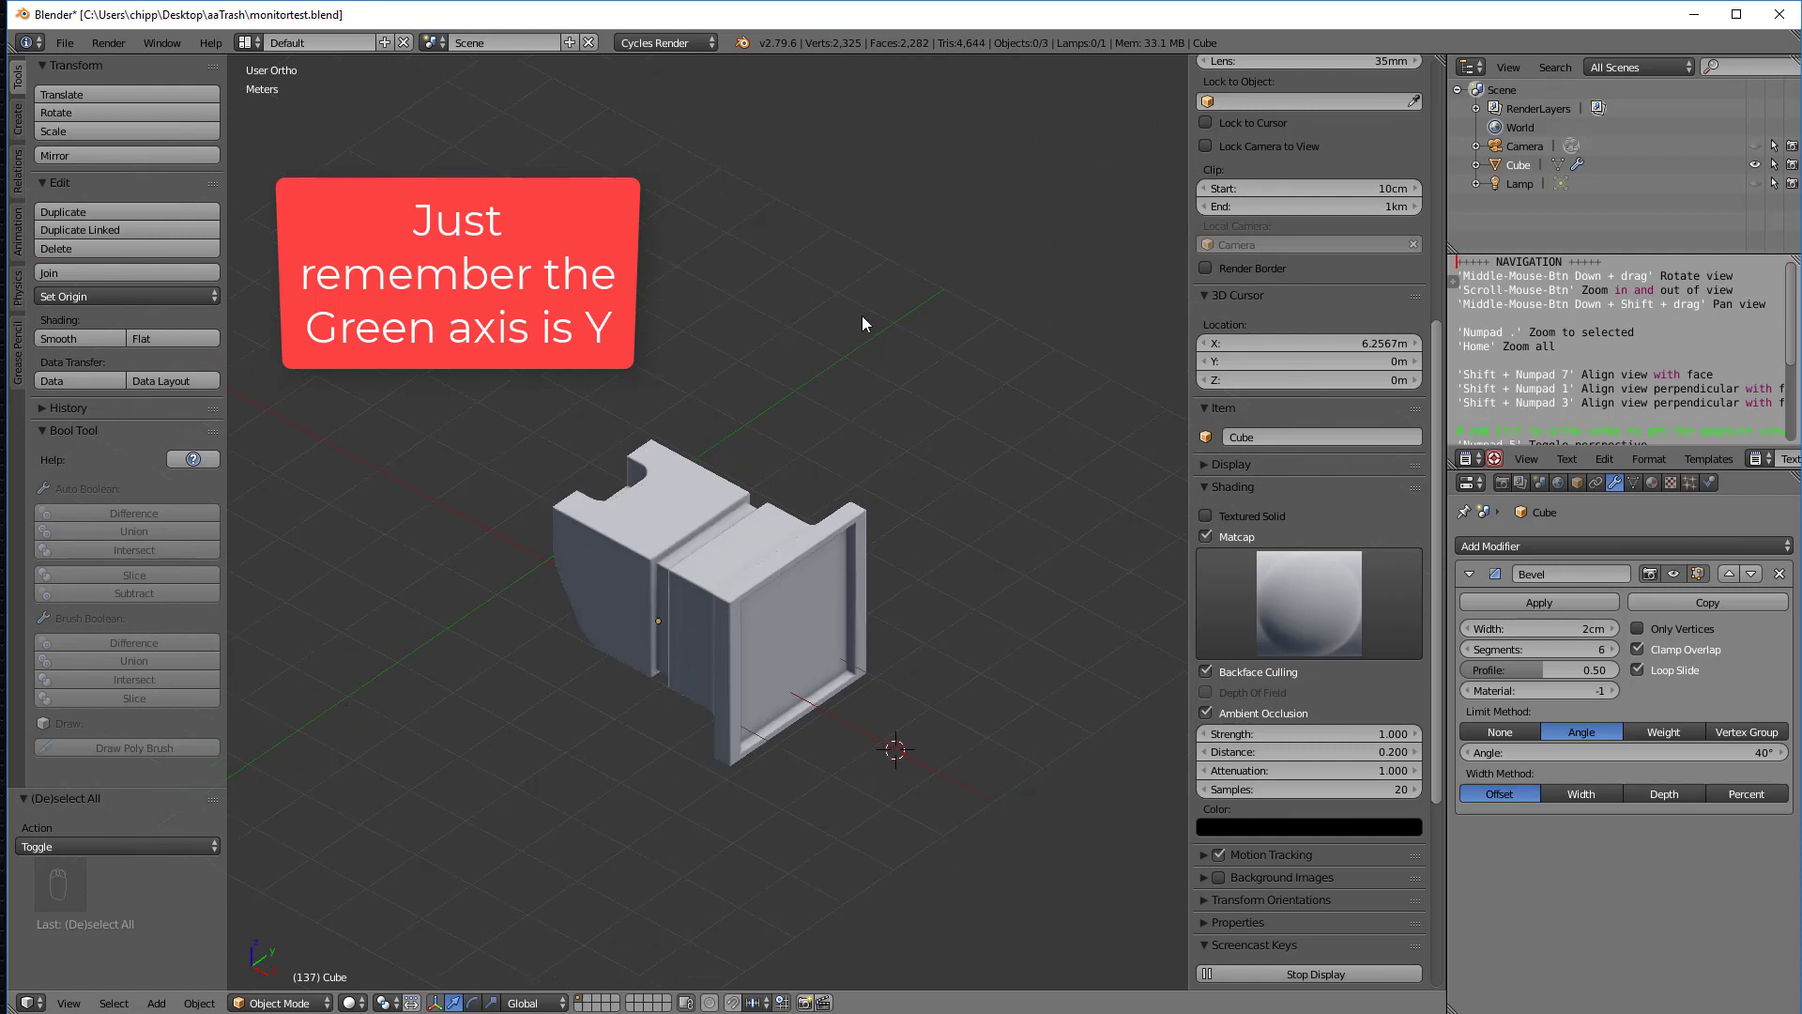
{"action": "mouse_move", "coordinate": [942, 569]}
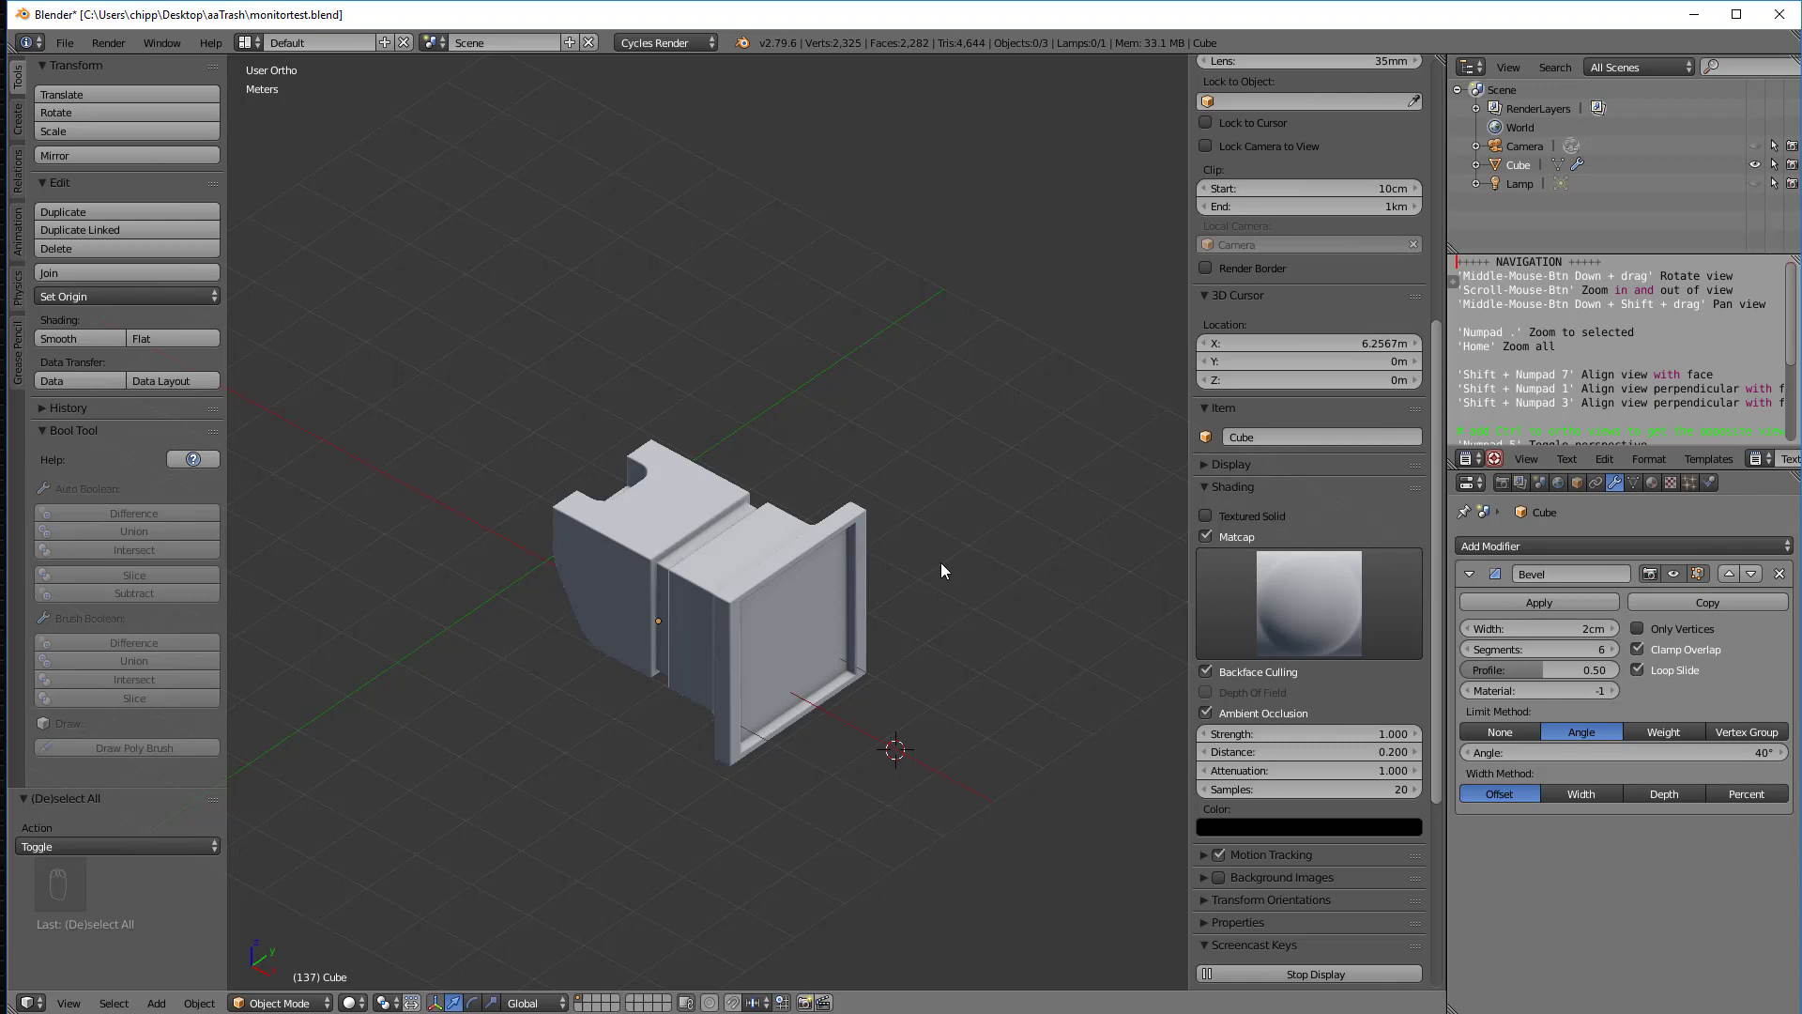
{"action": "mouse_move", "coordinate": [250, 907]}
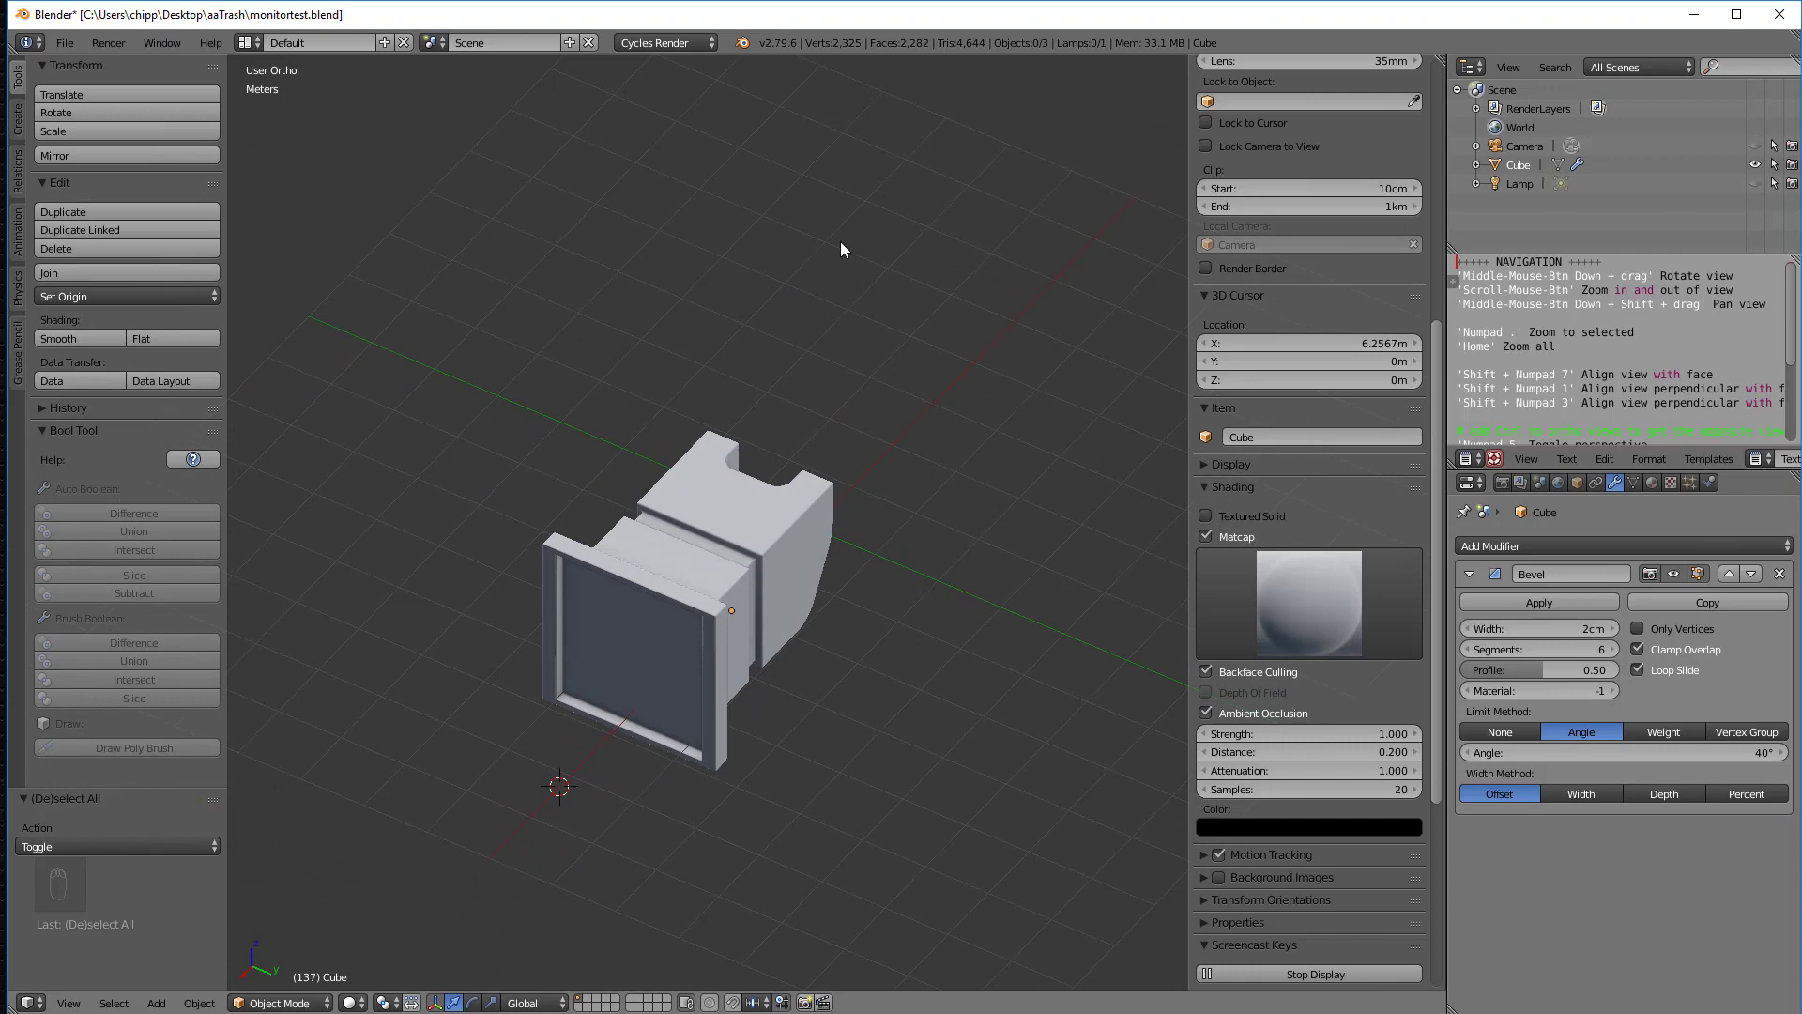
{"action": "mouse_move", "coordinate": [776, 671]}
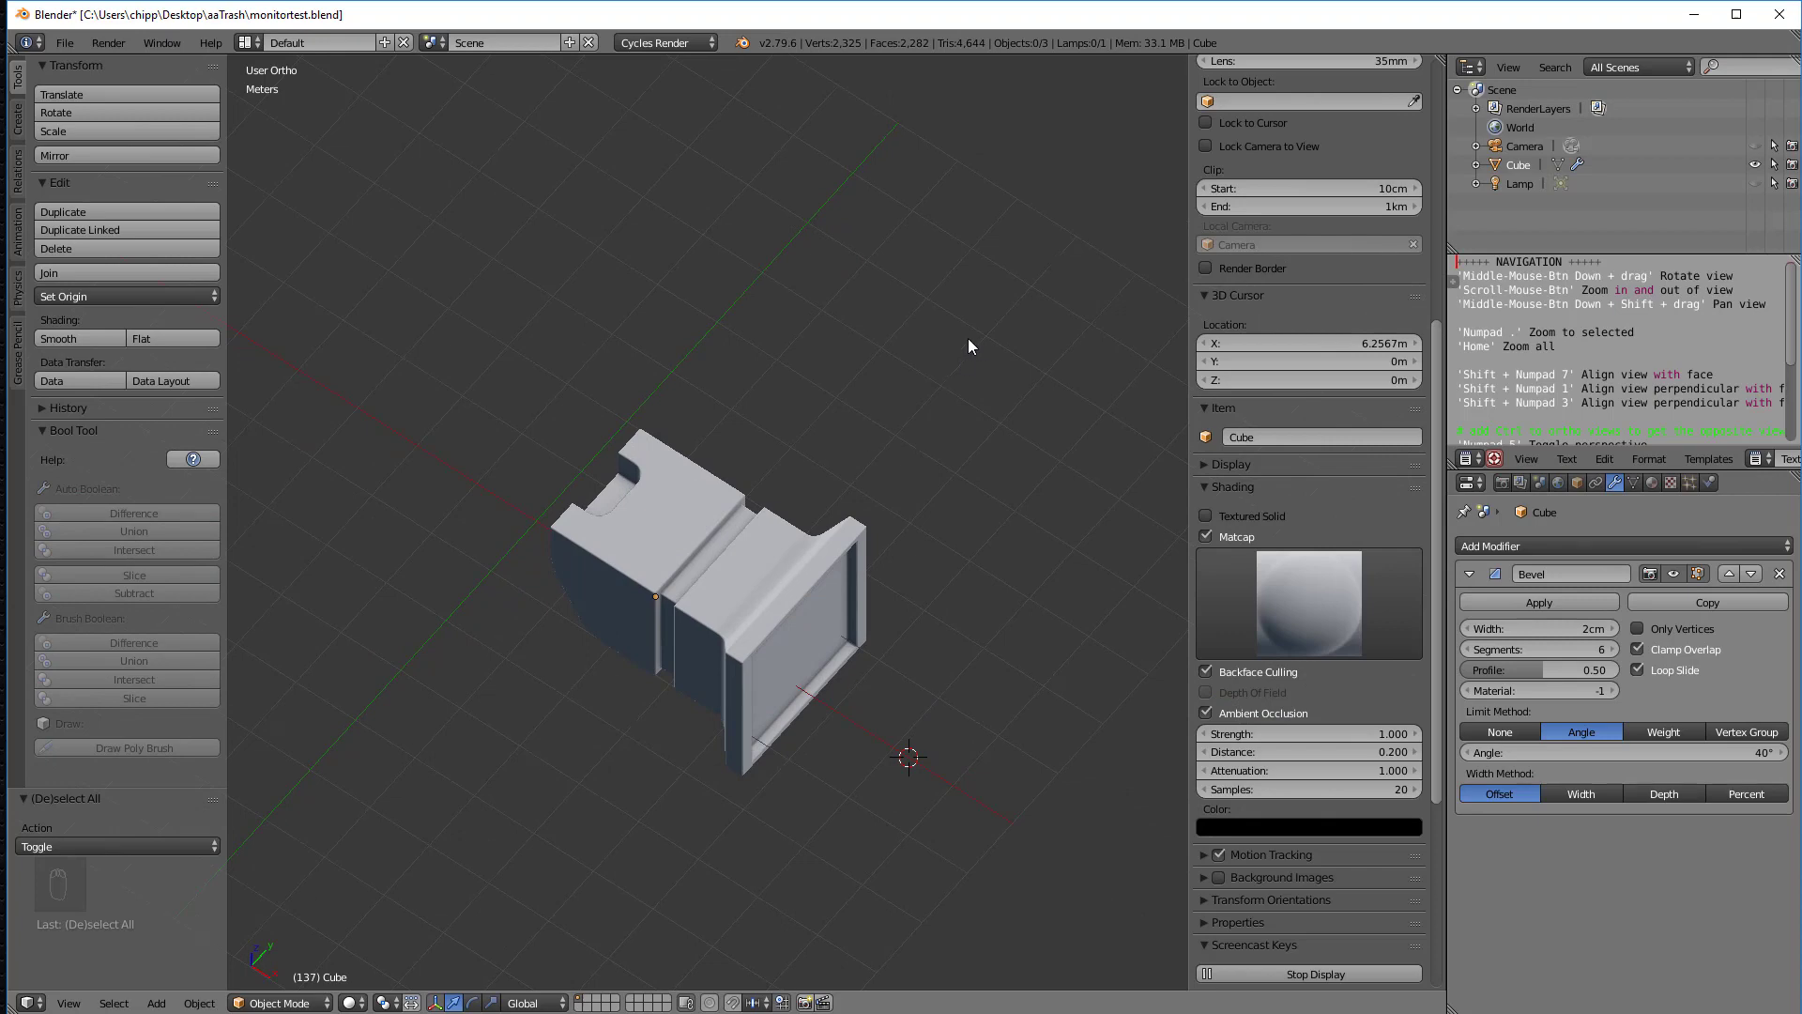
Step: Select the monitor model, deselect everything with A, then select everything again with A
{"action": "left_click", "coordinate": [713, 575]}
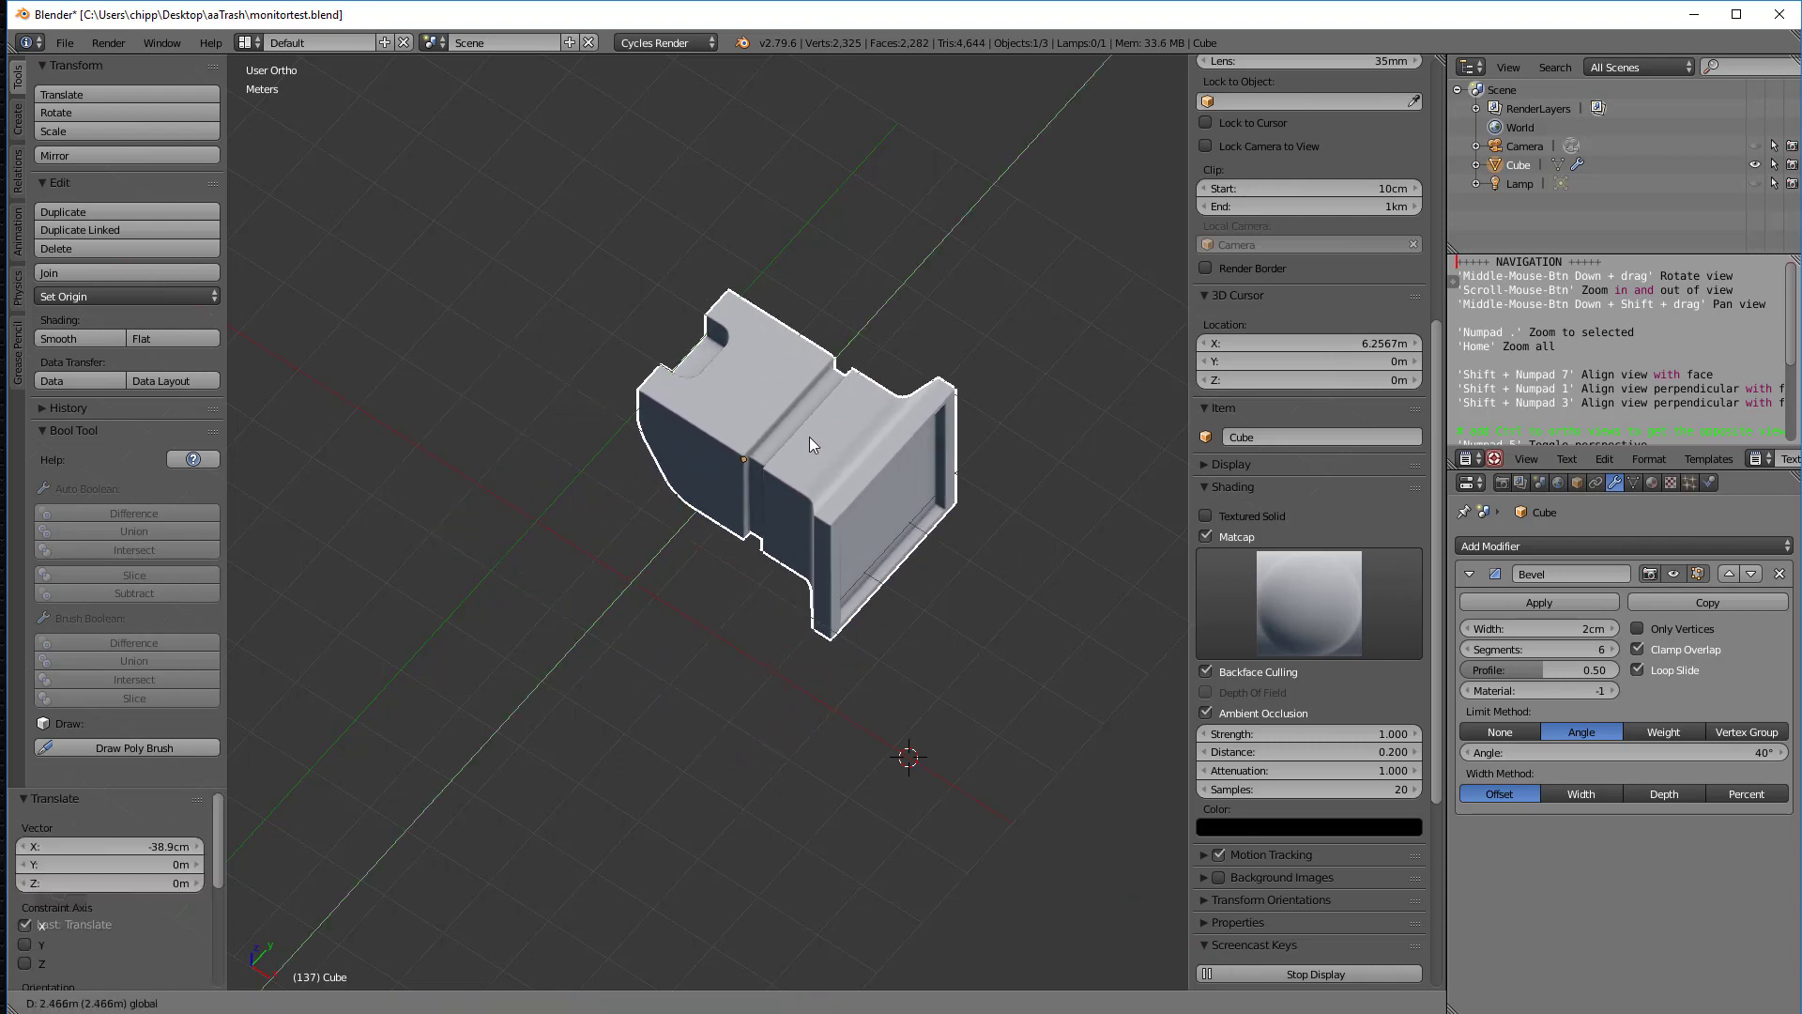
{"action": "key", "text": "a"}
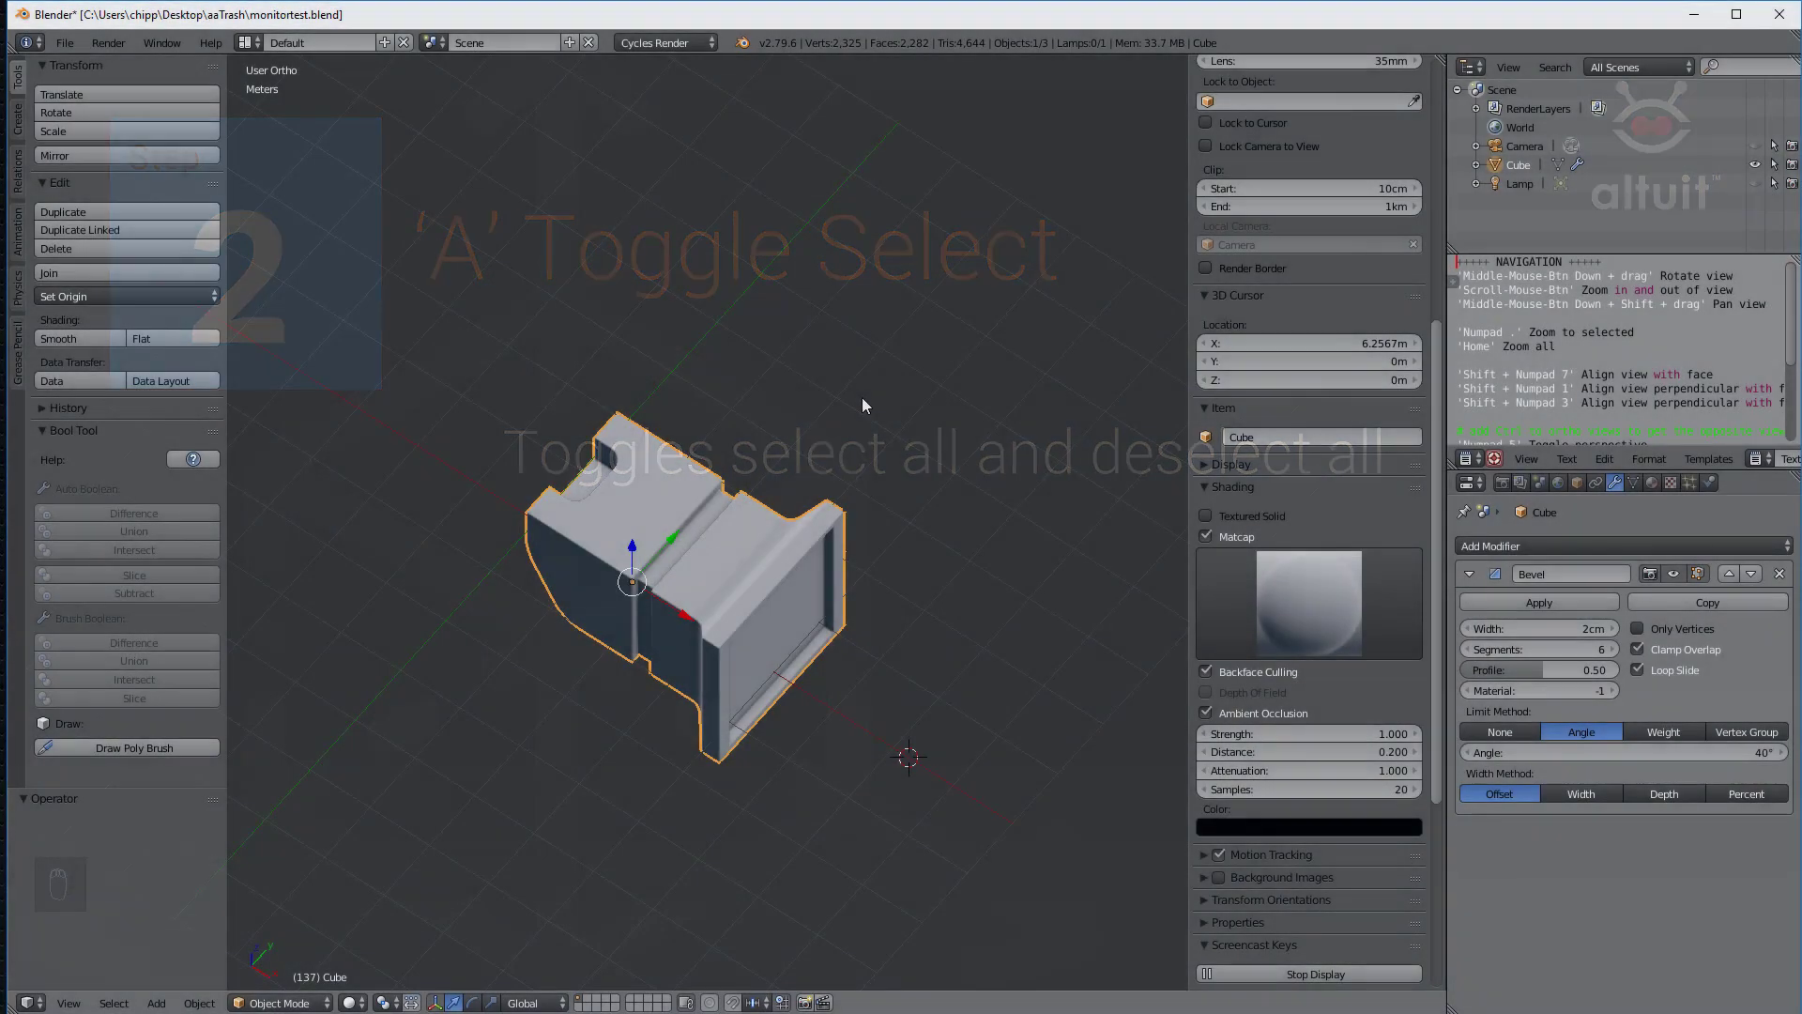
{"action": "key", "text": "a"}
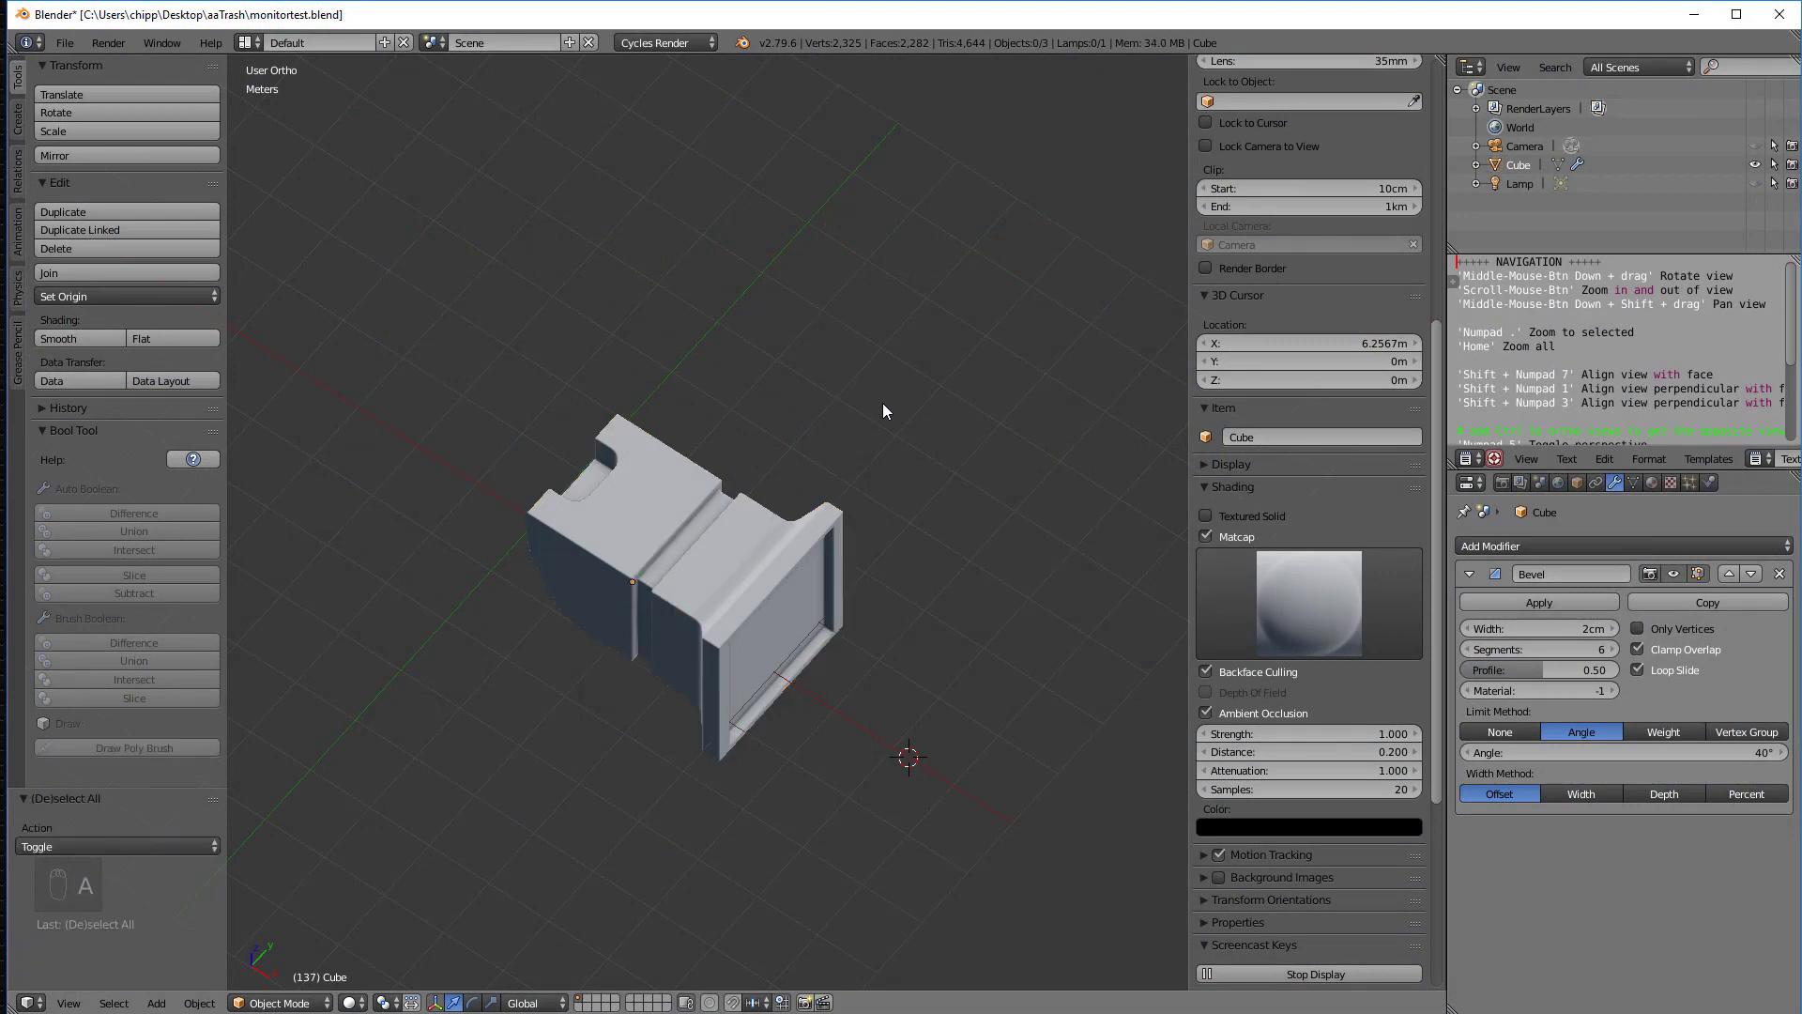
{"action": "key", "text": "a"}
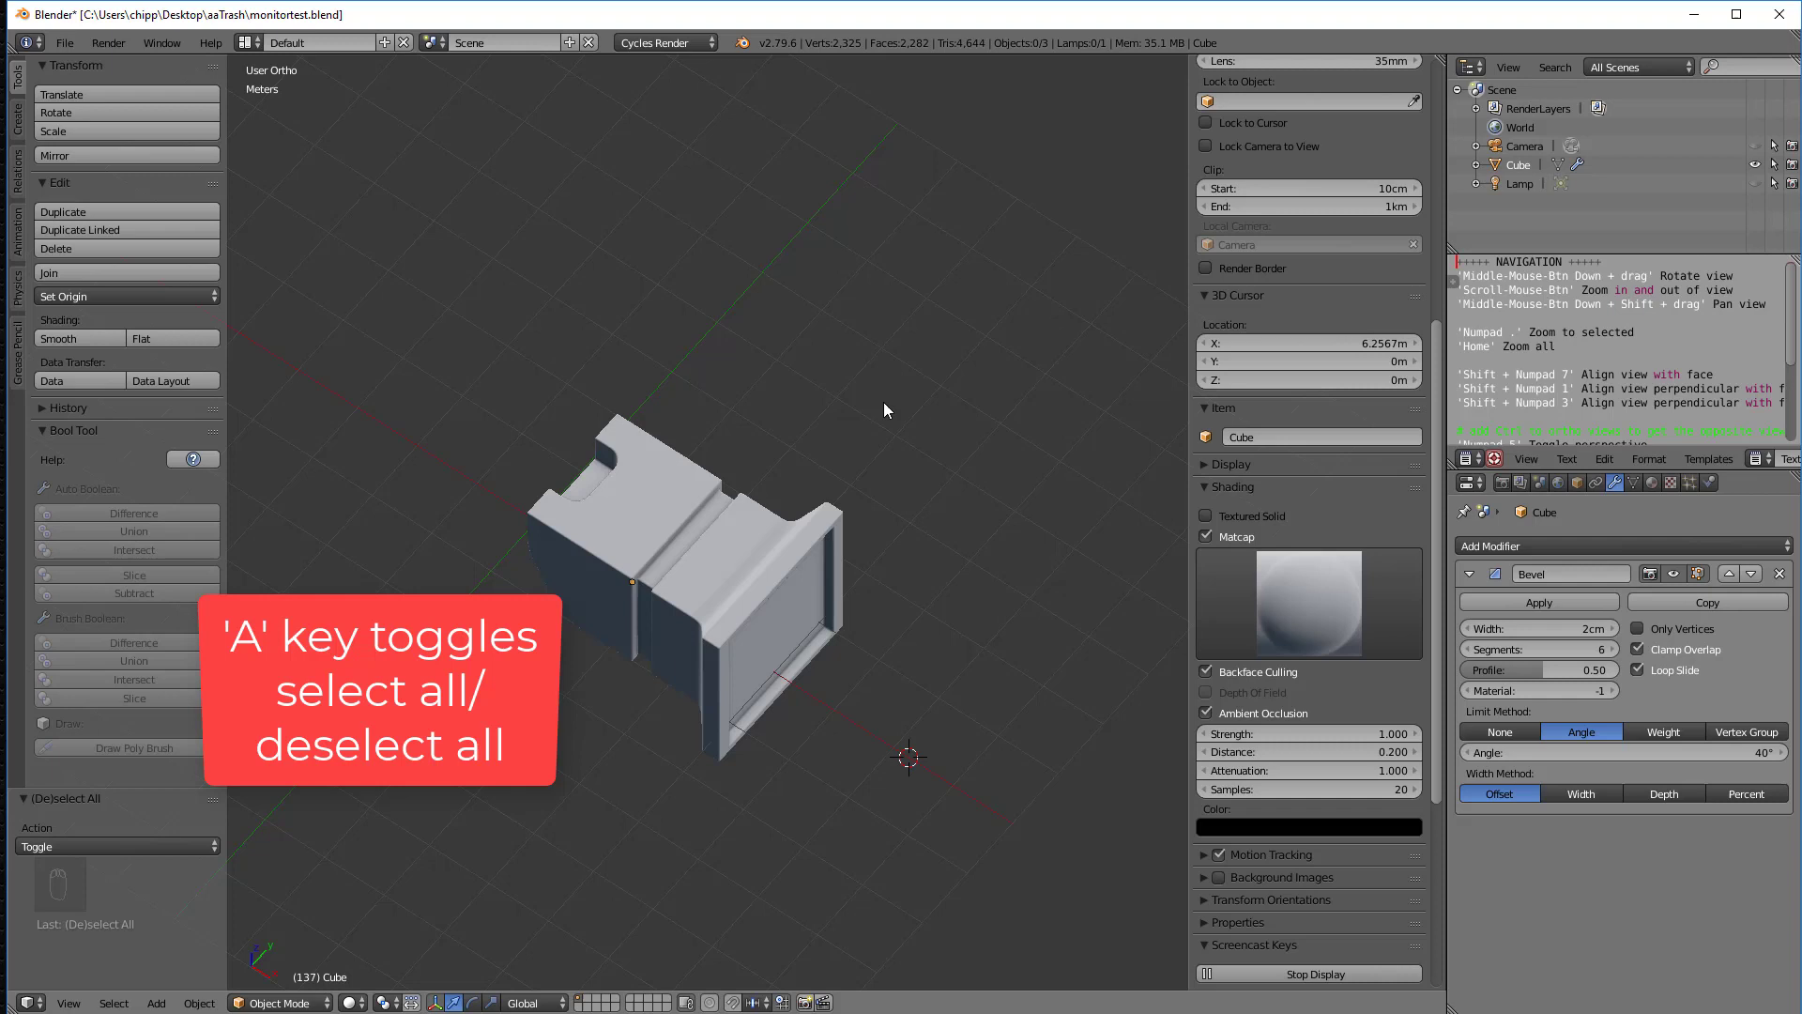
{"action": "key", "text": "a"}
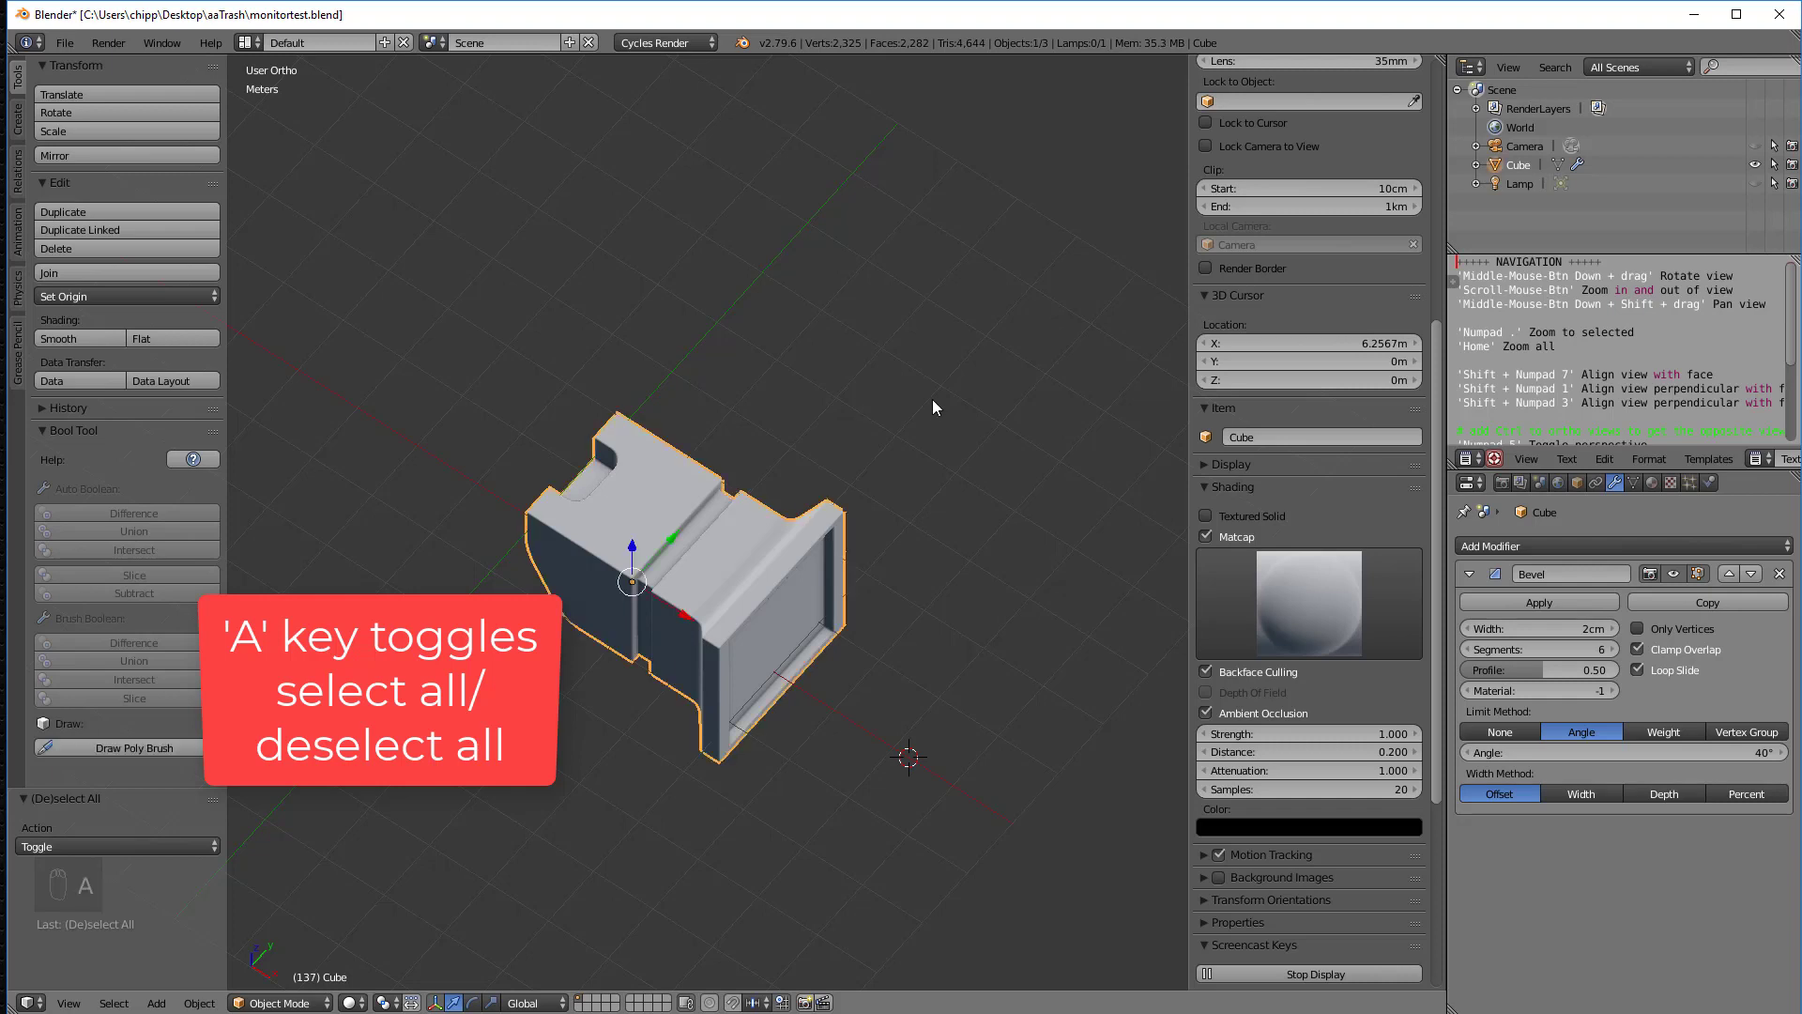
{"action": "key", "text": "shift+a"}
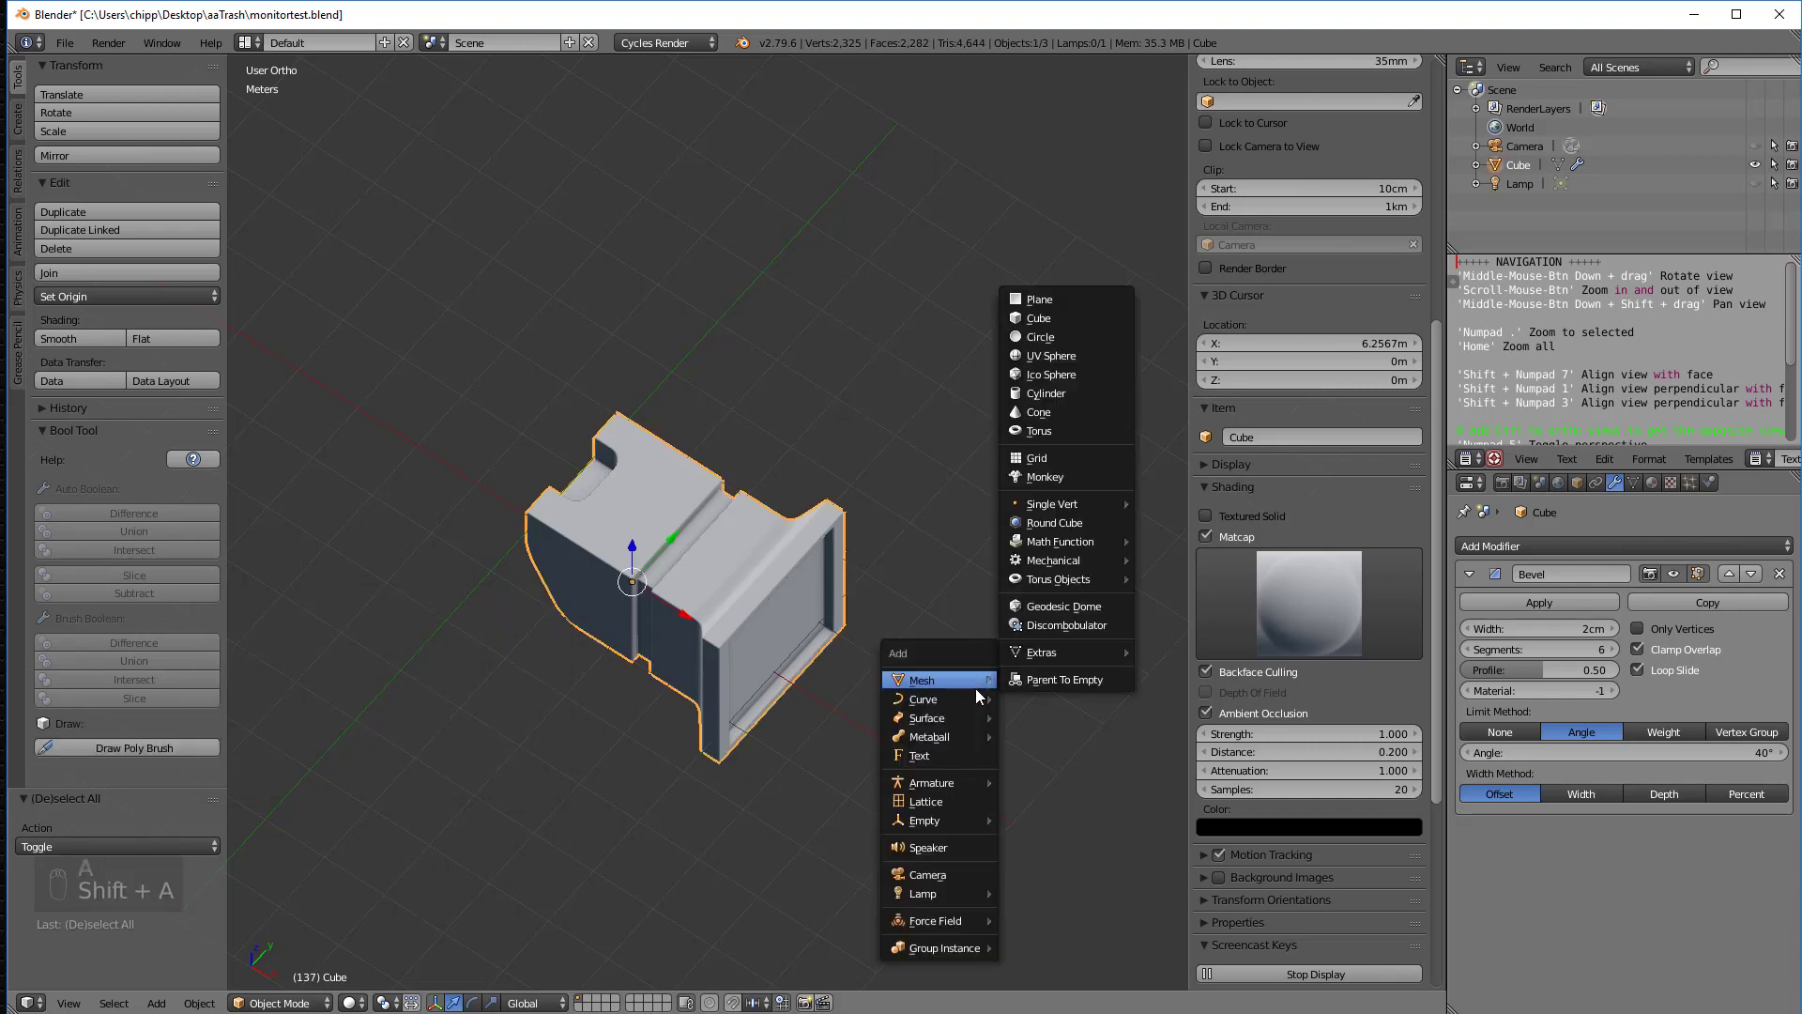
{"action": "left_click", "coordinate": [1038, 318]}
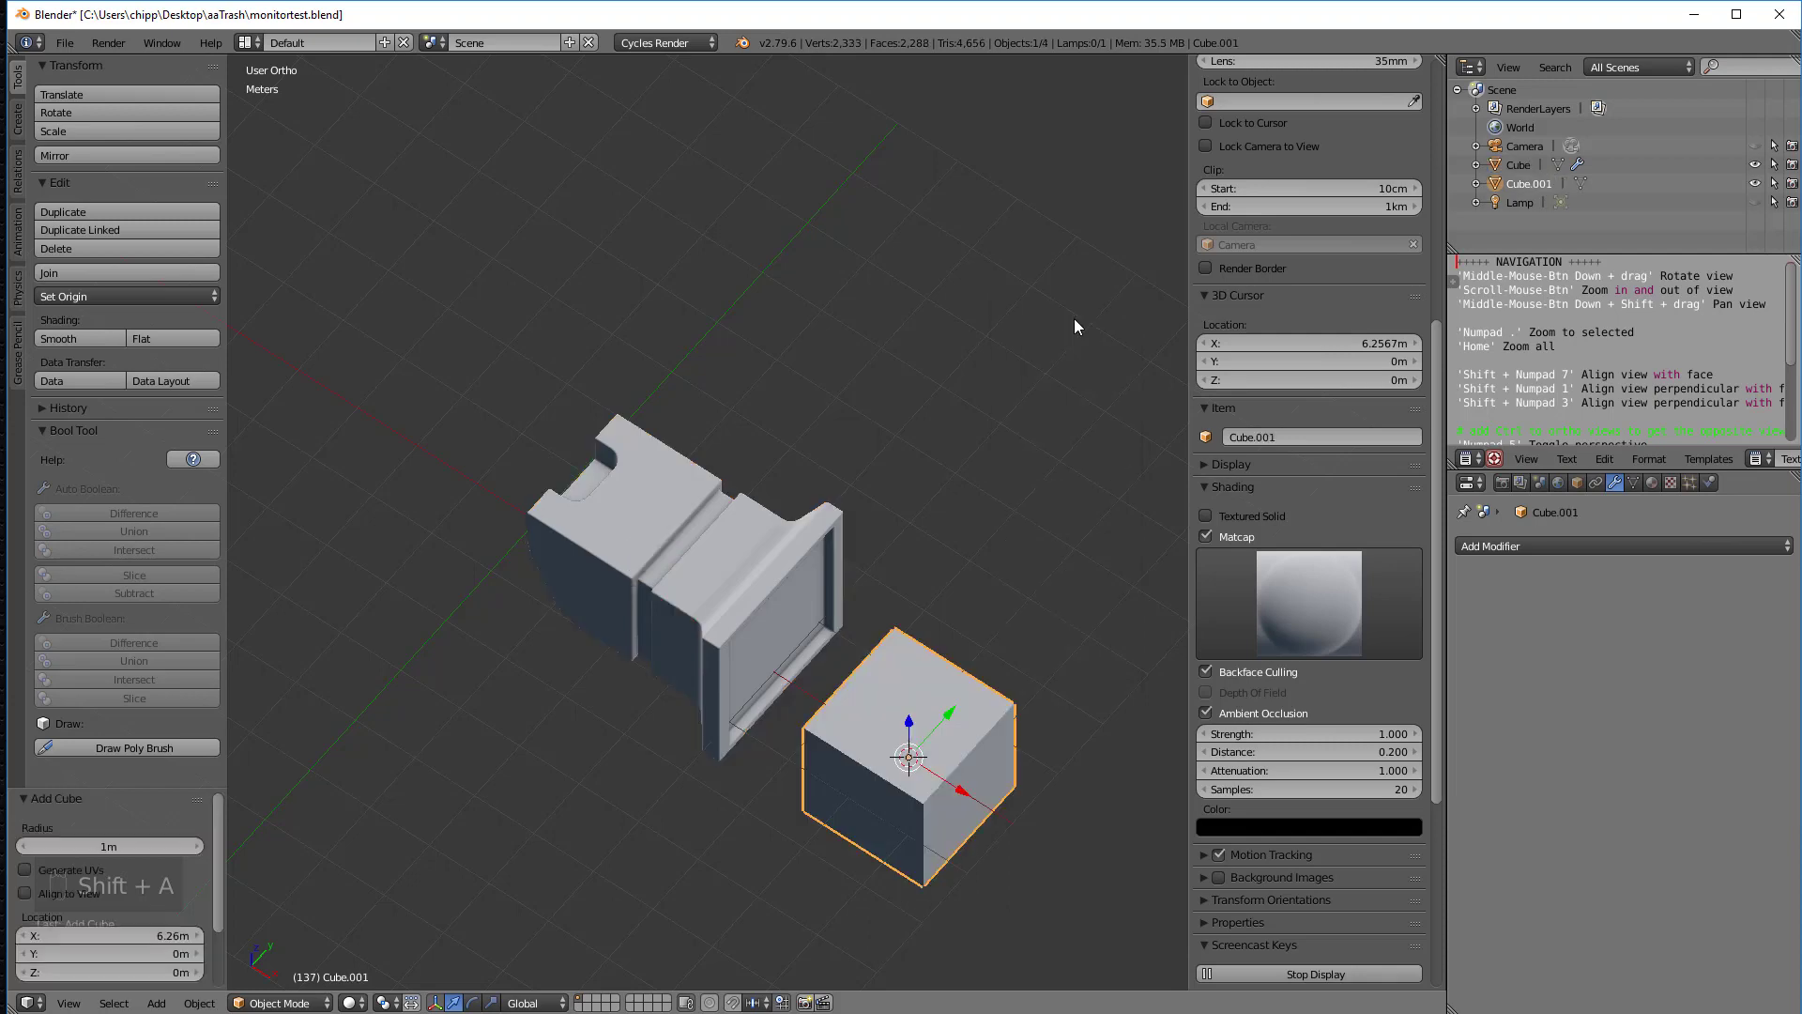
{"action": "key", "text": "Tab"}
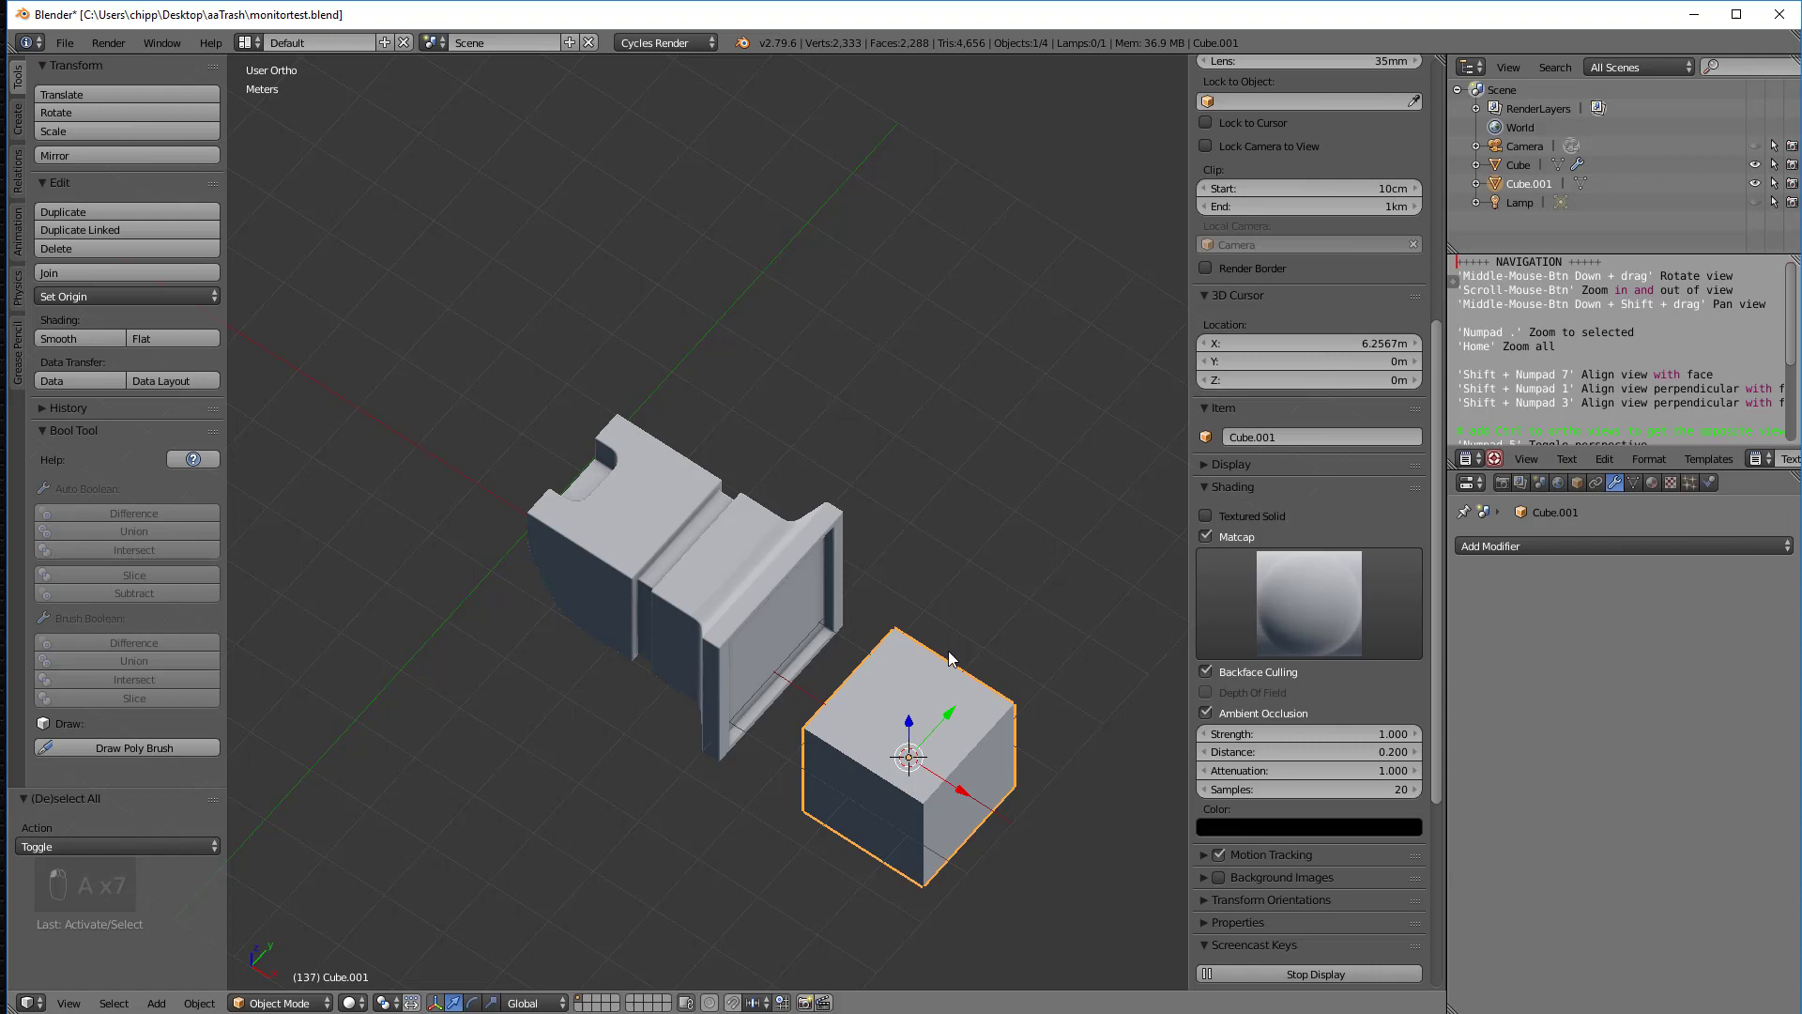
{"action": "key", "text": "x"}
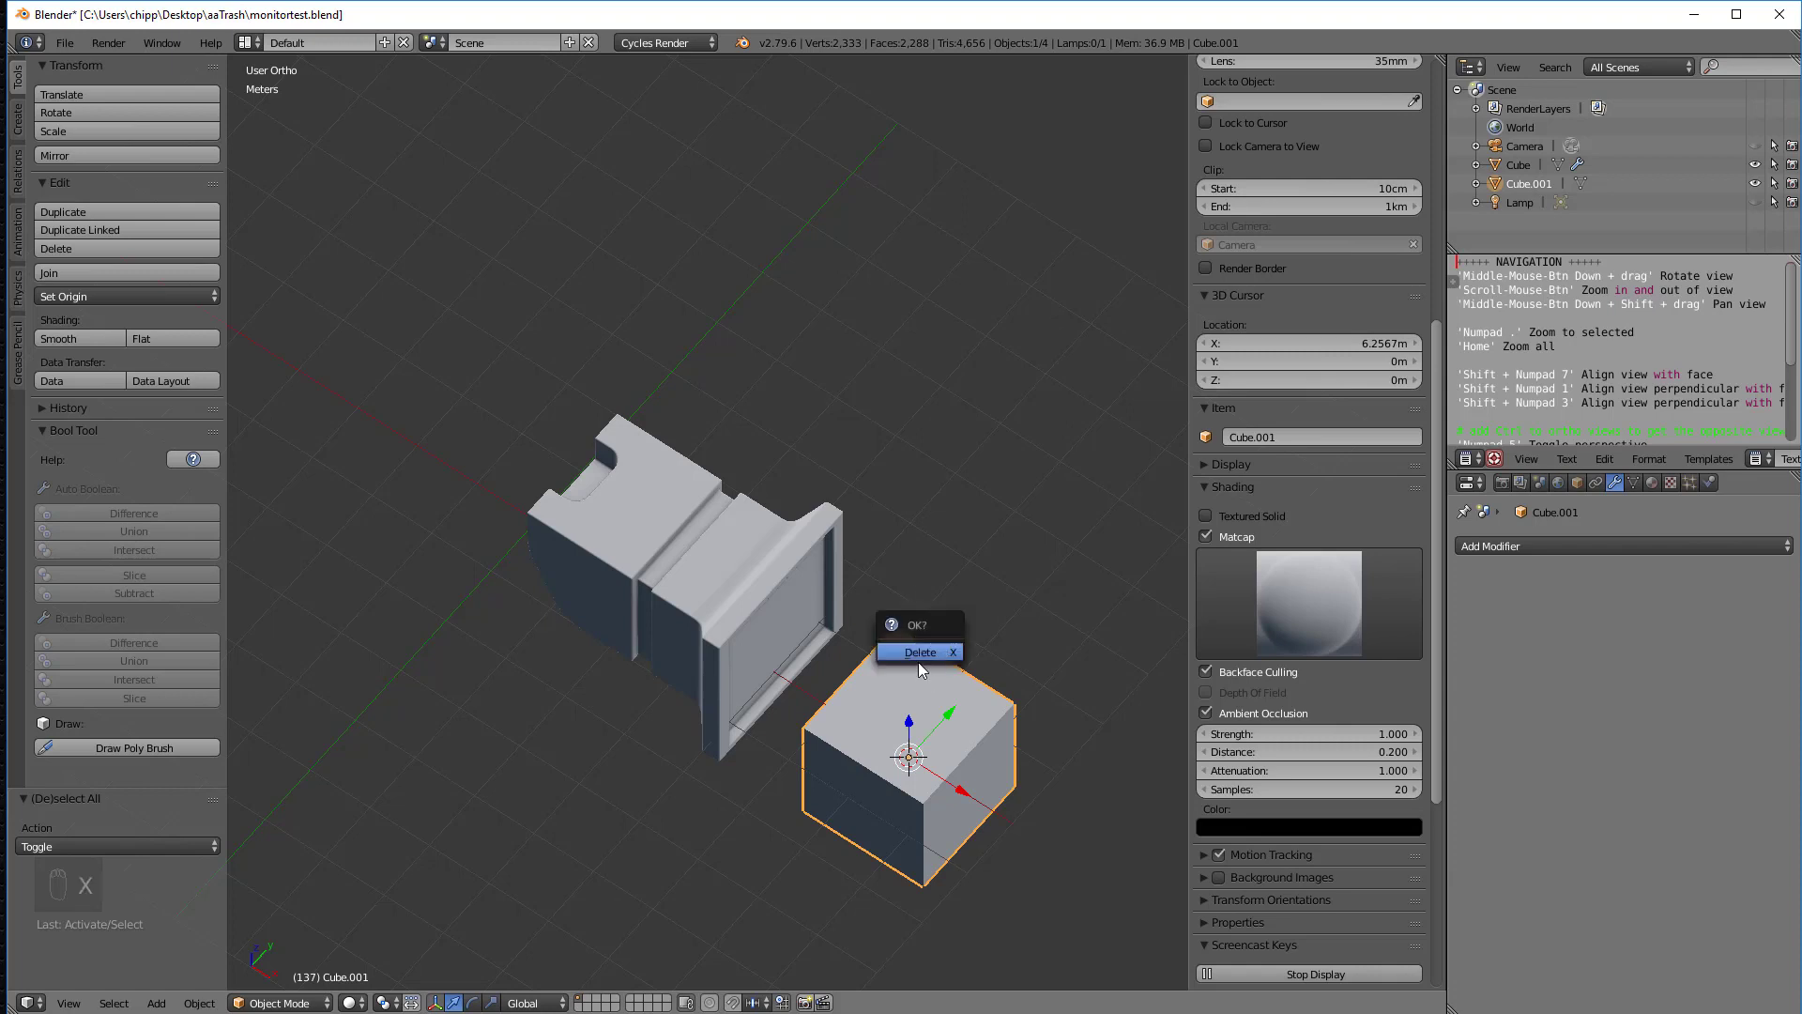
{"action": "left_click", "coordinate": [920, 651]}
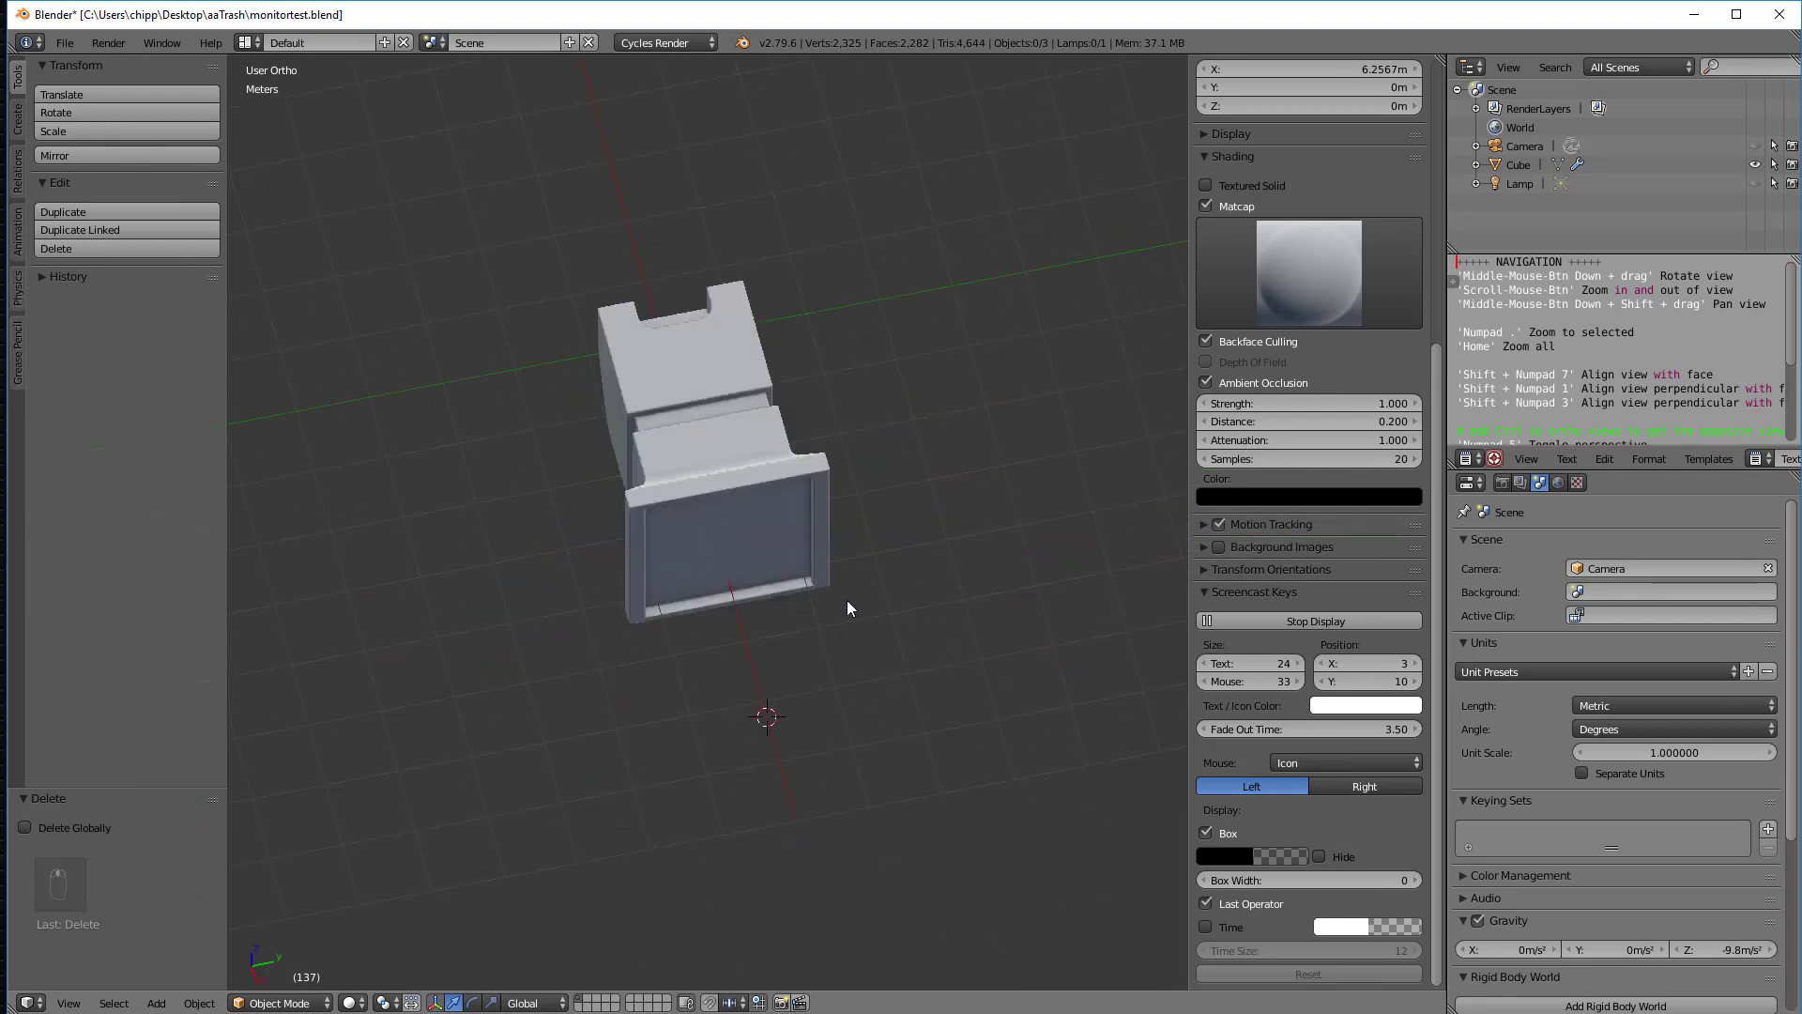
Step: Select the monitor model and orbit the view to face its screen
{"action": "left_click", "coordinate": [690, 460]}
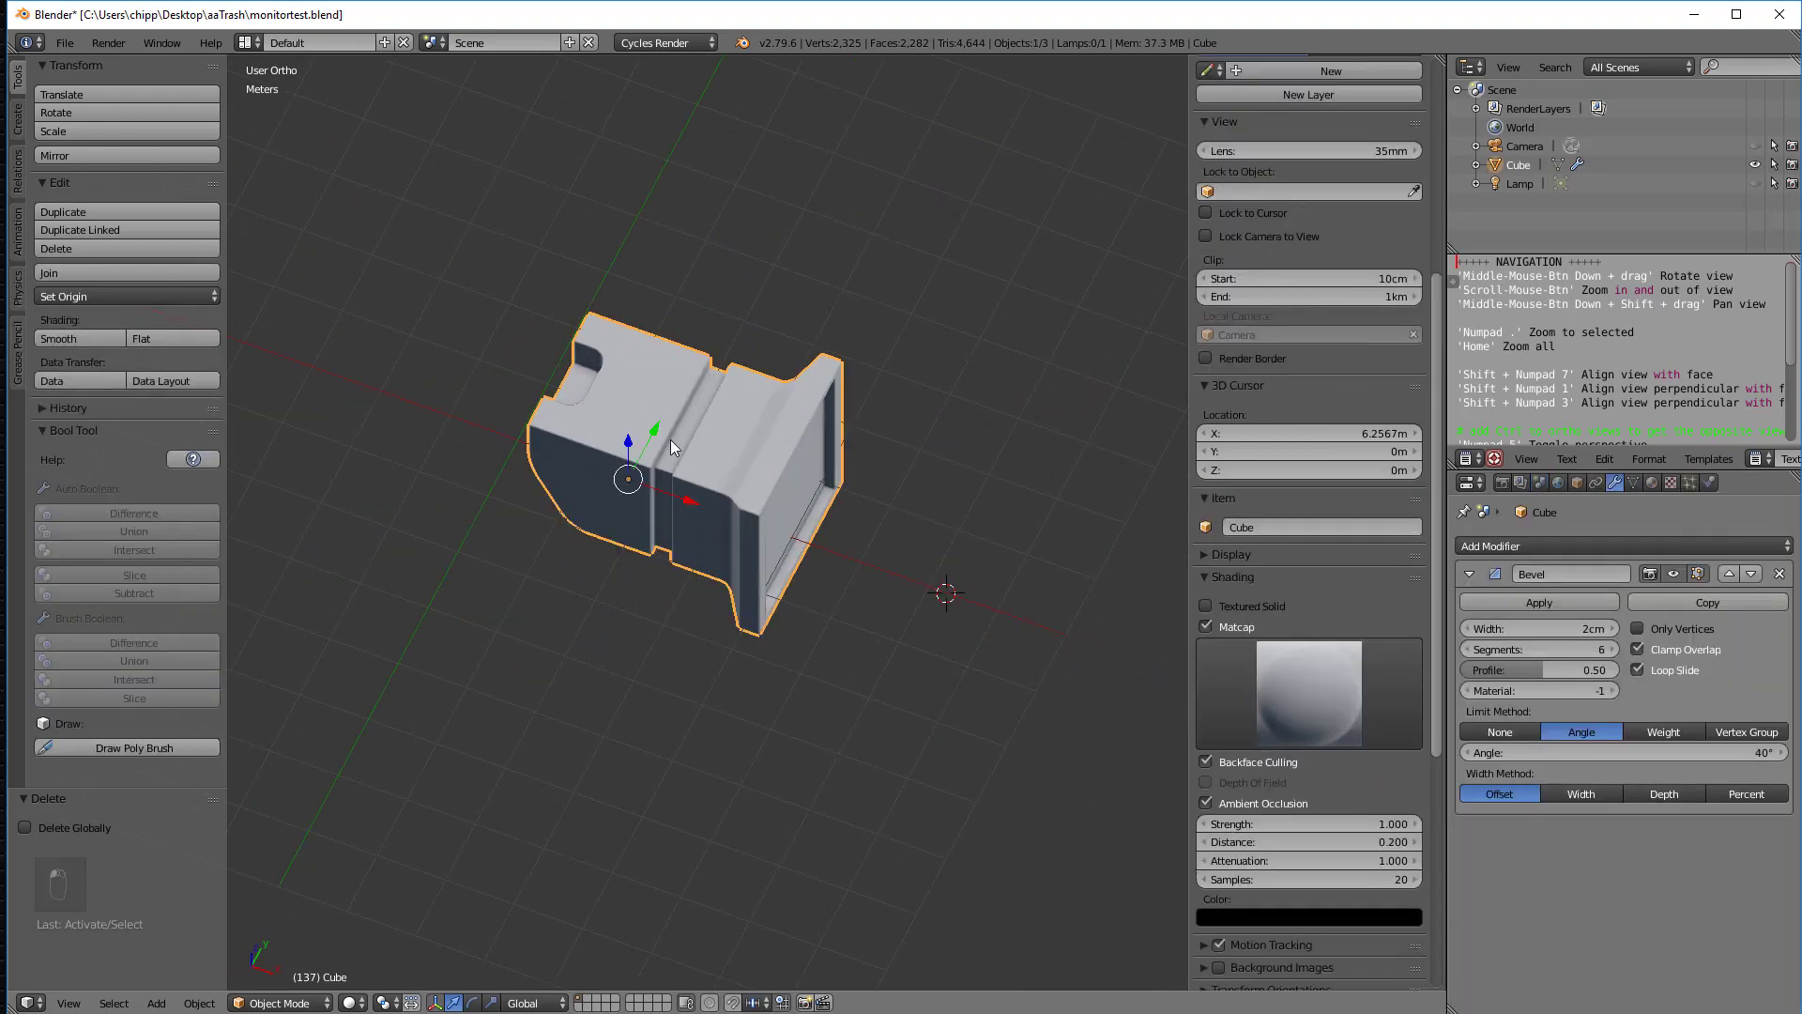
{"action": "left_click_drag", "start_coordinate": [672, 449], "coordinate": [707, 552]}
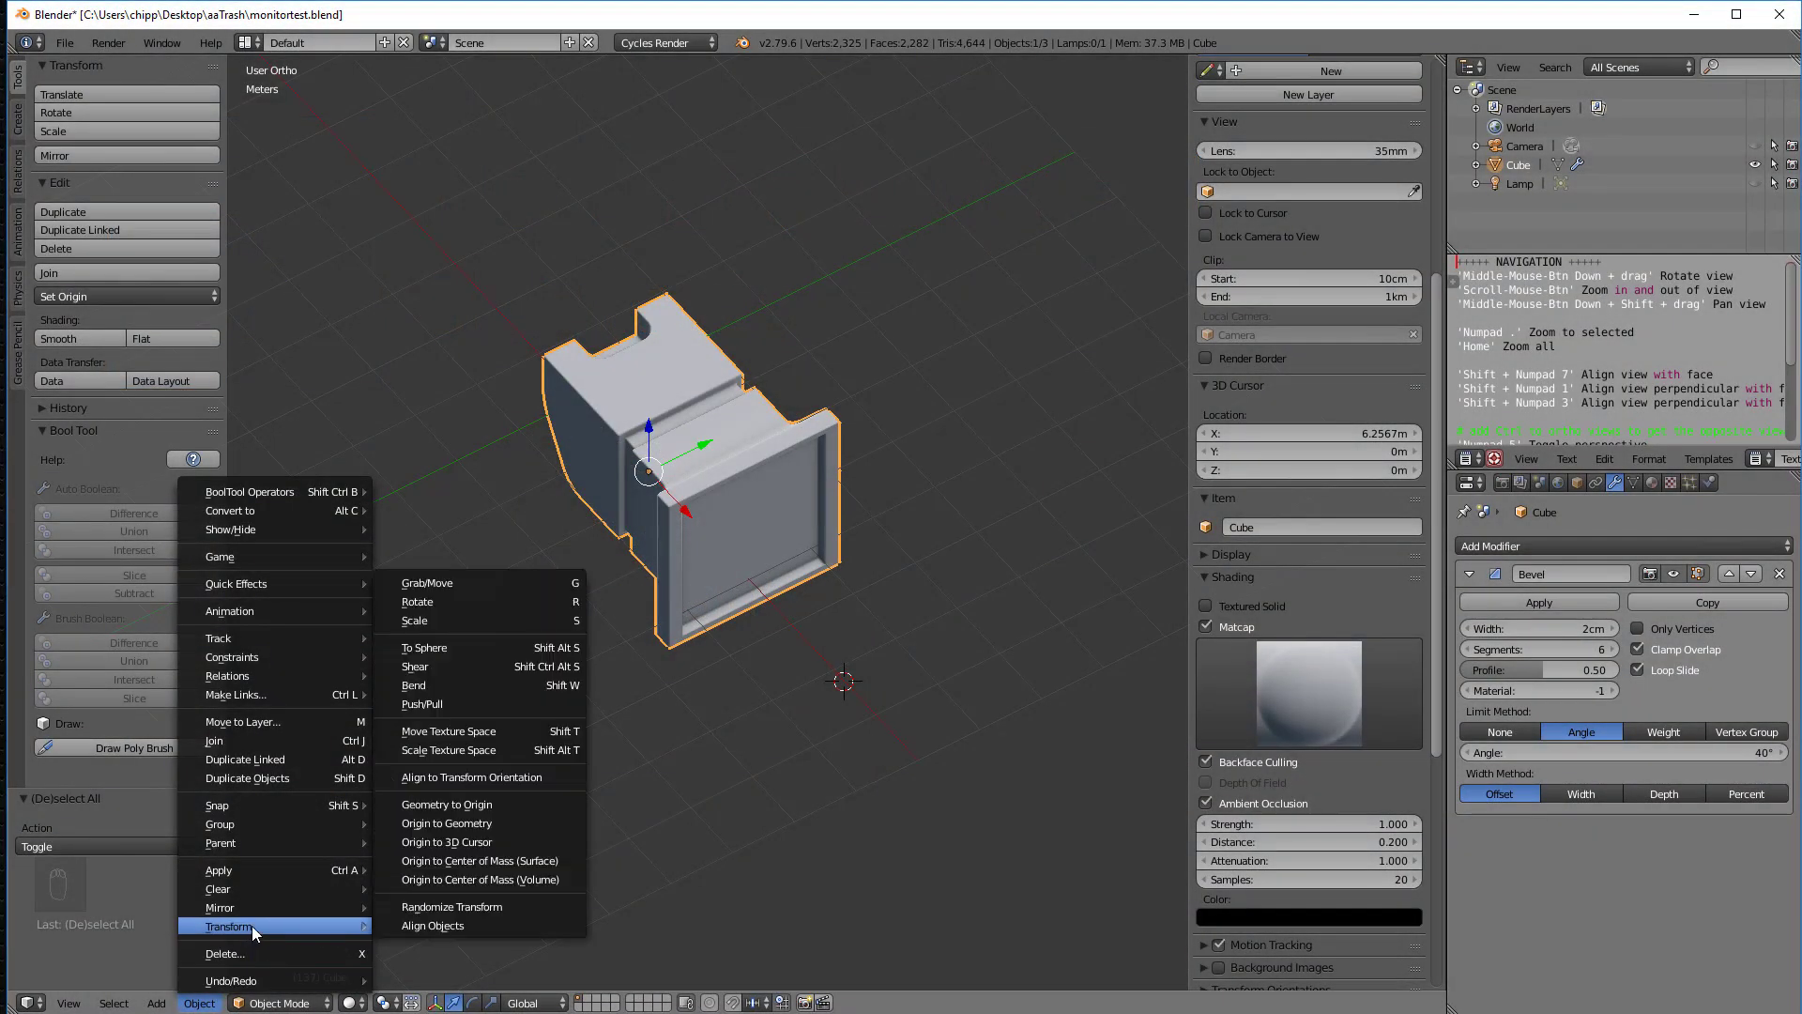
{"action": "mouse_move", "coordinate": [437, 583]}
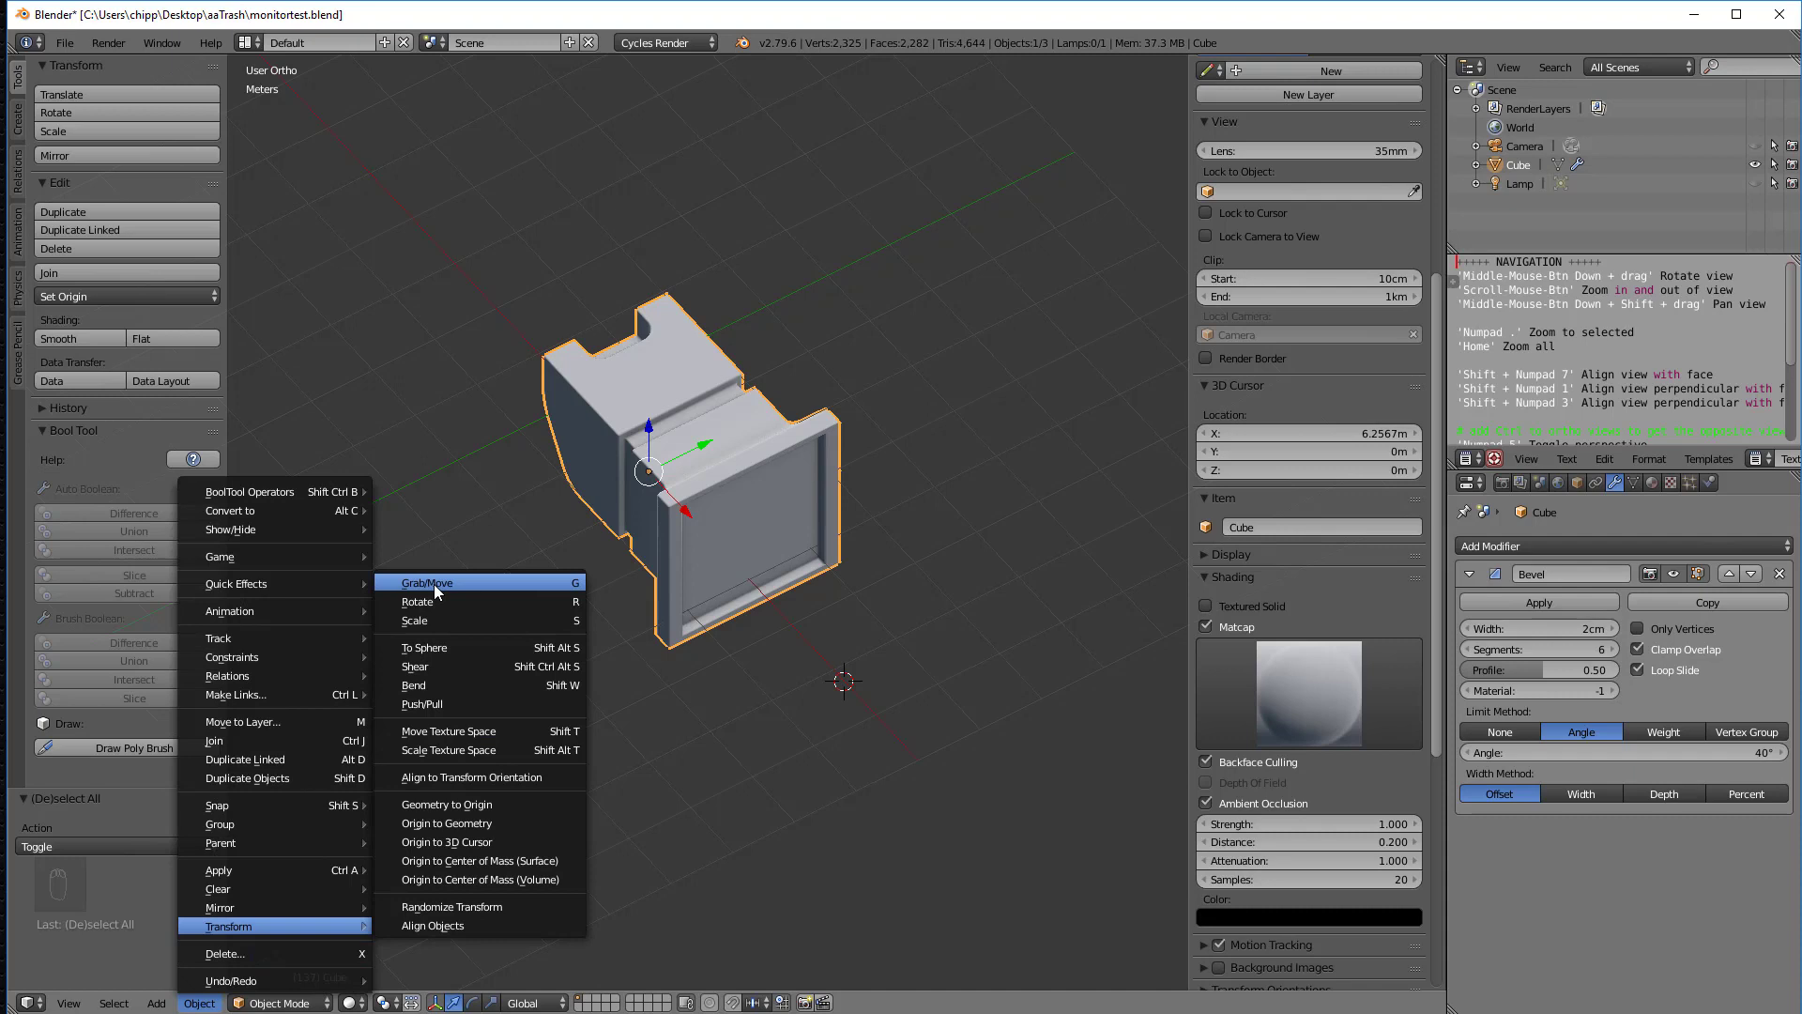
{"action": "mouse_move", "coordinate": [416, 600]}
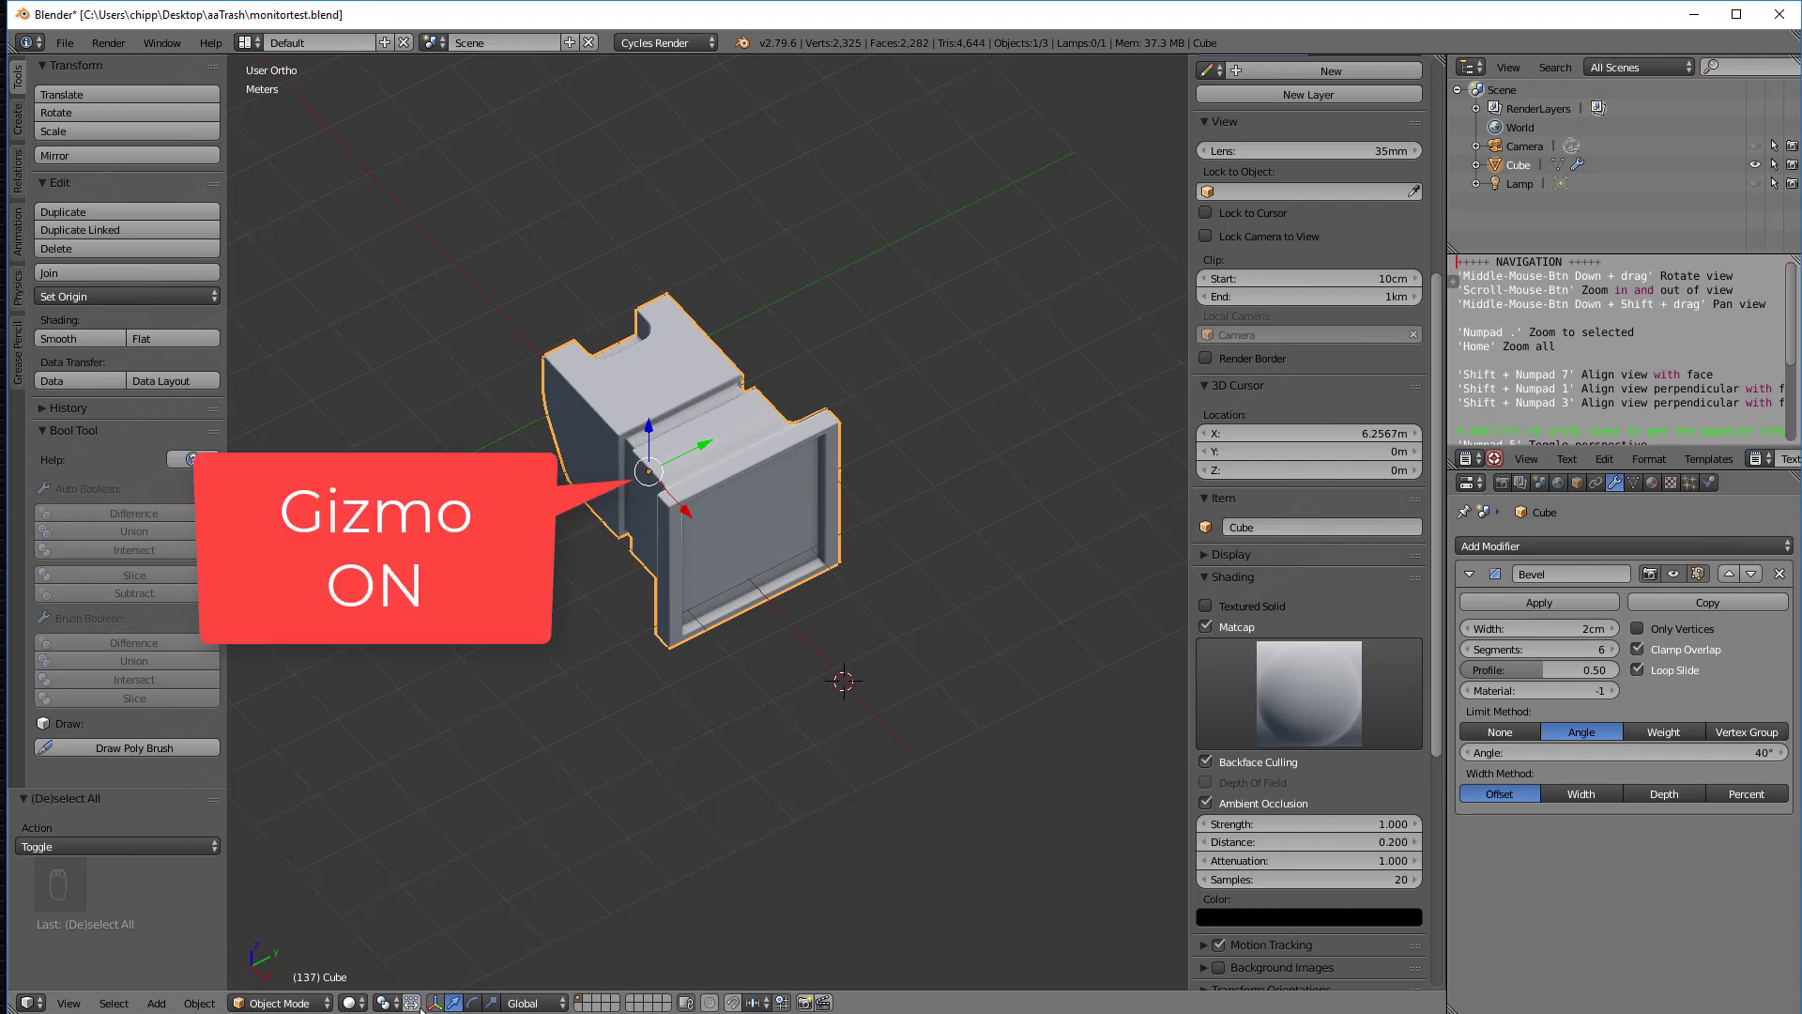
Step: Hide the move handles and grab the monitor model, moving it about 1.09 m along X
{"action": "left_click", "coordinate": [435, 1003]}
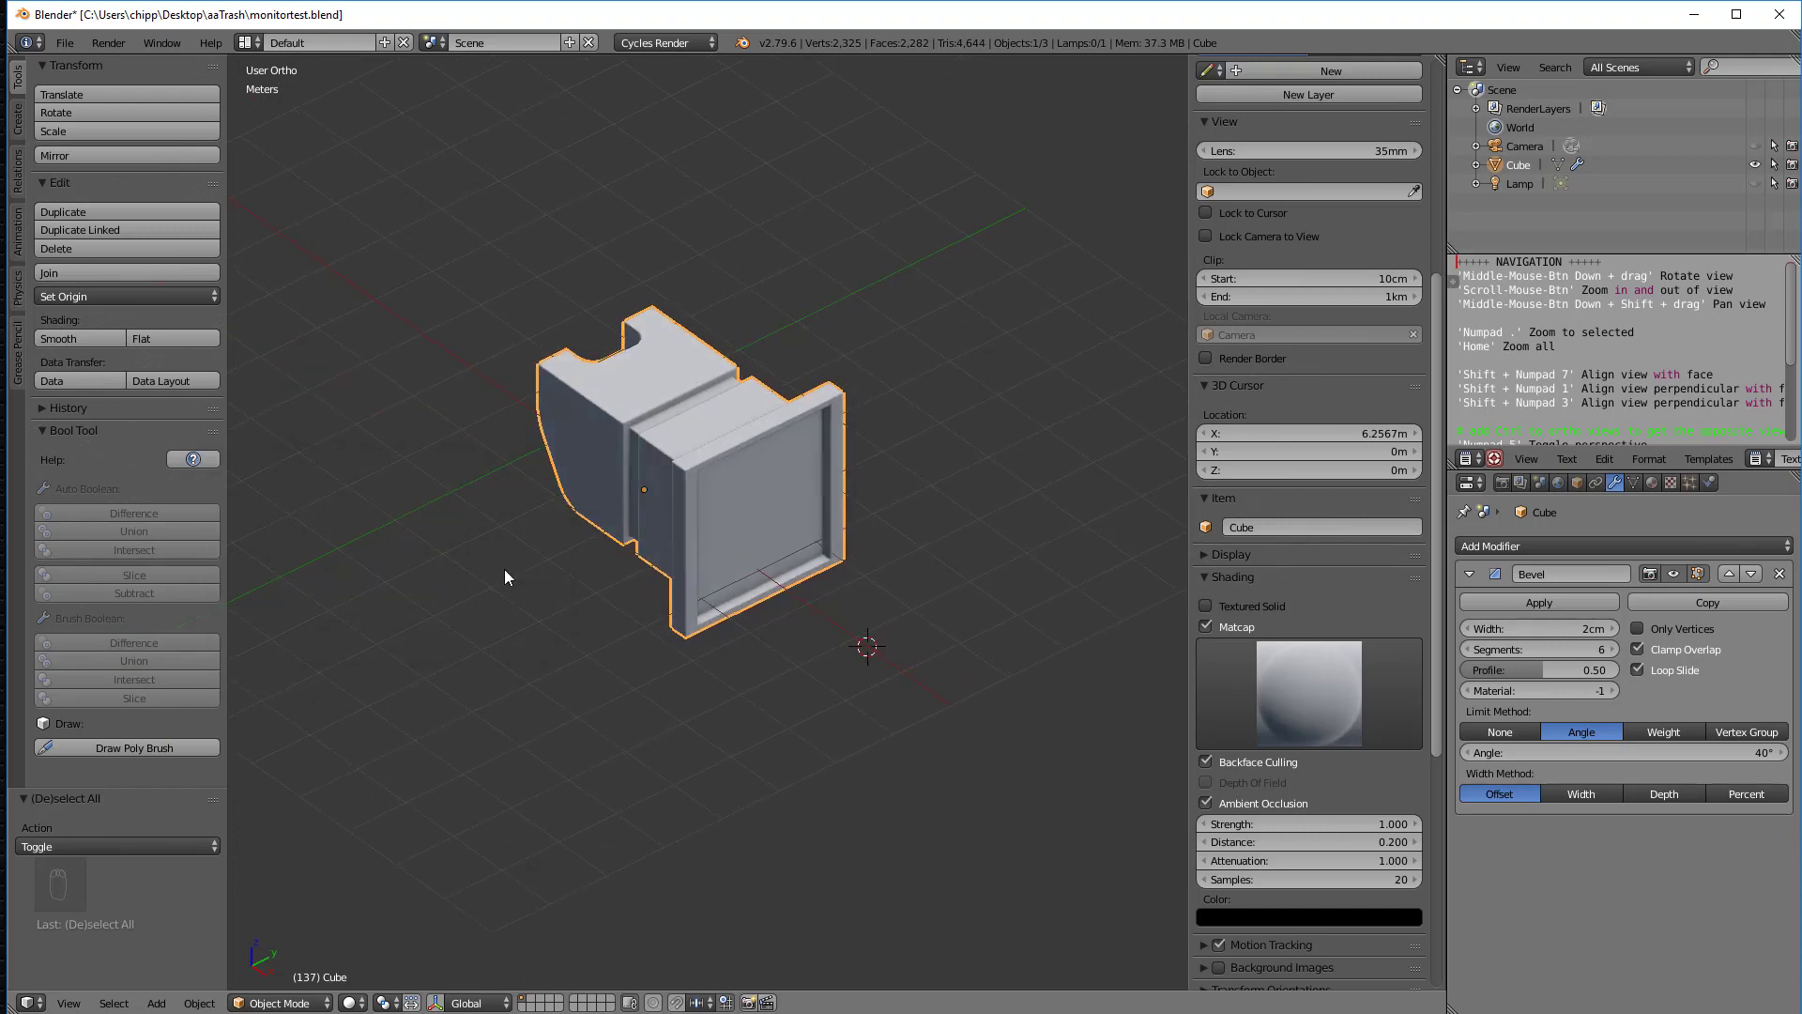
{"action": "key", "text": "g"}
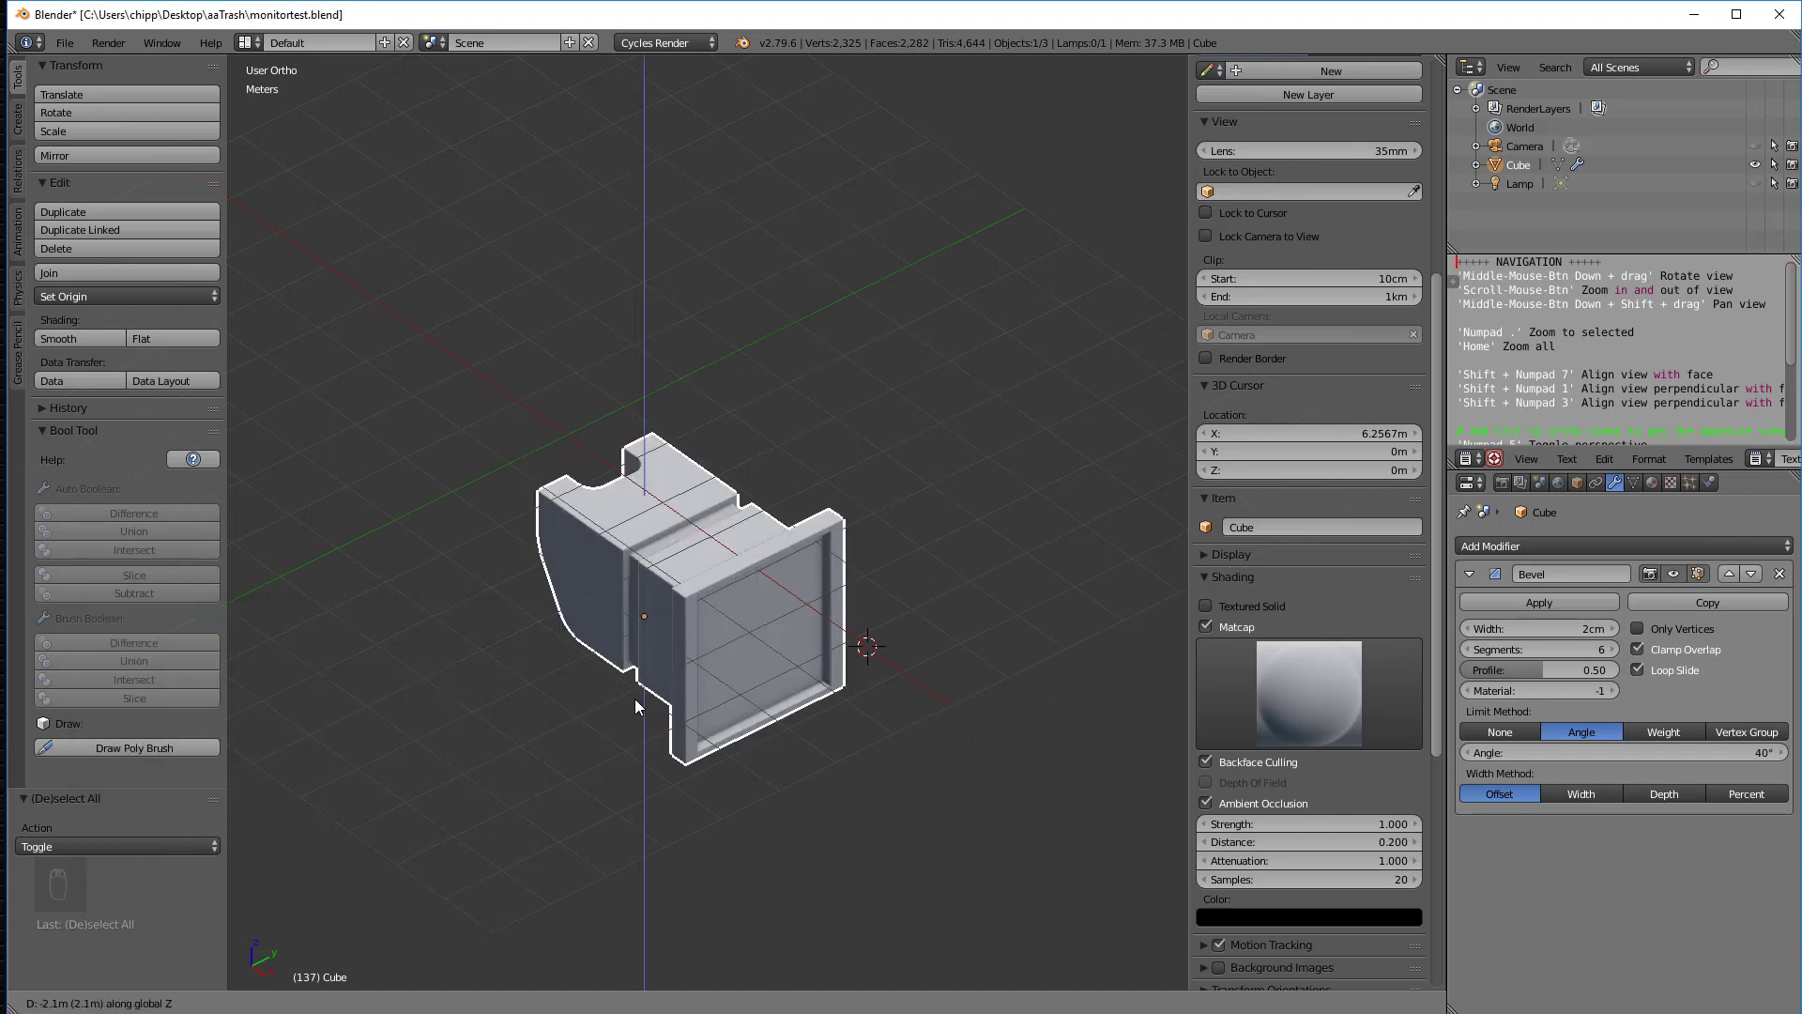
{"action": "key", "text": "Escape"}
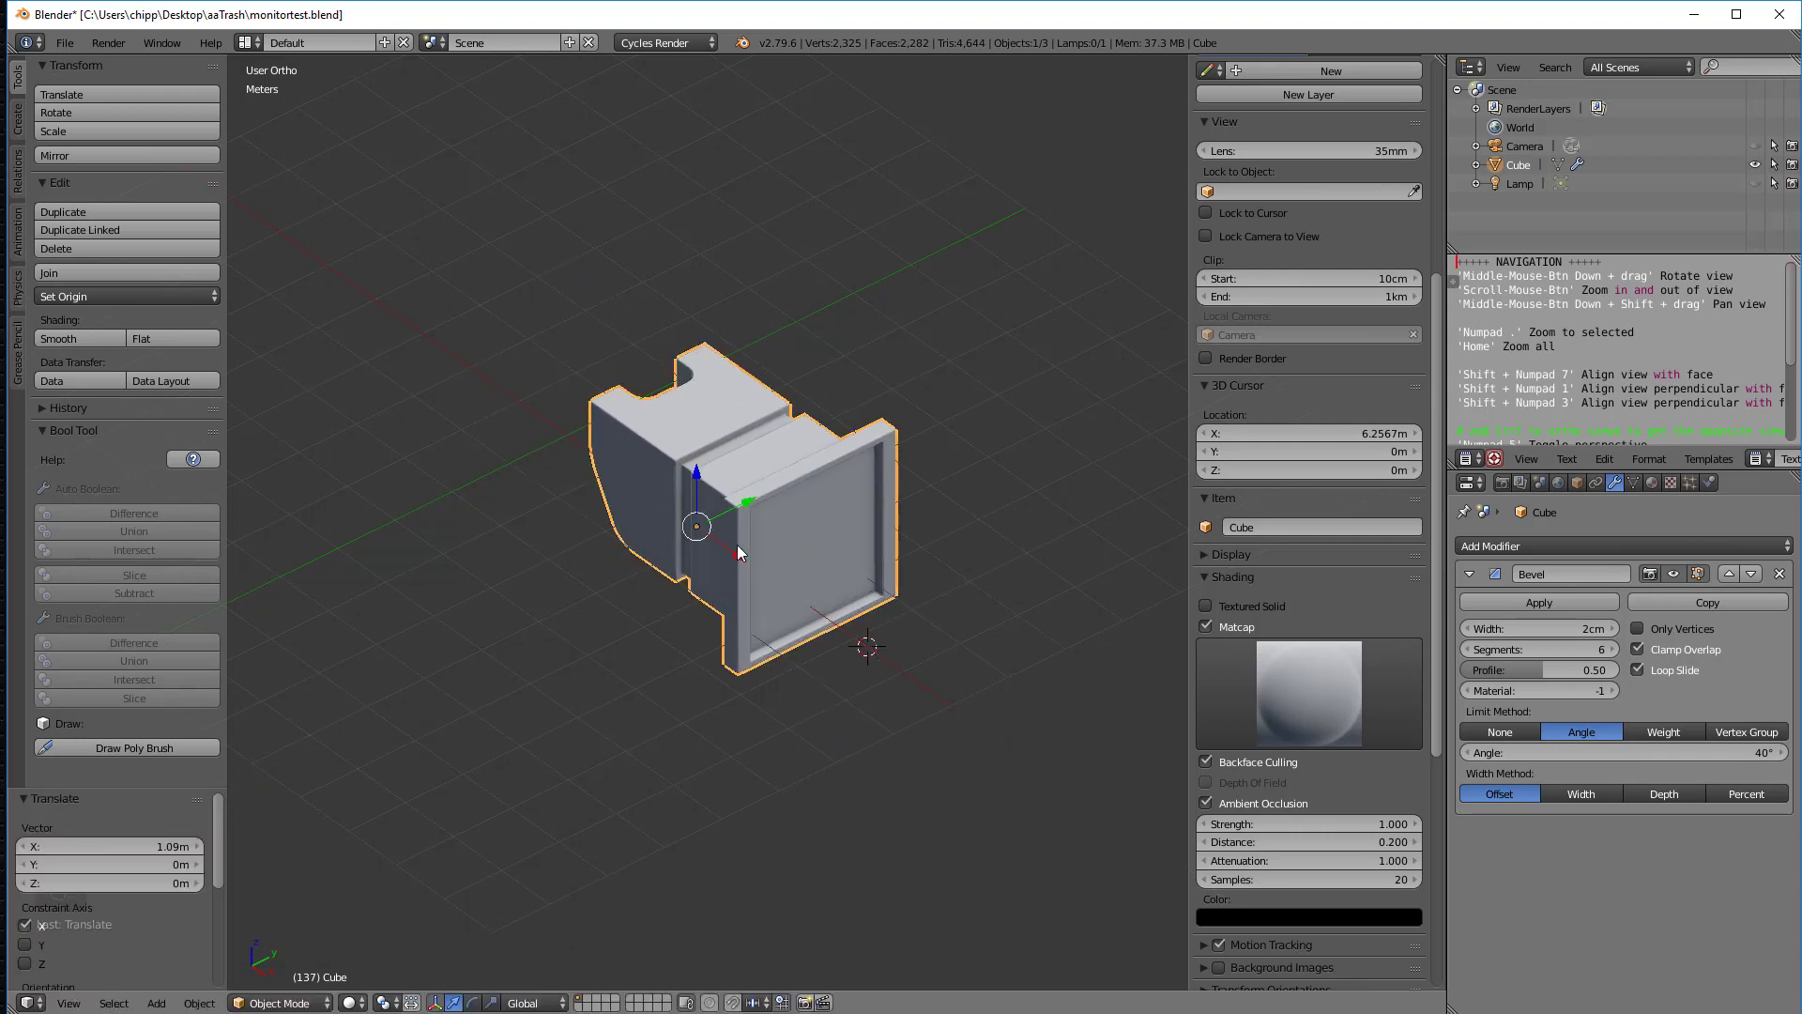
Step: Grab the model, lock the axis with the middle mouse, and move it 67.3 cm along X
{"action": "left_click_drag", "start_coordinate": [747, 502], "coordinate": [666, 540]}
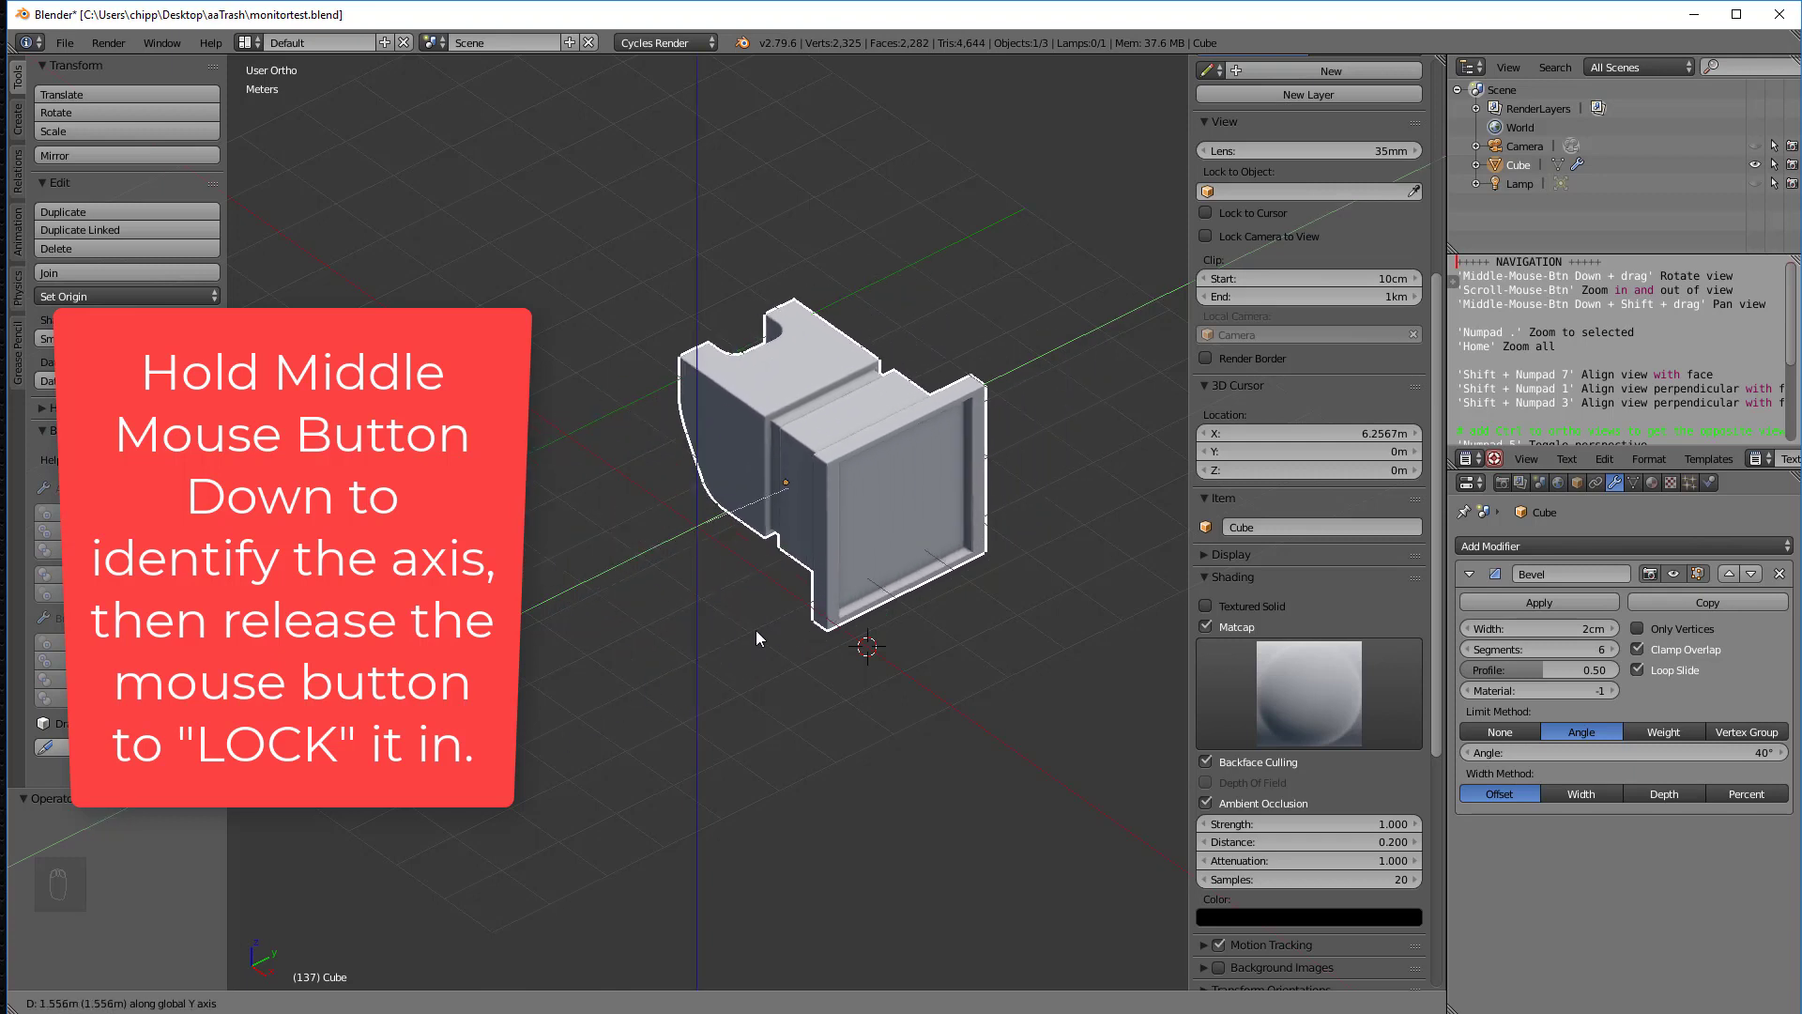
{"action": "left_click_drag", "start_coordinate": [759, 639], "coordinate": [840, 598]}
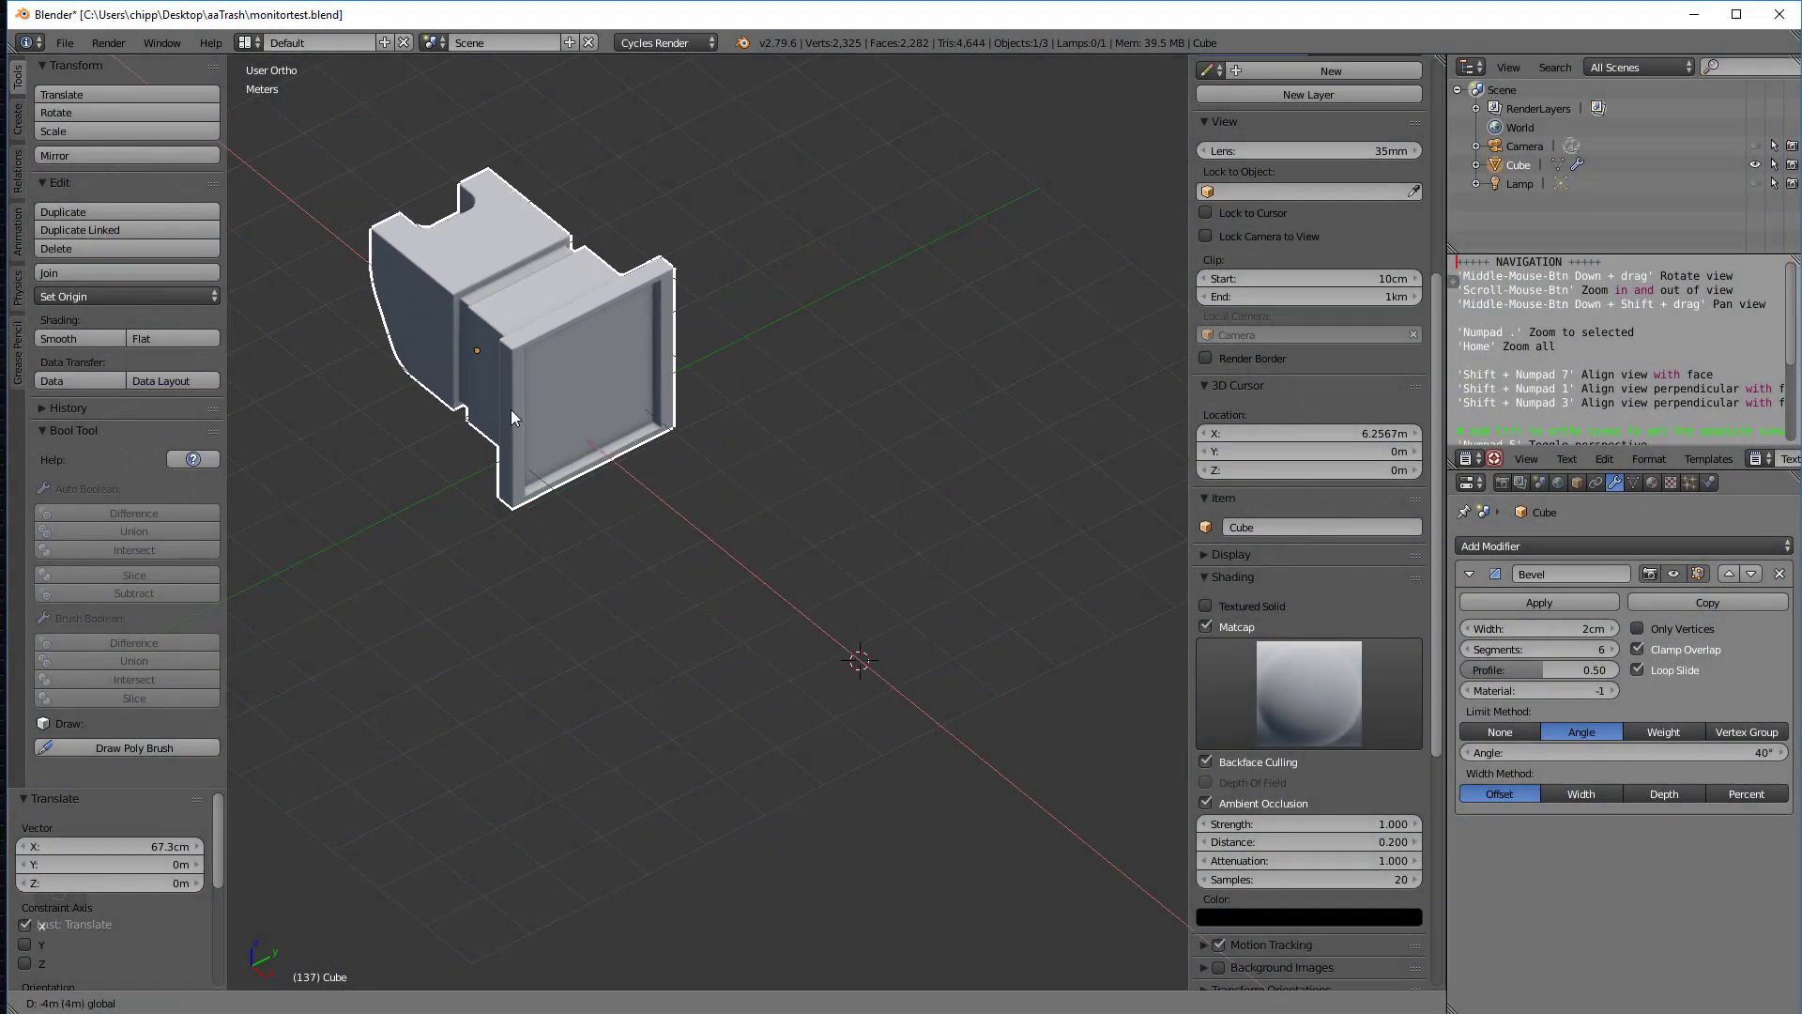
Step: Enable Increment snapping and move the model along X in whole-metre steps, toggling snap with Ctrl
{"action": "left_click_drag", "start_coordinate": [511, 417], "coordinate": [757, 605]}
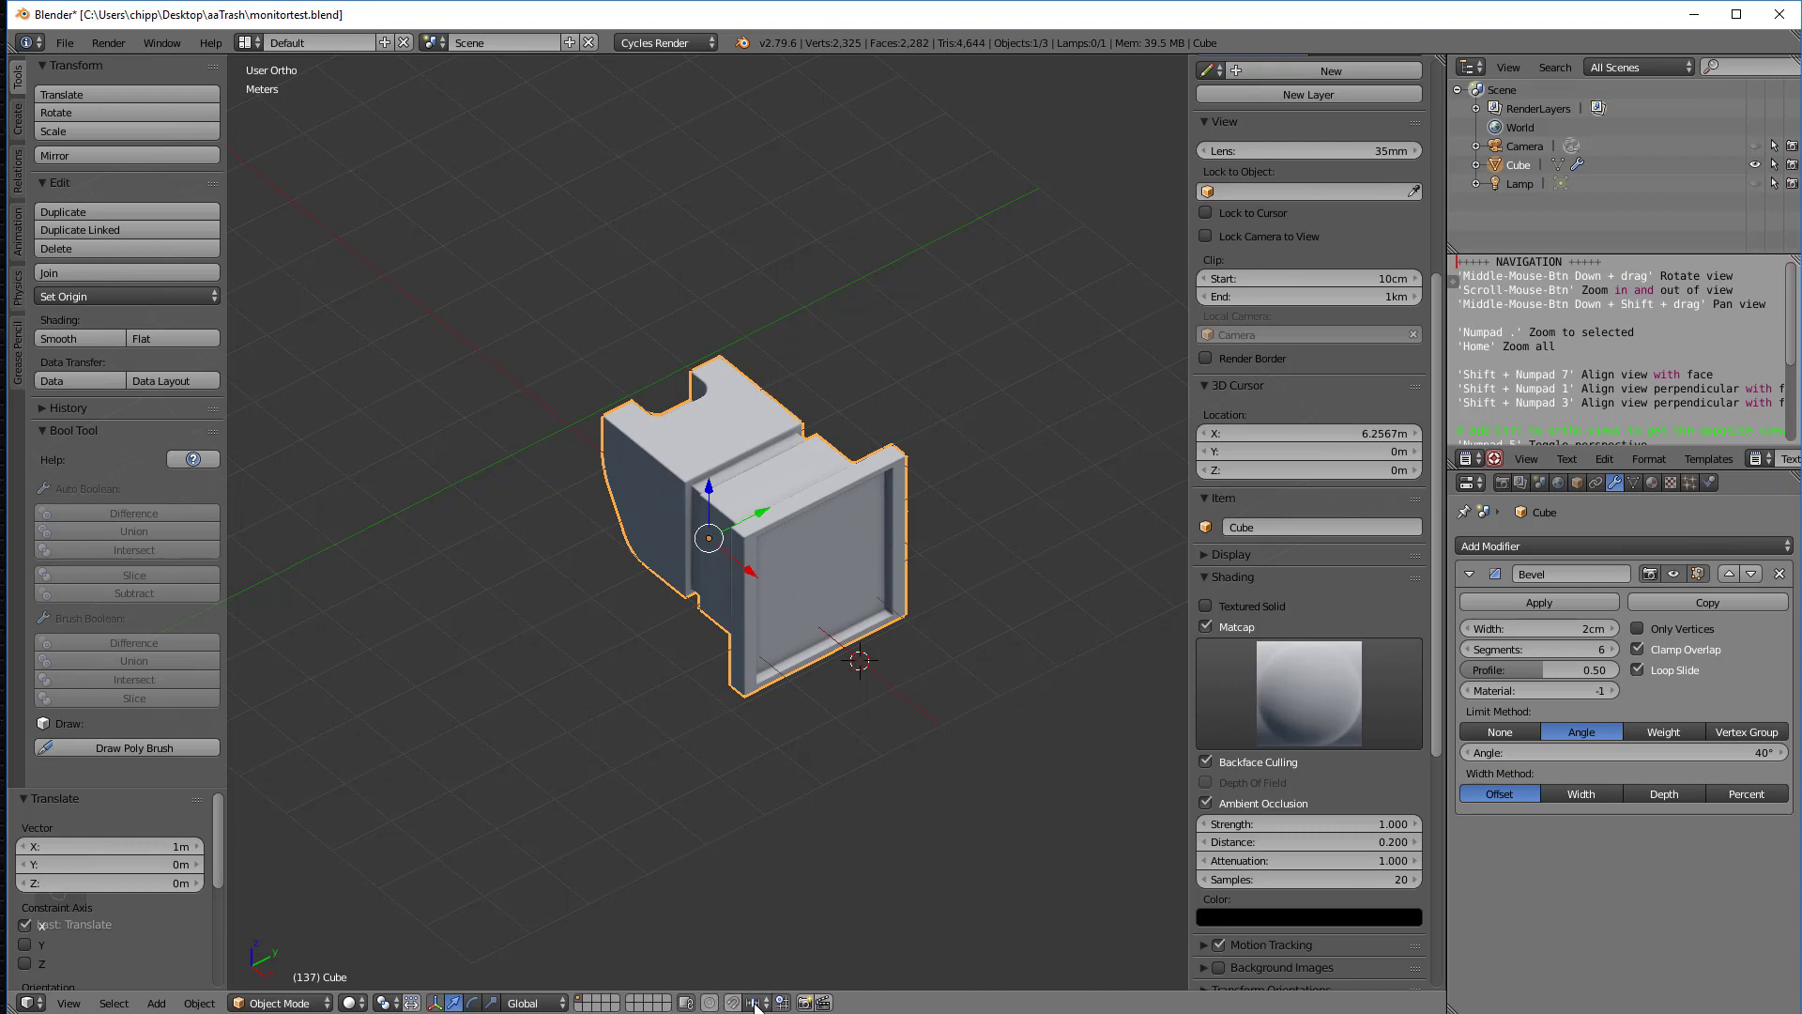
{"action": "left_click", "coordinate": [758, 1002]}
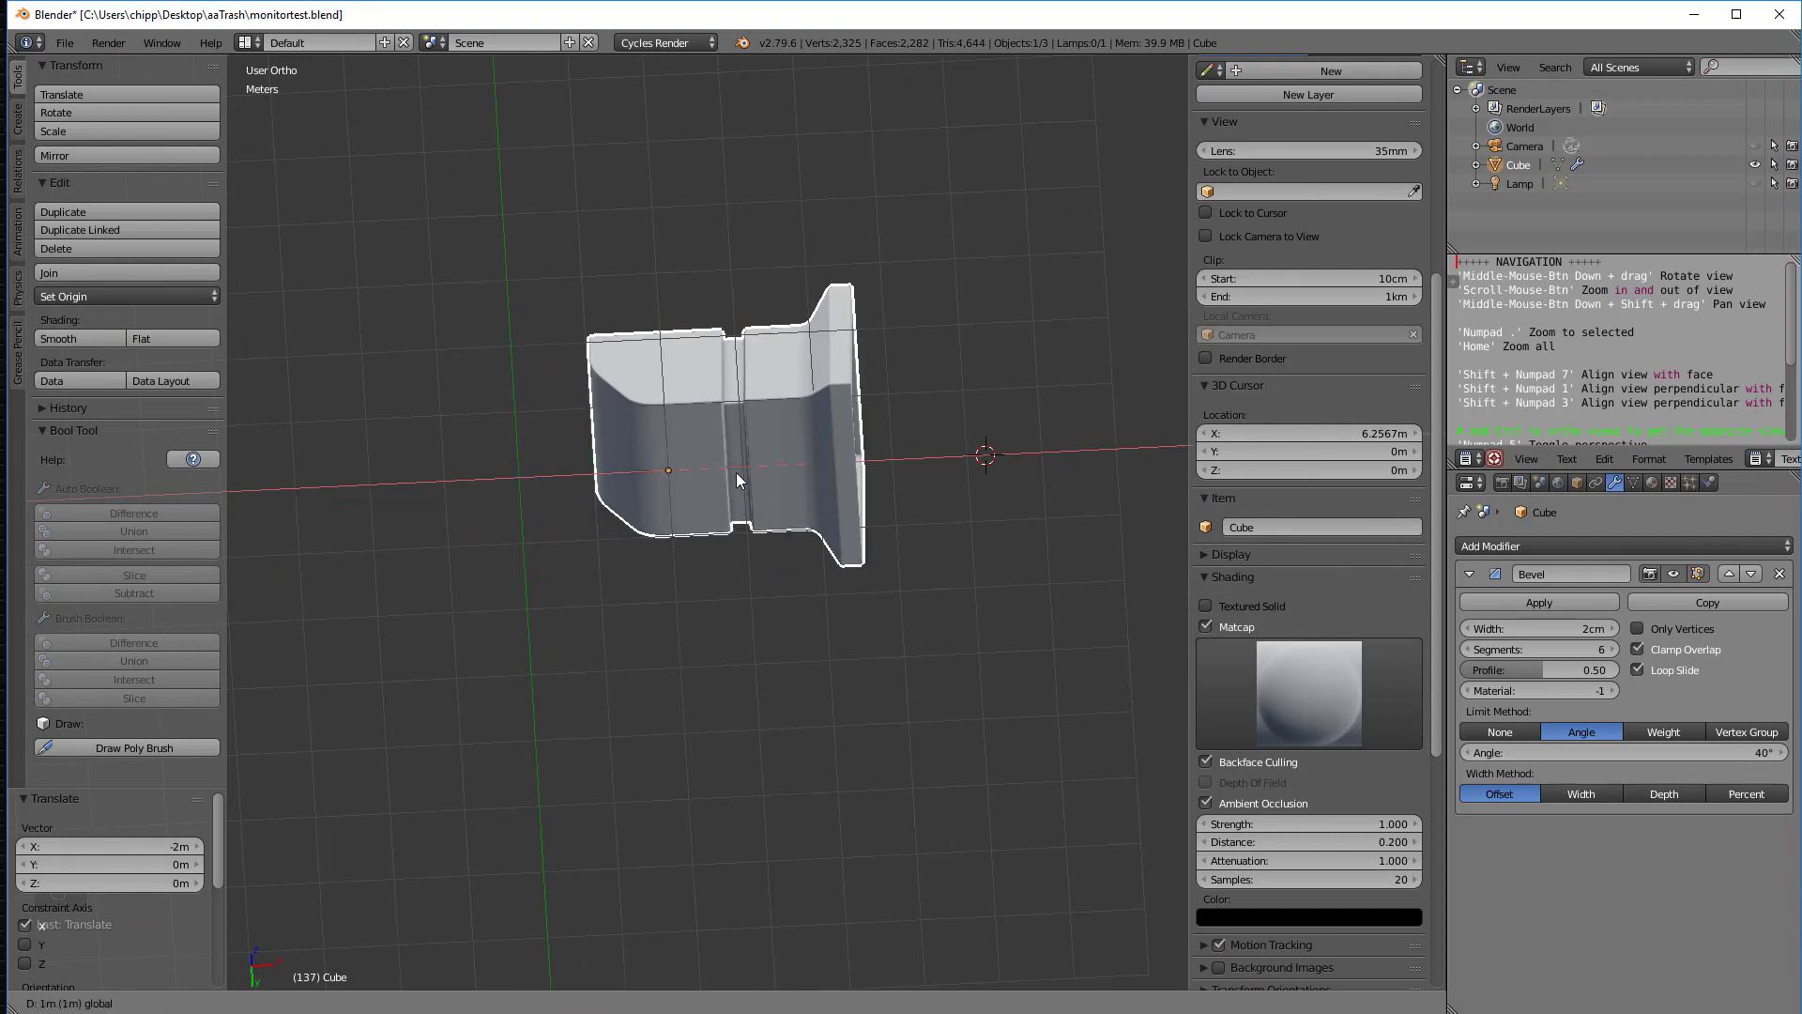
{"action": "left_click_drag", "start_coordinate": [736, 480], "coordinate": [712, 497]}
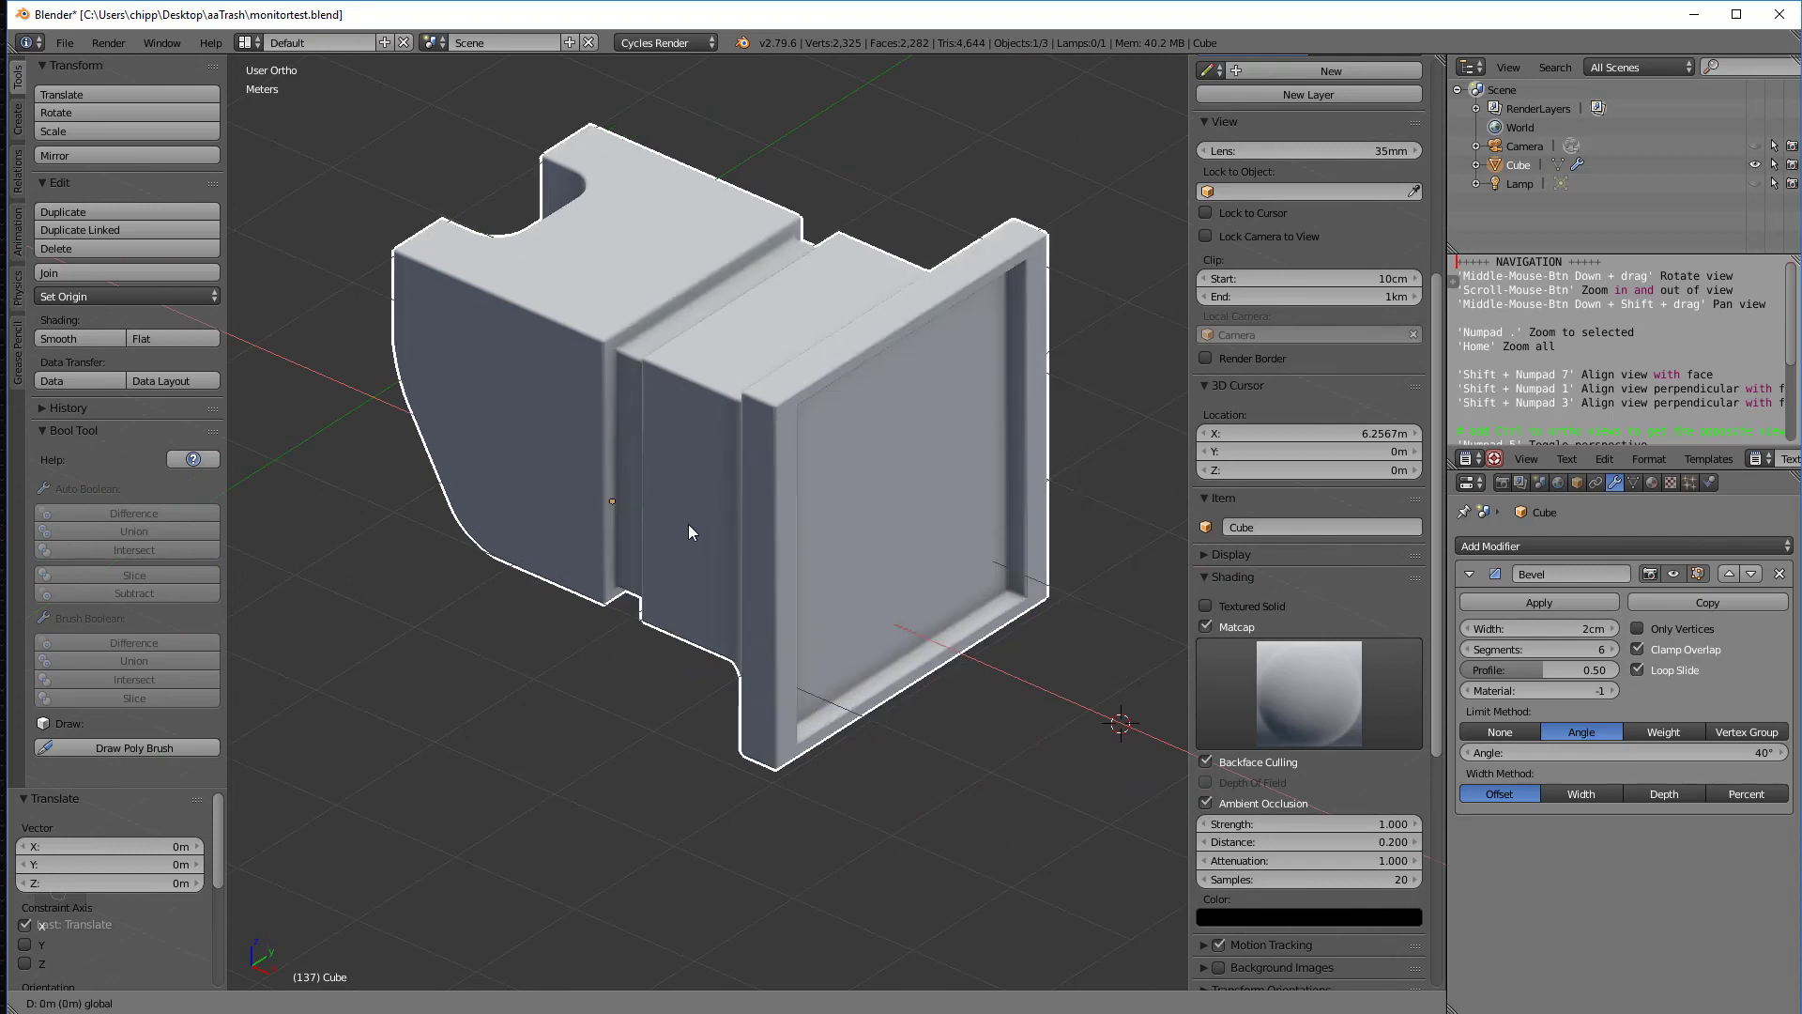
{"action": "left_click_drag", "start_coordinate": [690, 531], "coordinate": [767, 564]}
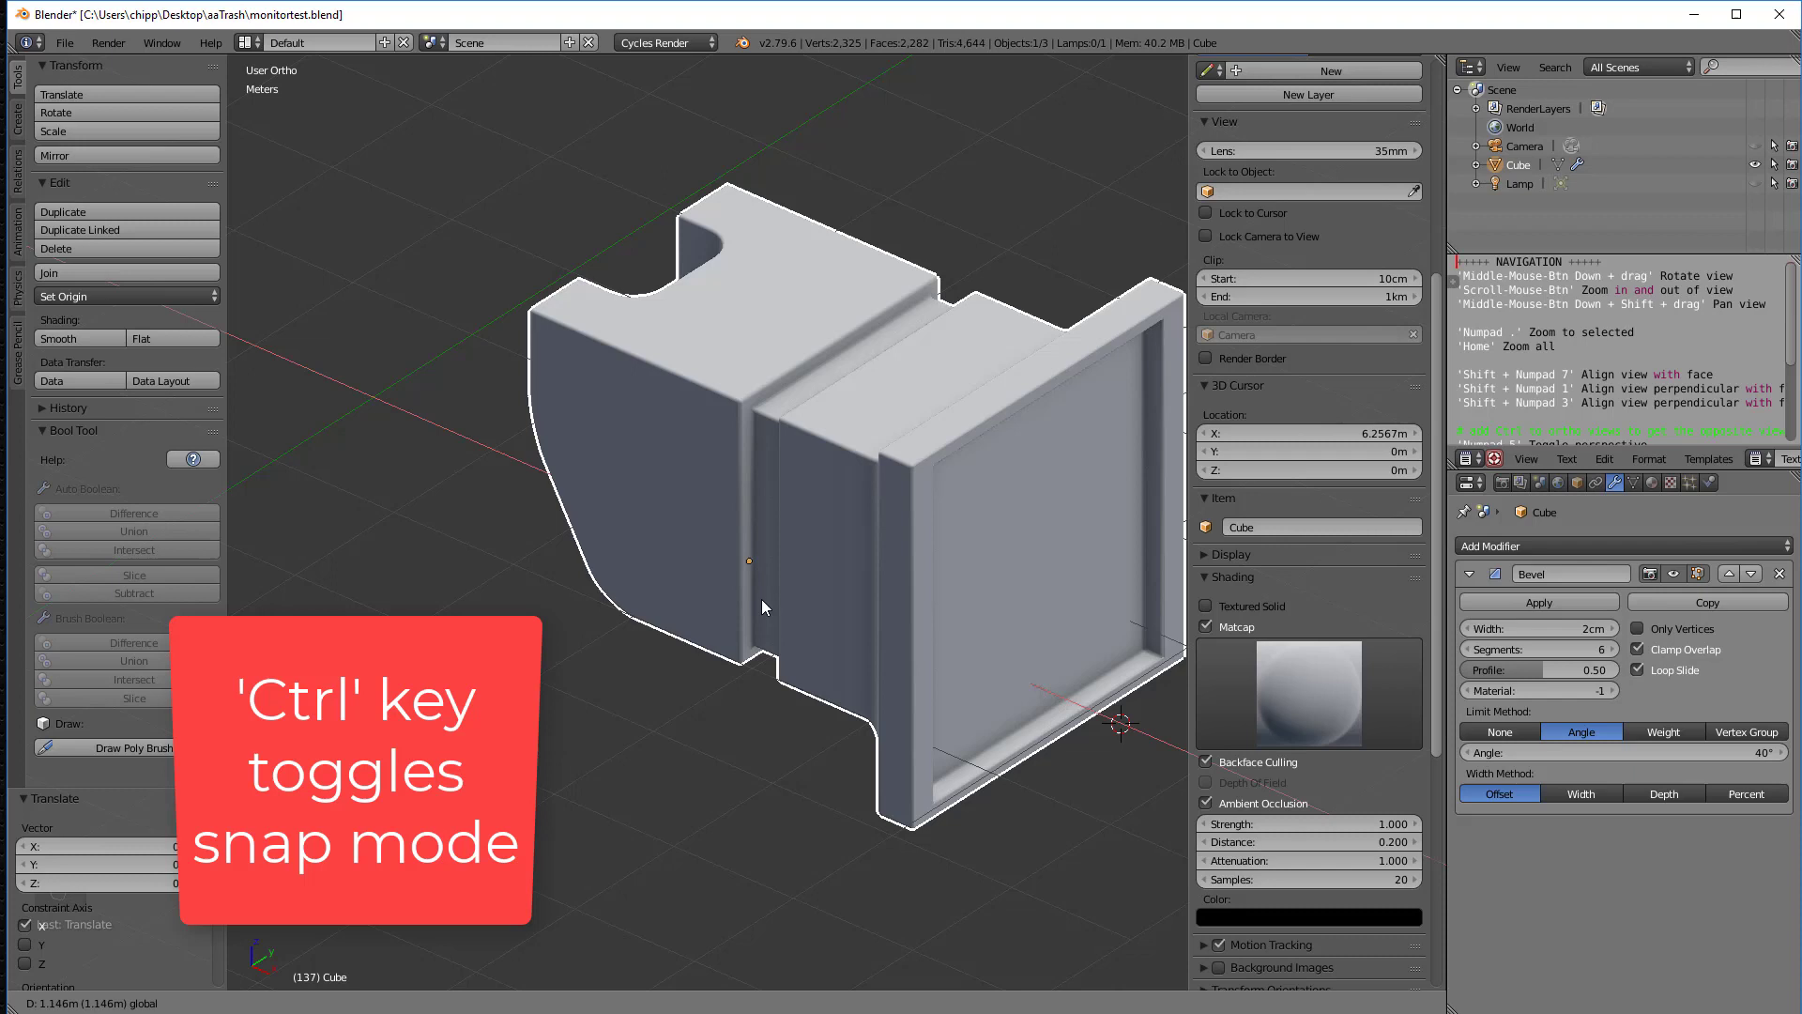
{"action": "left_click_drag", "start_coordinate": [764, 608], "coordinate": [580, 542]}
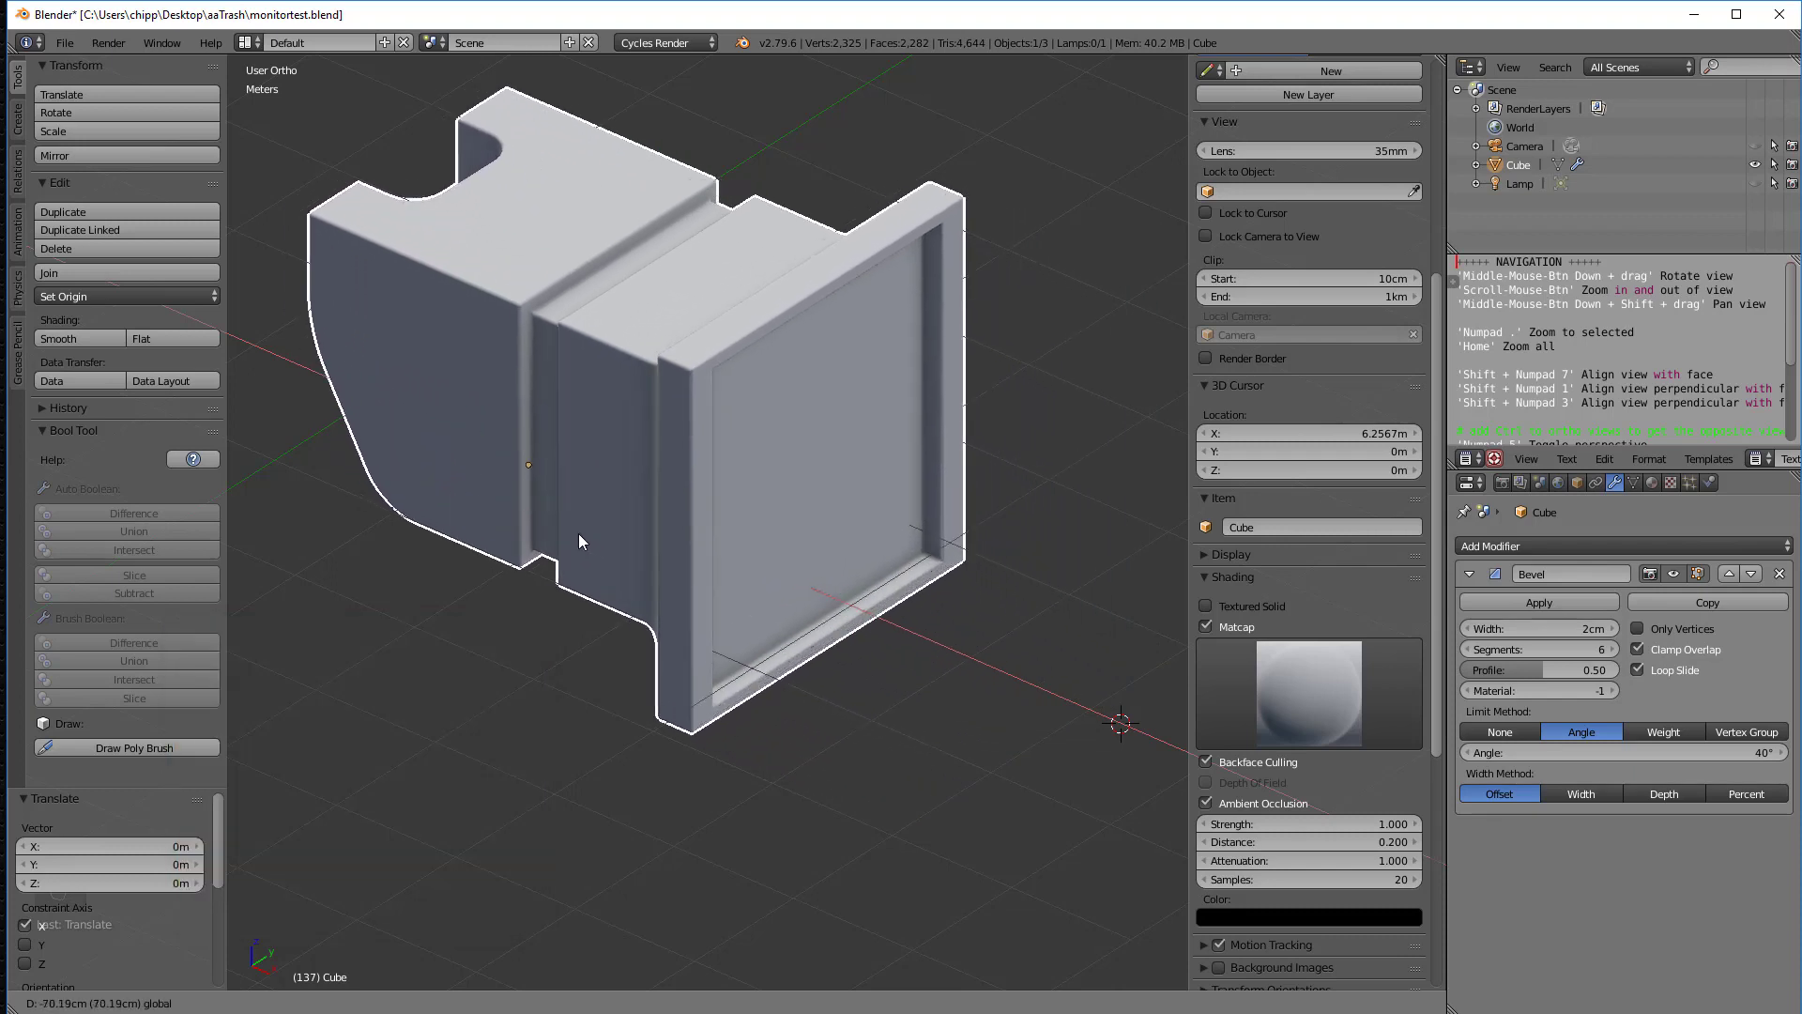
{"action": "left_click_drag", "start_coordinate": [580, 541], "coordinate": [718, 600]}
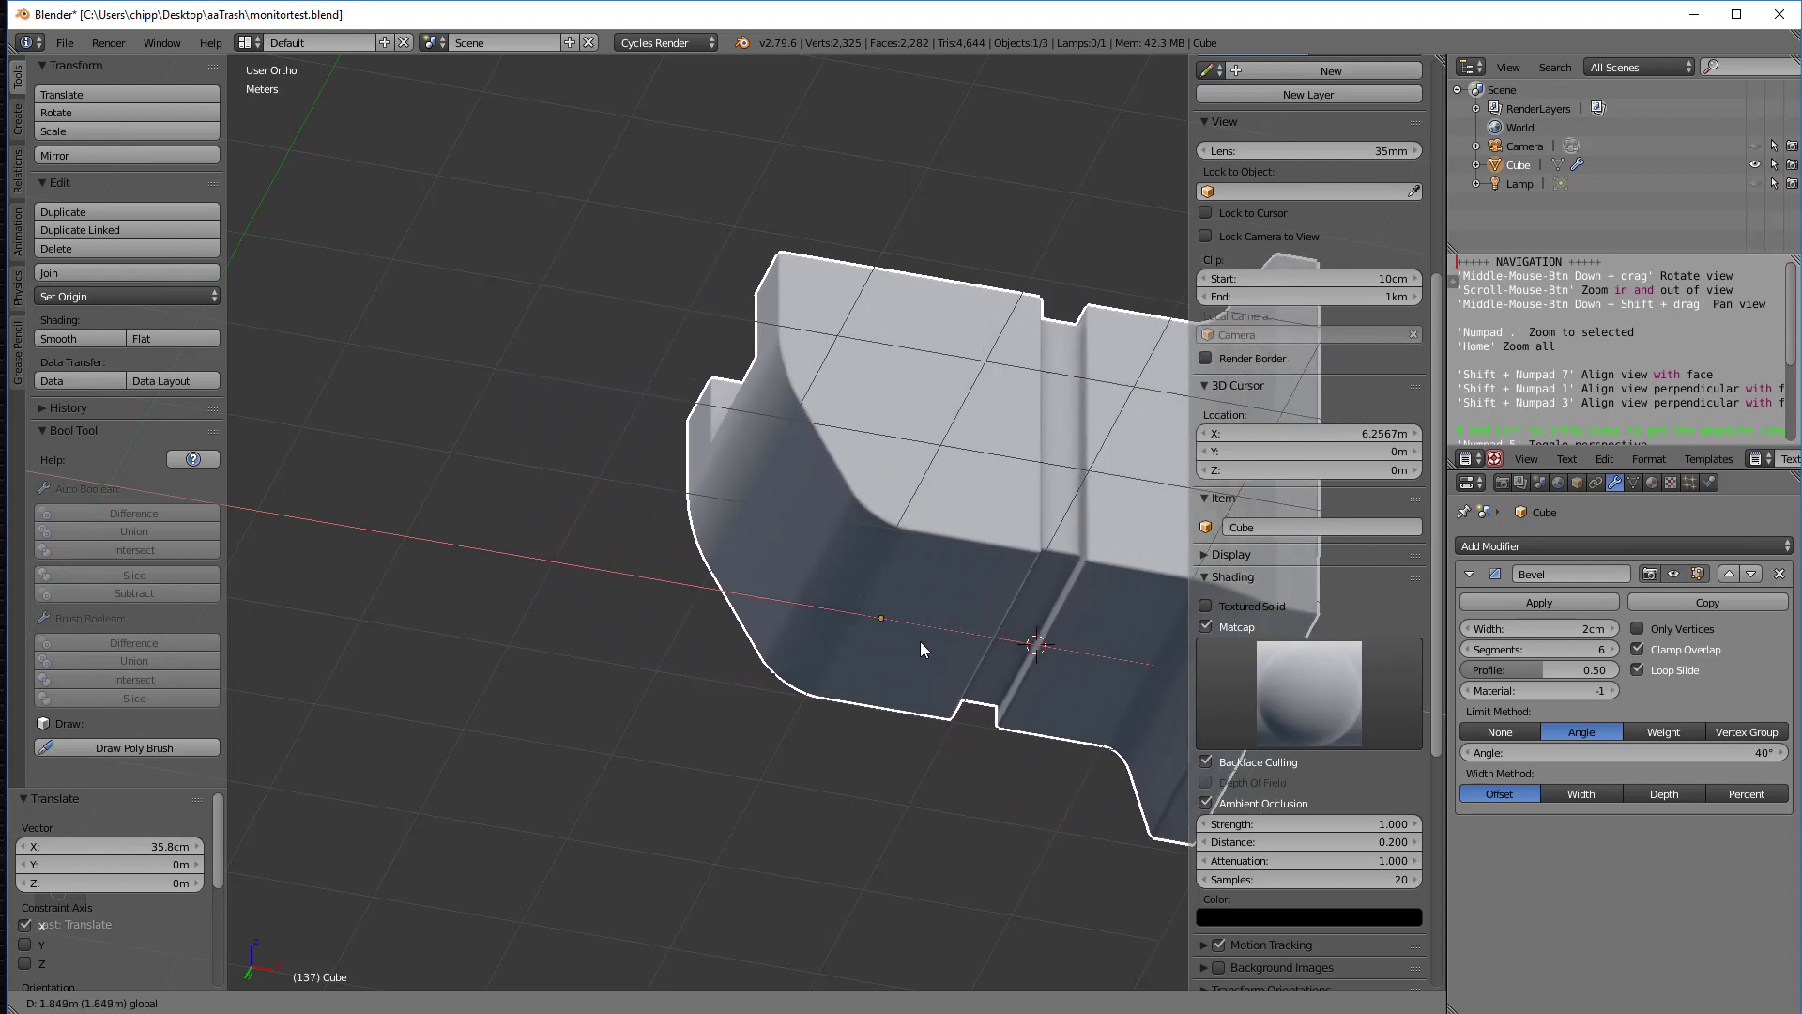
Step: Move the model 1.65 m along X, holding Shift for finer snapped increments
{"action": "left_click_drag", "start_coordinate": [920, 649], "coordinate": [661, 598]}
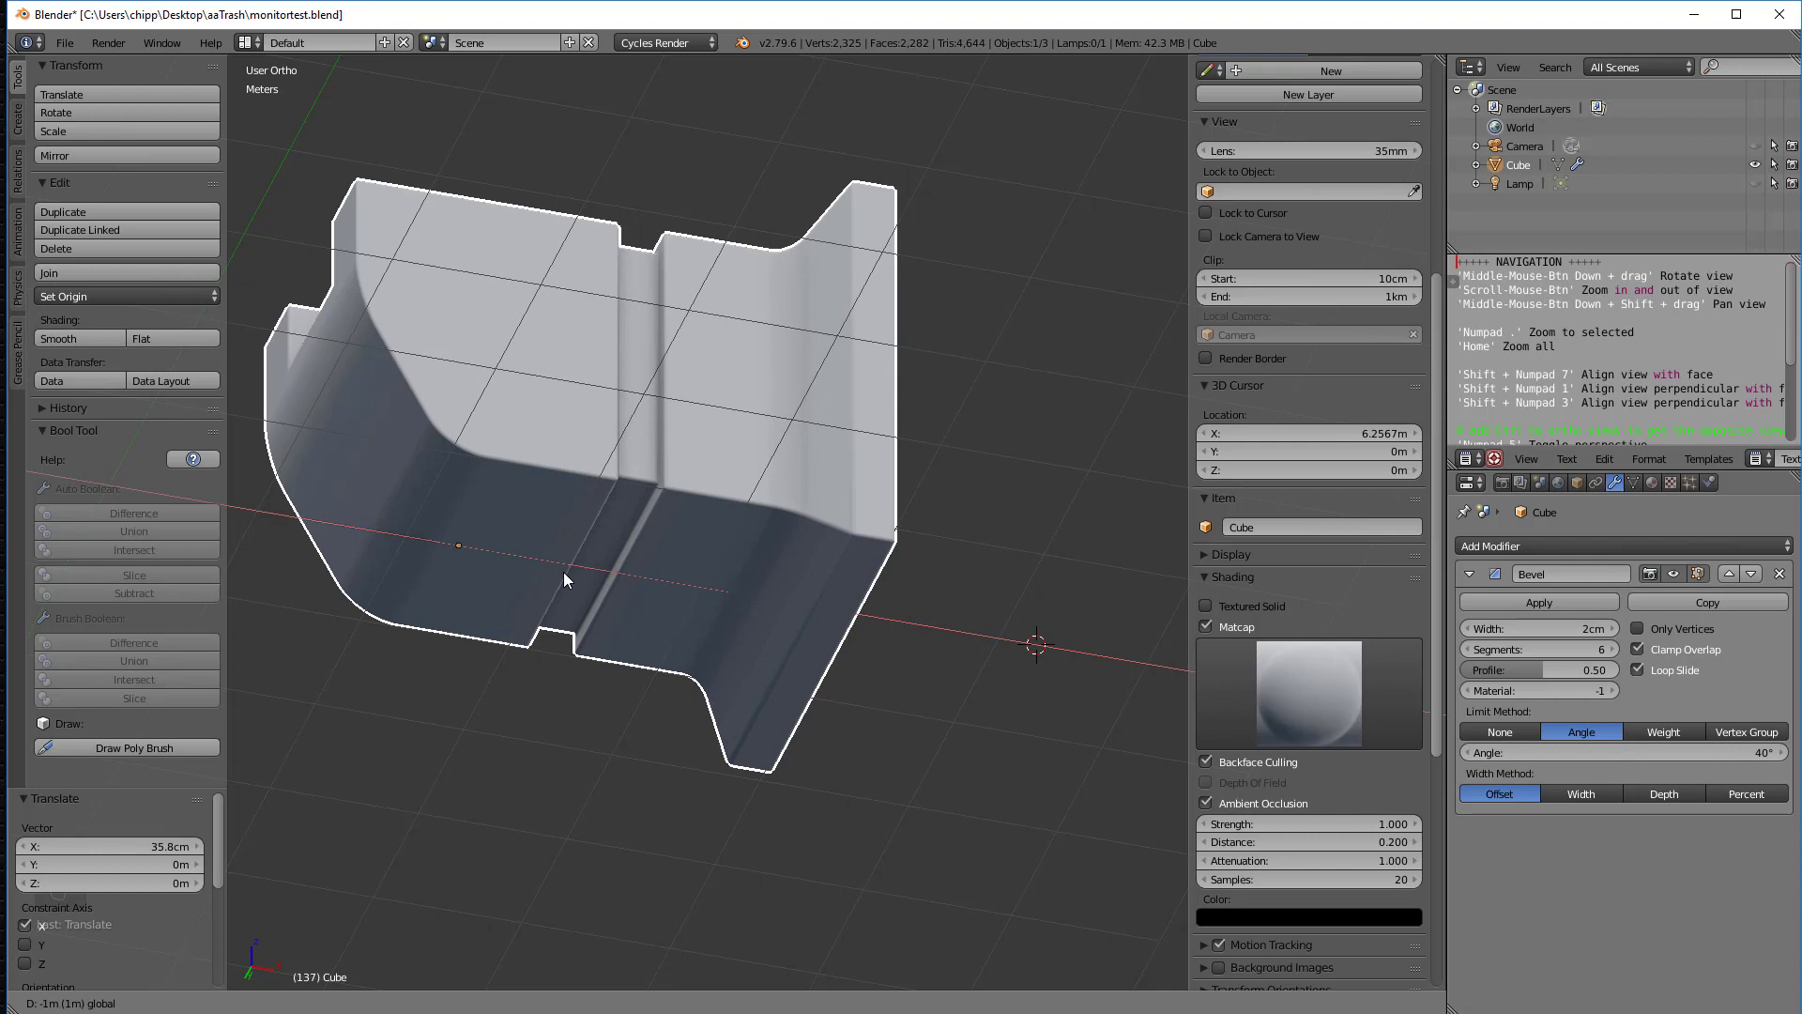
{"action": "left_click_drag", "start_coordinate": [564, 579], "coordinate": [710, 609]}
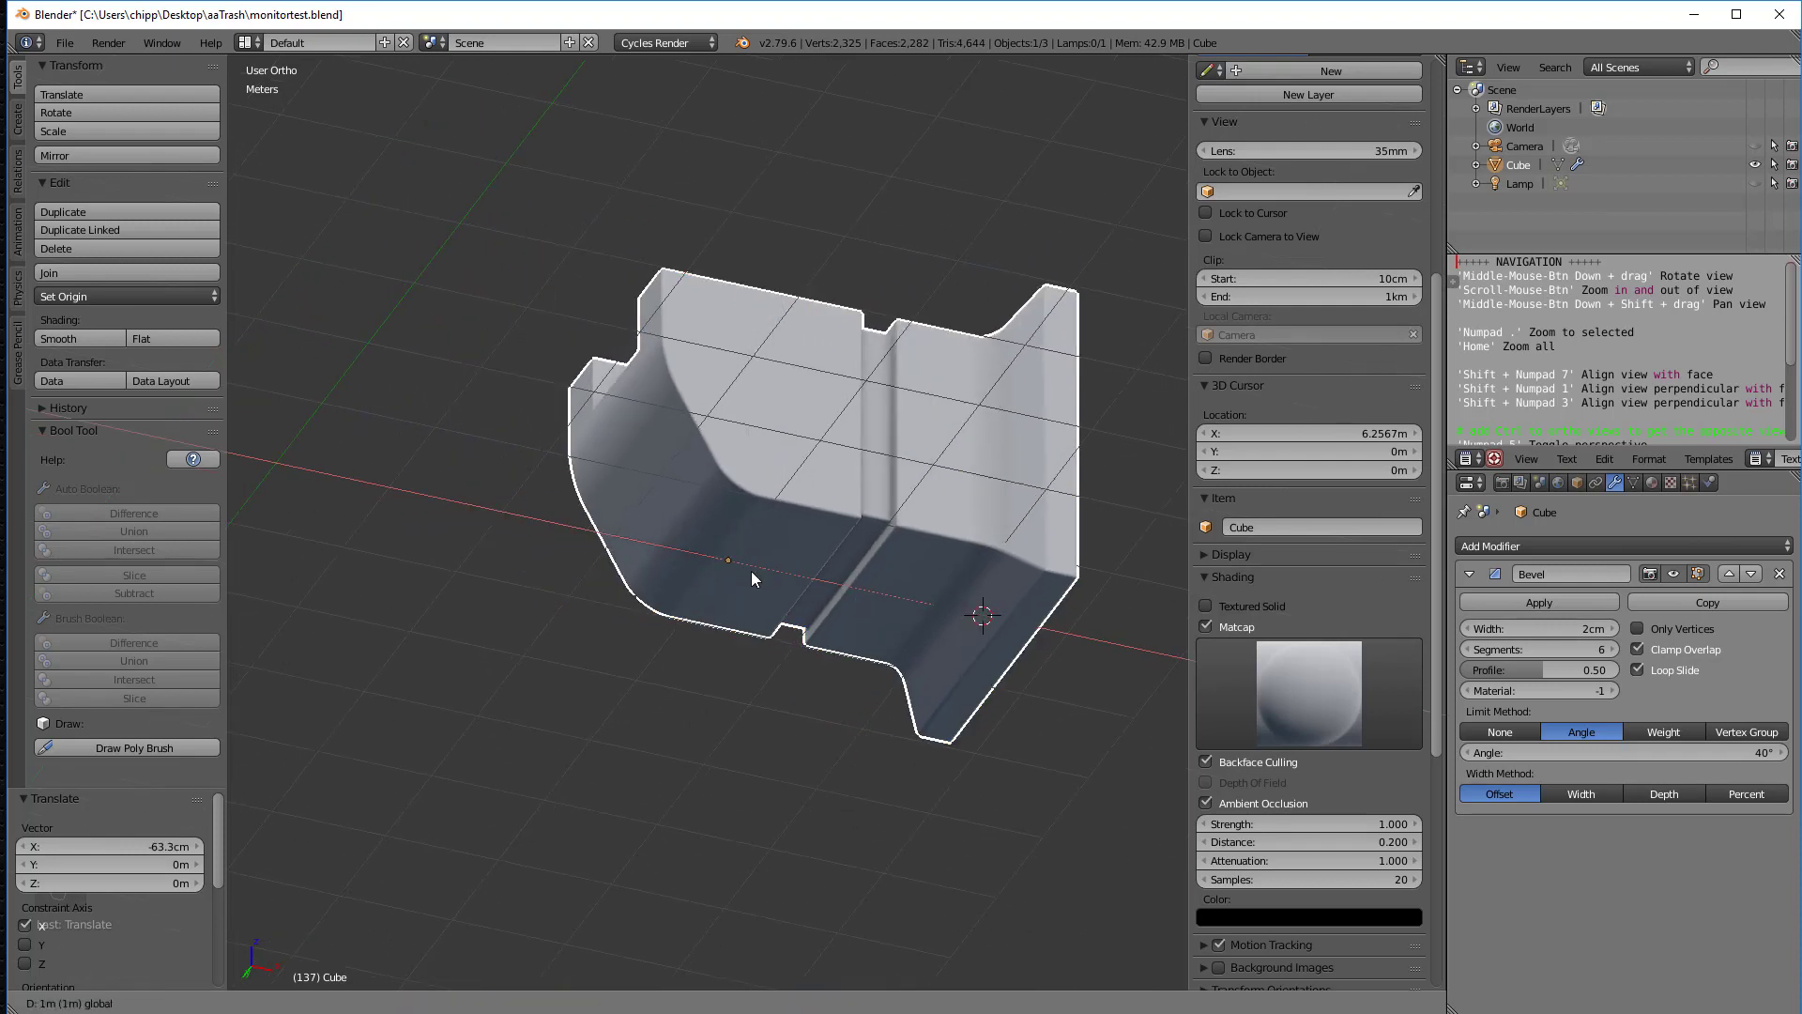
{"action": "left_click_drag", "start_coordinate": [753, 579], "coordinate": [815, 620]}
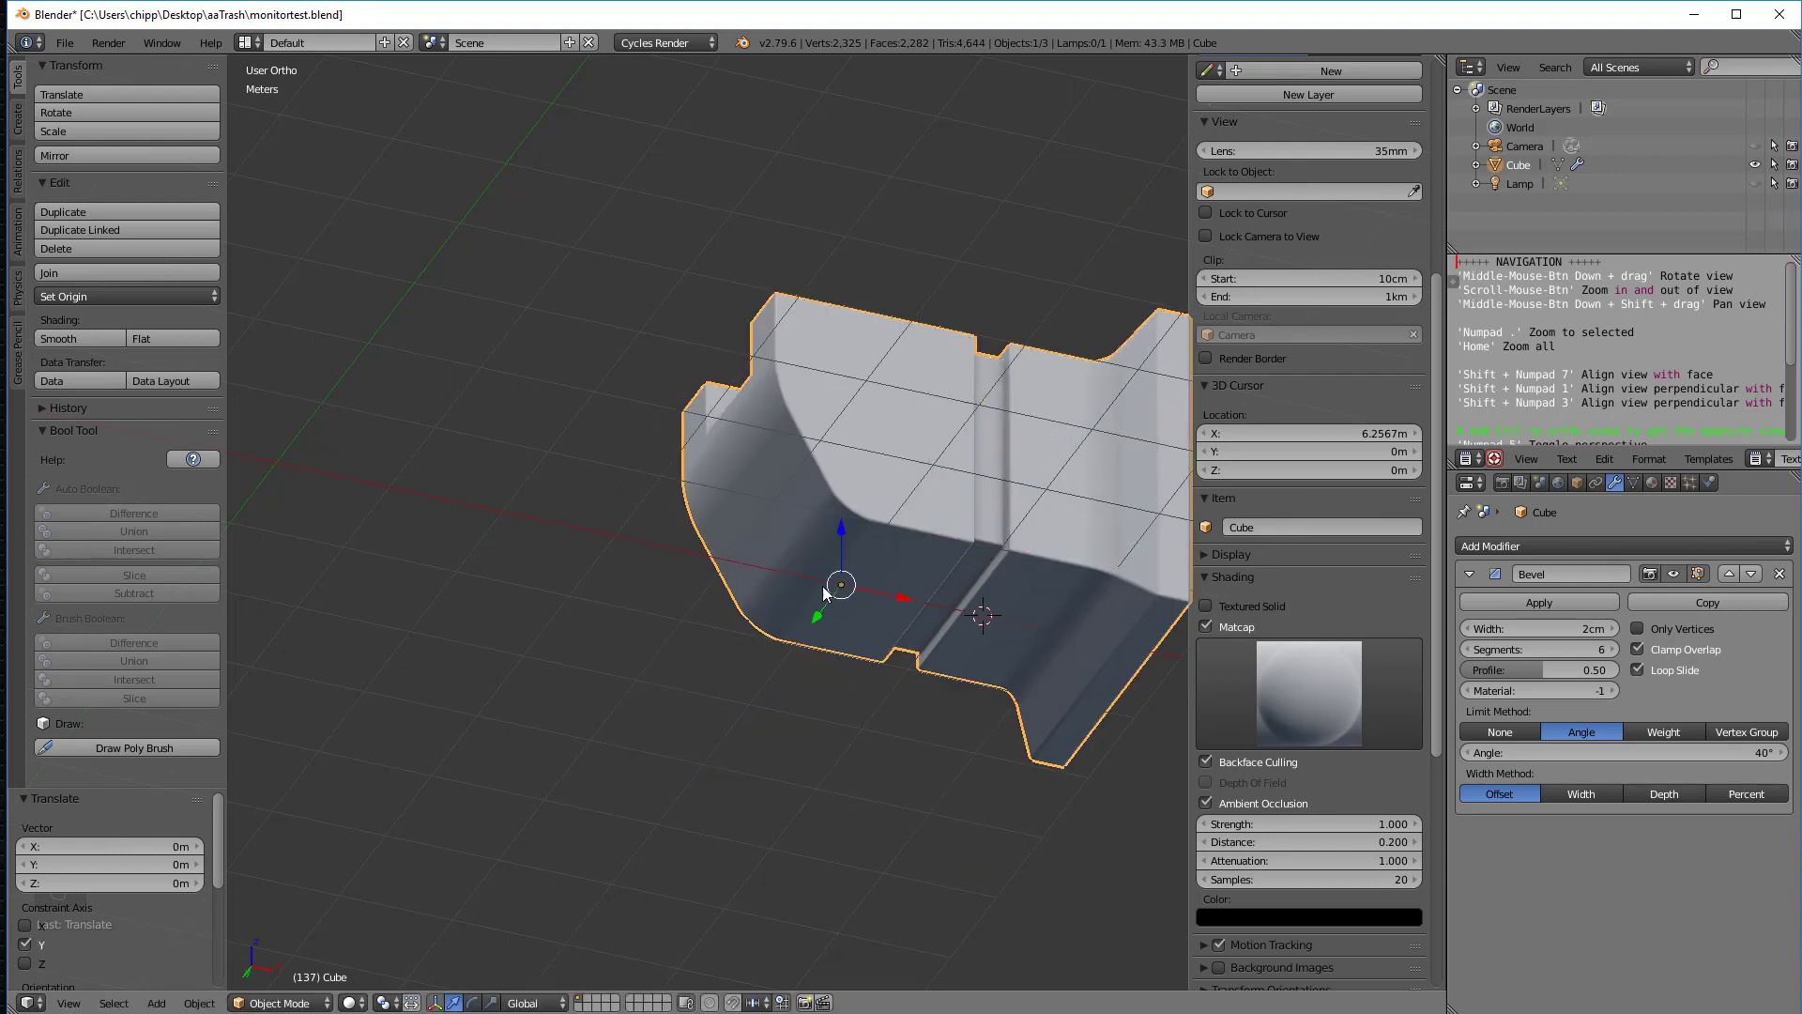
{"action": "mouse_move", "coordinate": [882, 635]}
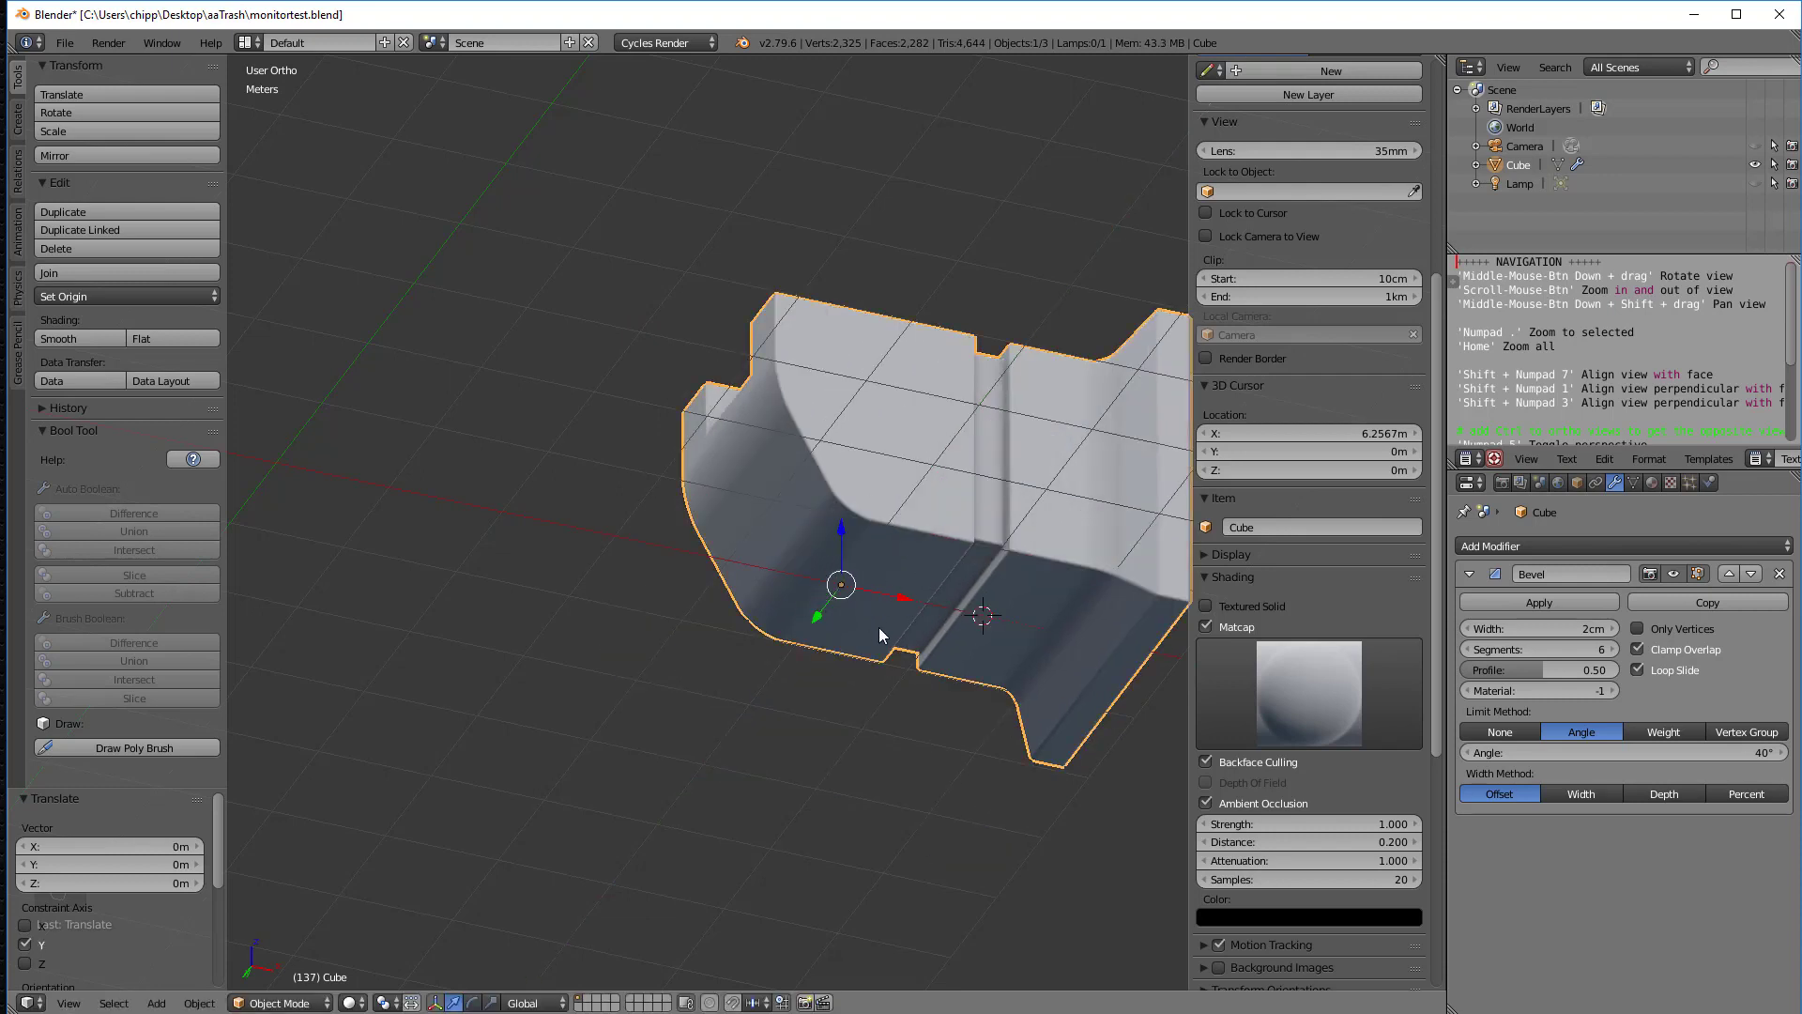
{"action": "left_click_drag", "start_coordinate": [880, 632], "coordinate": [897, 569]}
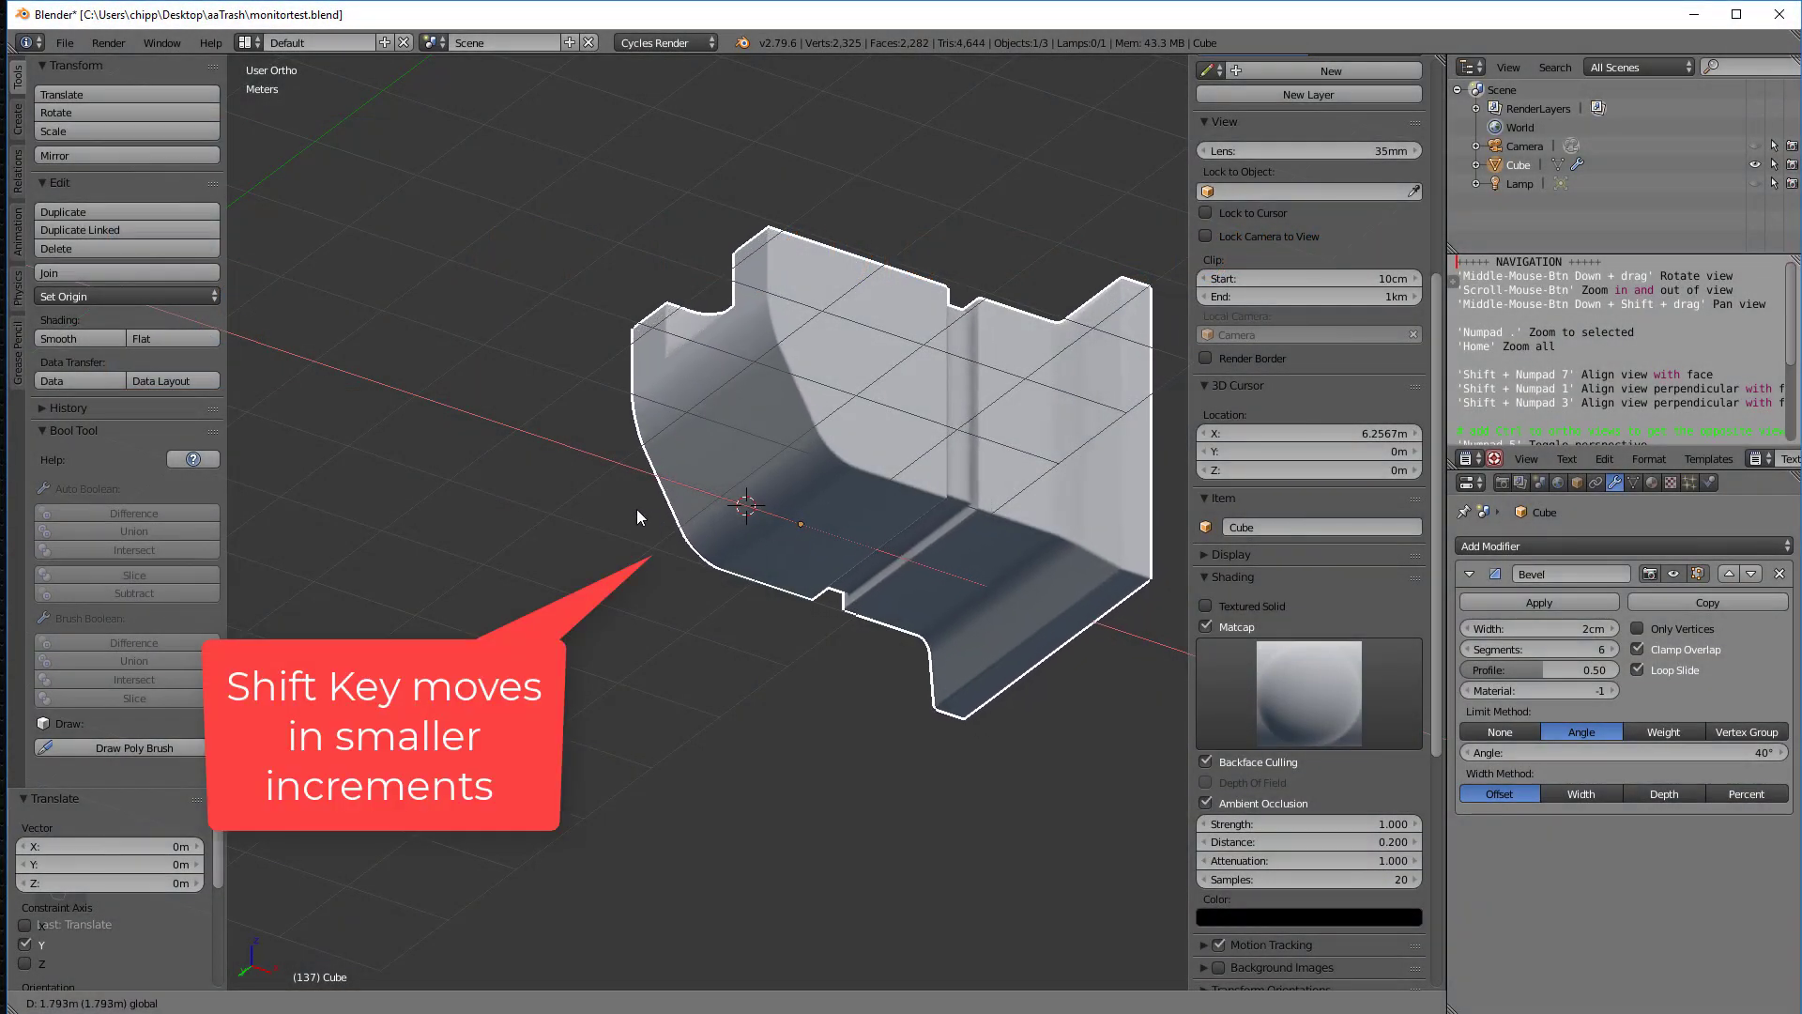
{"action": "left_click_drag", "start_coordinate": [745, 509], "coordinate": [839, 541]}
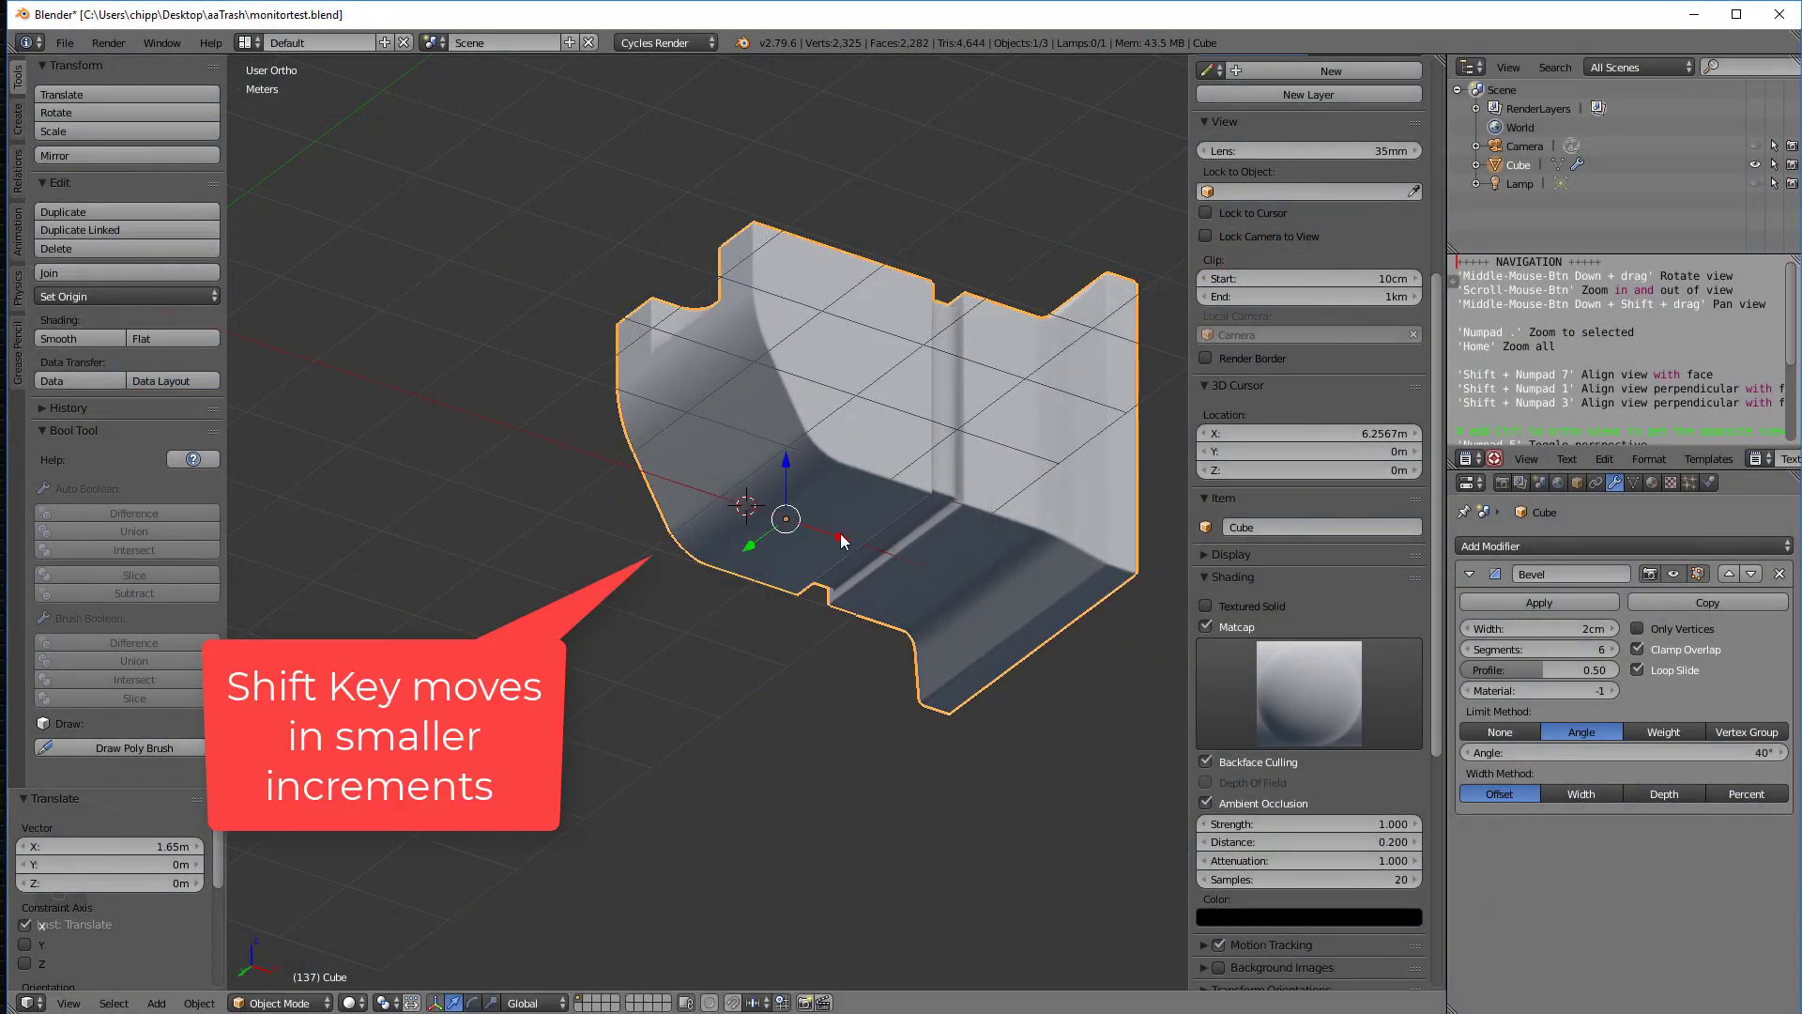
{"action": "scroll", "scroll_direction": "down", "scroll_amount": 3}
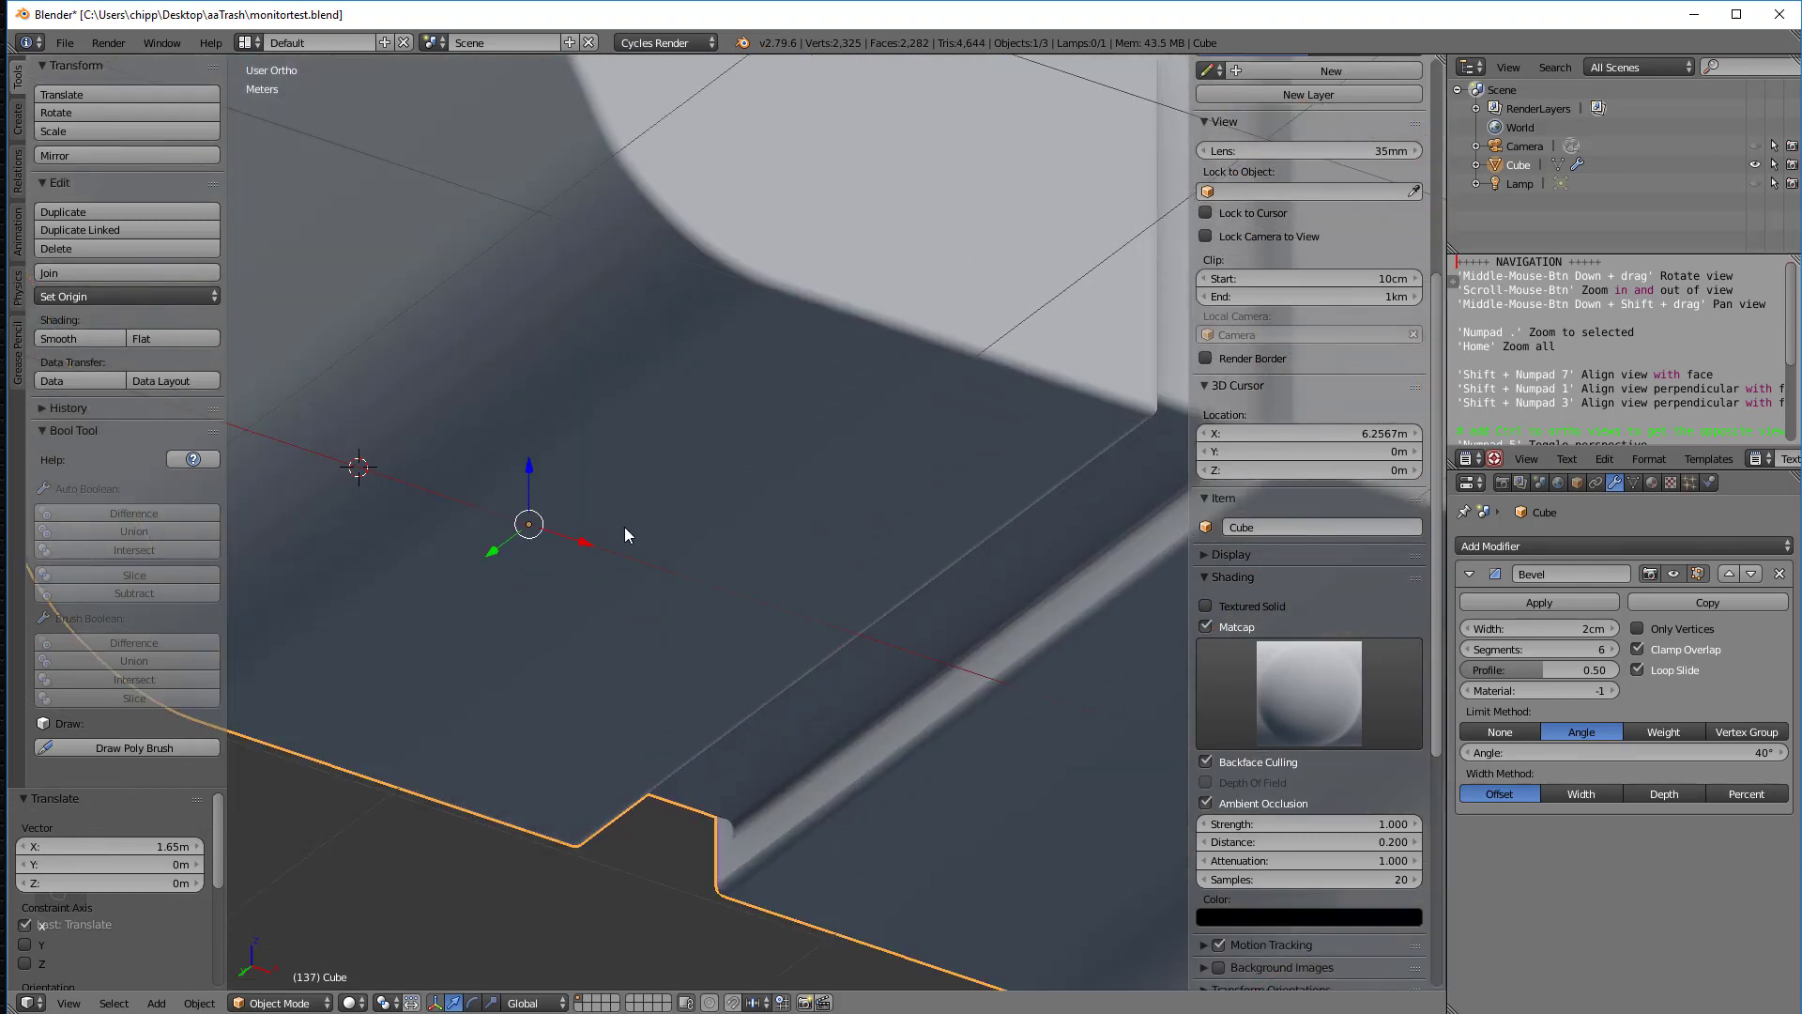